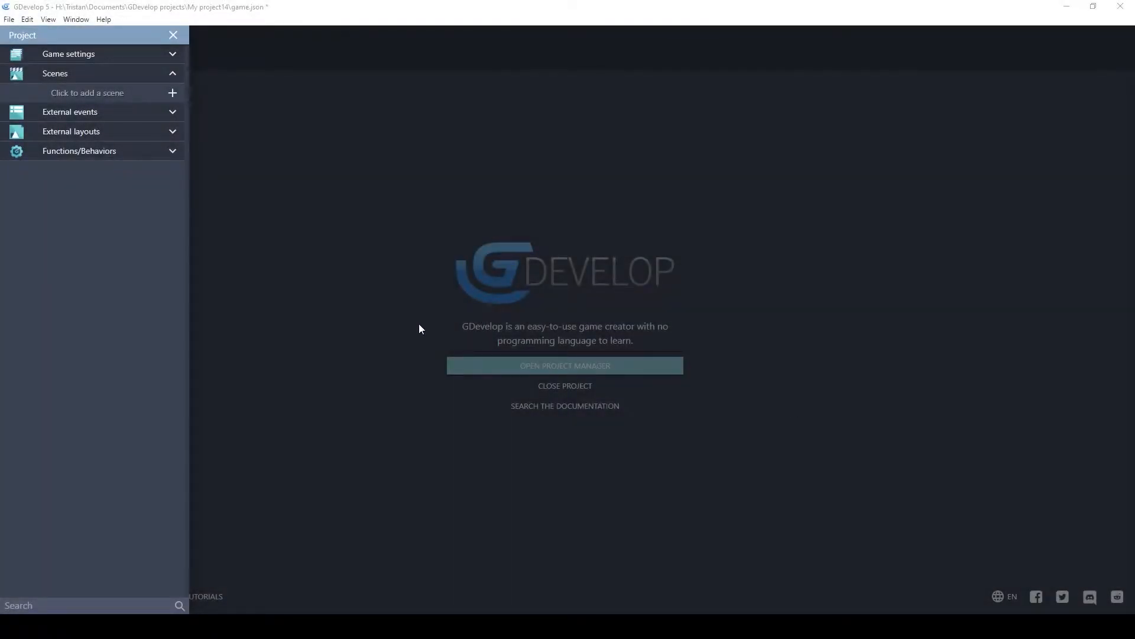
mouse_move(66, 155)
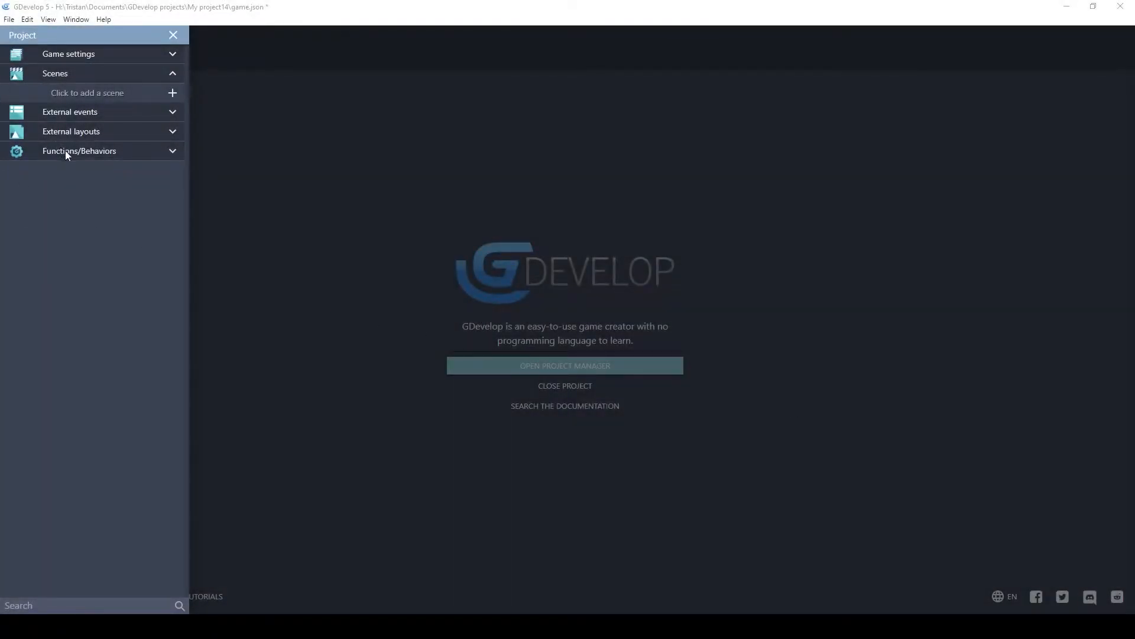
Search extensions for 'ui' and install Checkbox, Toggle switch and Draggable Slider Control
click(78, 151)
text(ui)
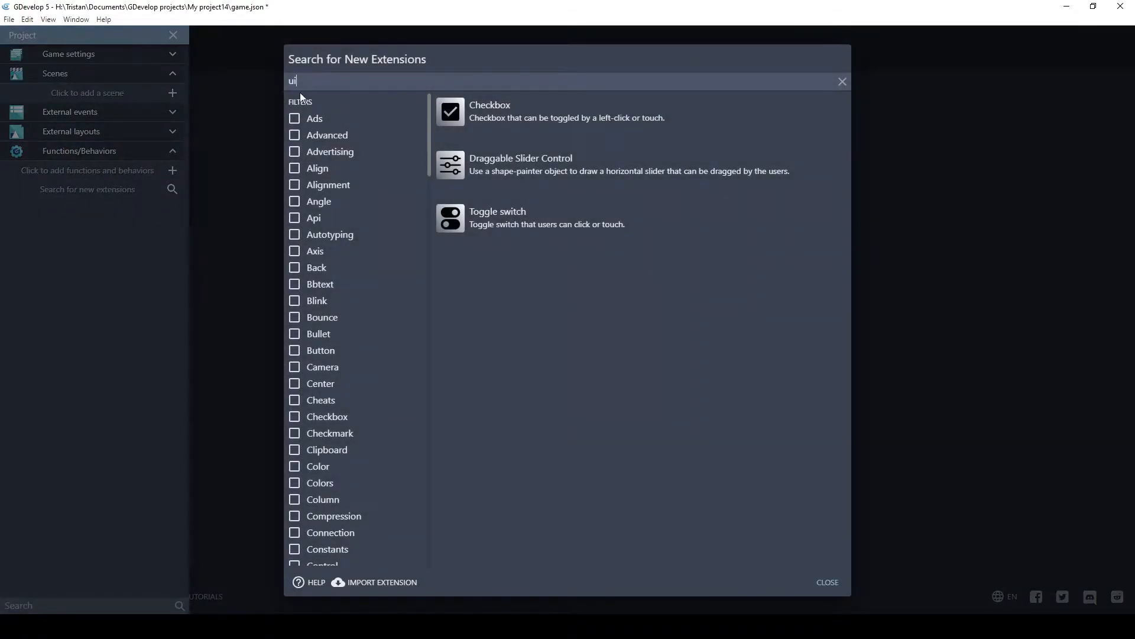
double_click(291, 81)
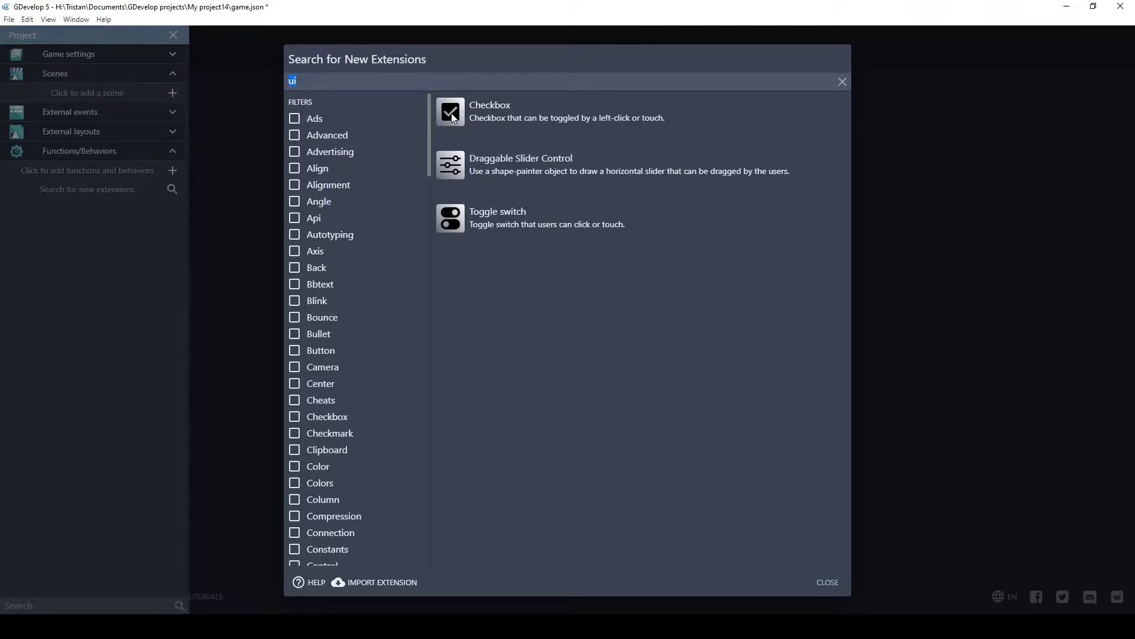
click(490, 111)
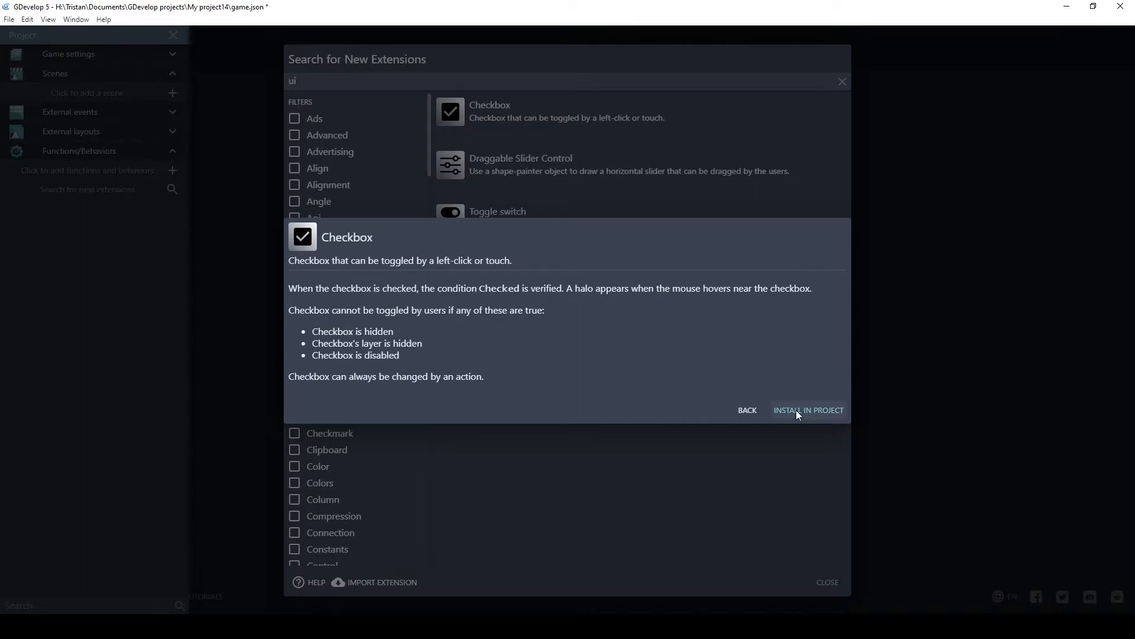
click(809, 410)
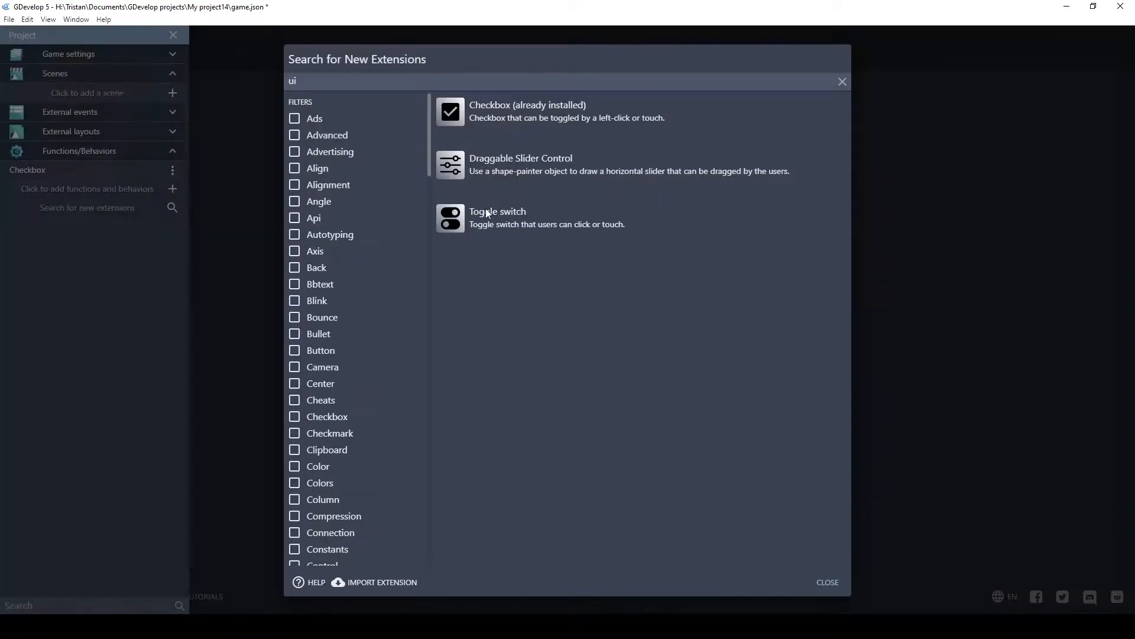
click(498, 217)
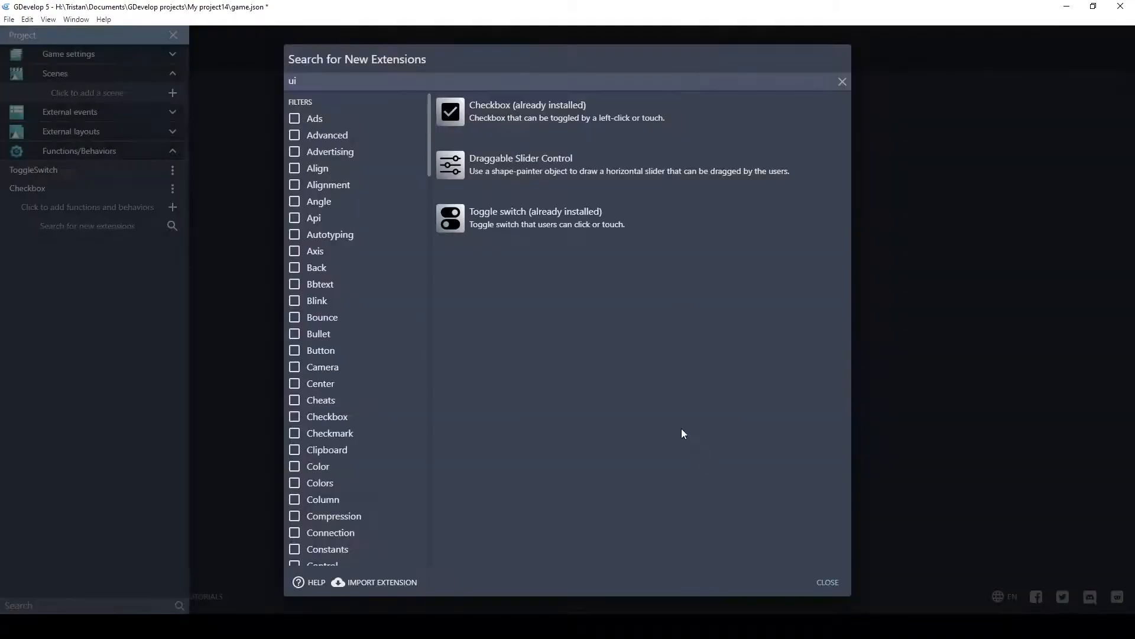
click(521, 164)
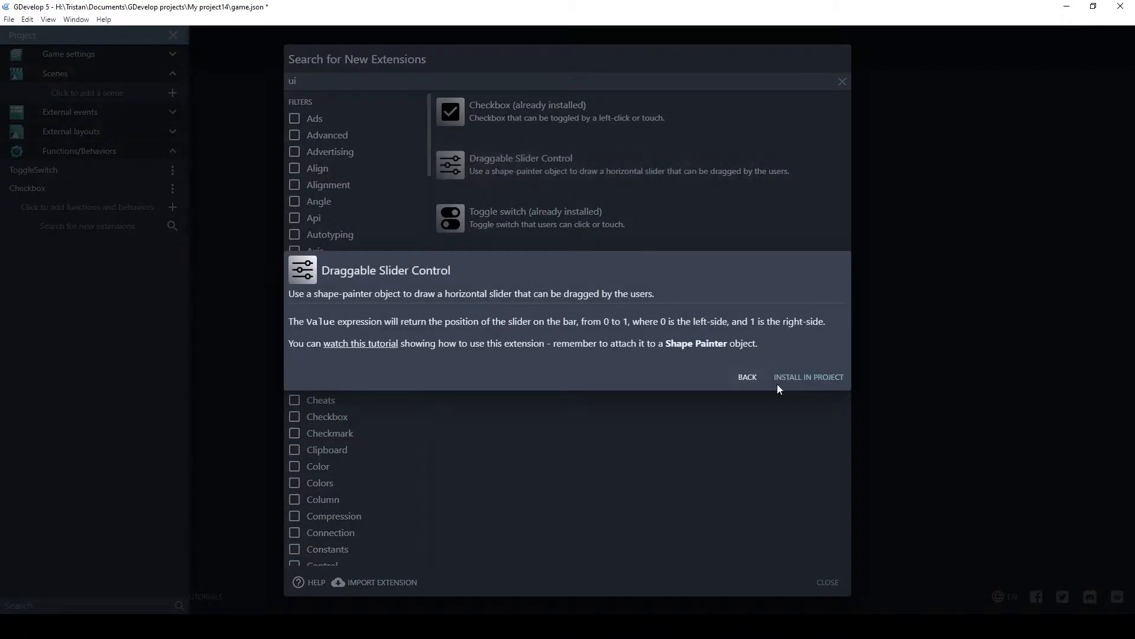
click(808, 376)
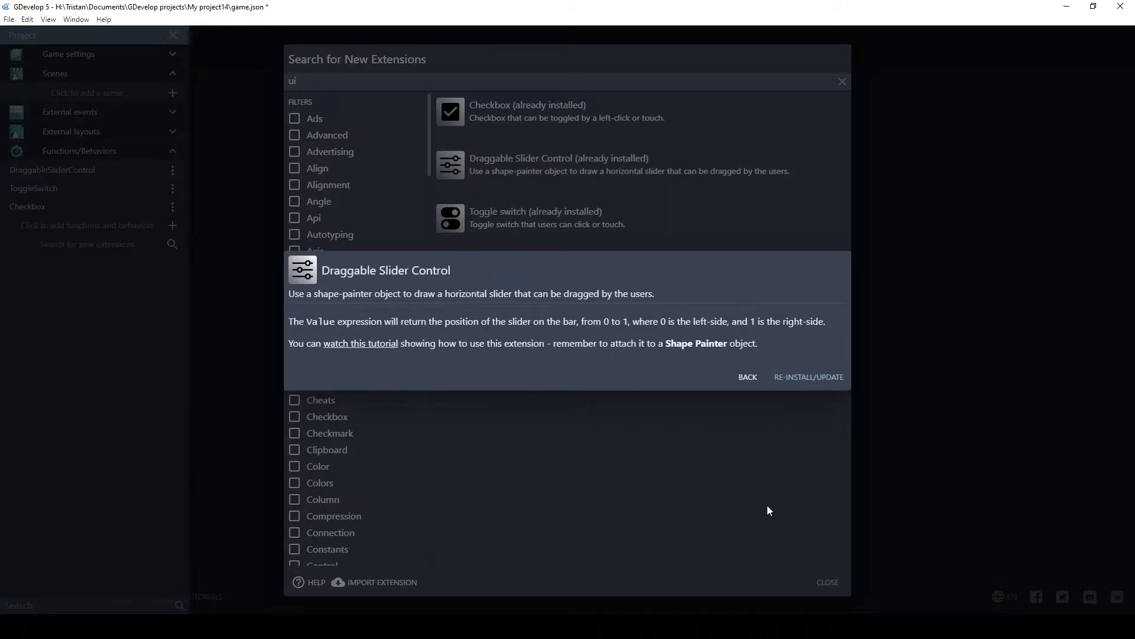
click(748, 376)
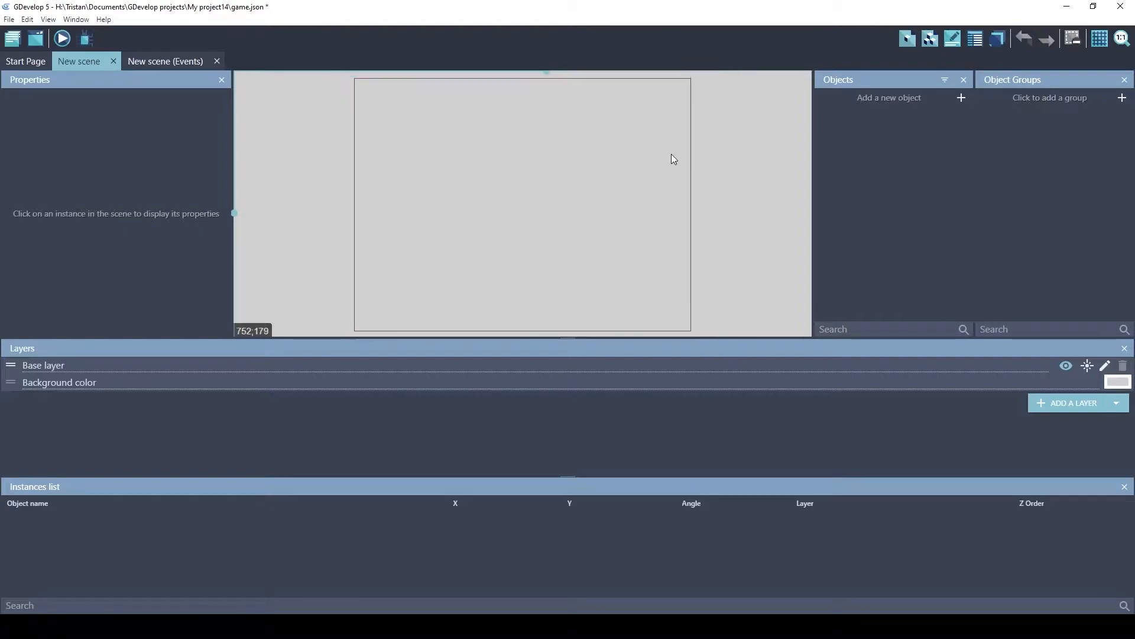
mouse_move(890, 97)
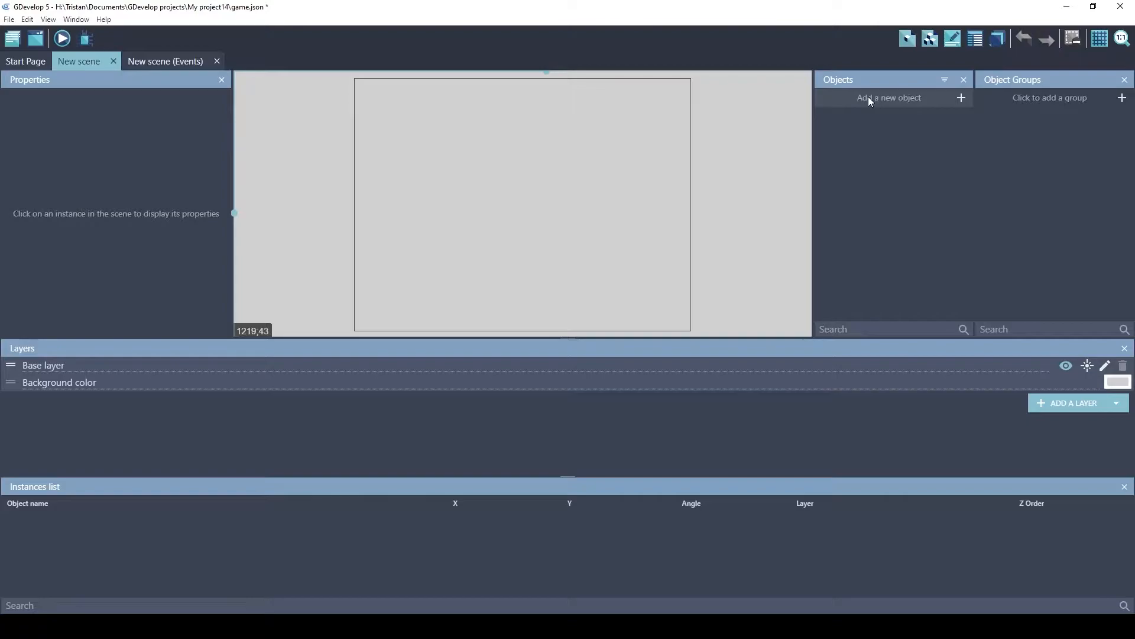
Create a new shape painter object from scratch named Checkbox
click(890, 98)
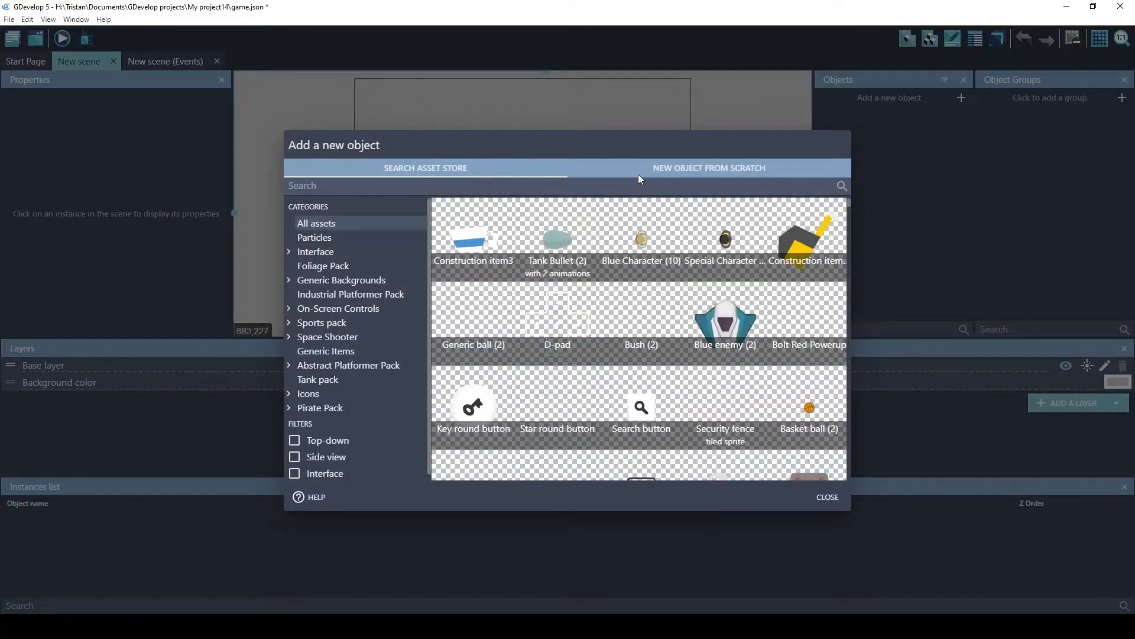
click(708, 167)
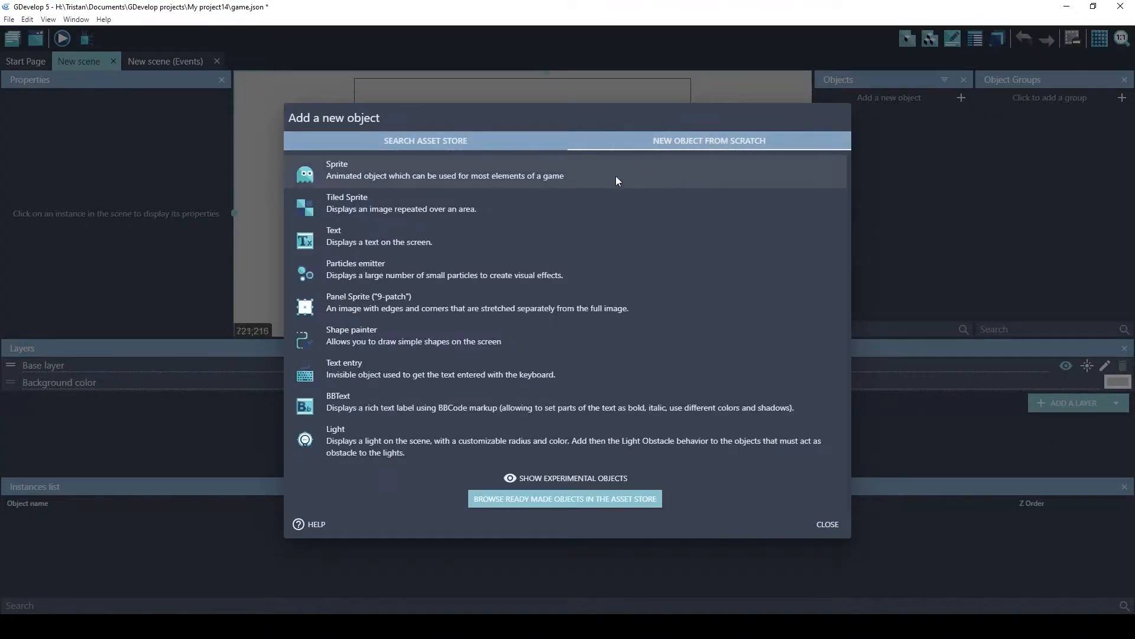
mouse_move(355, 345)
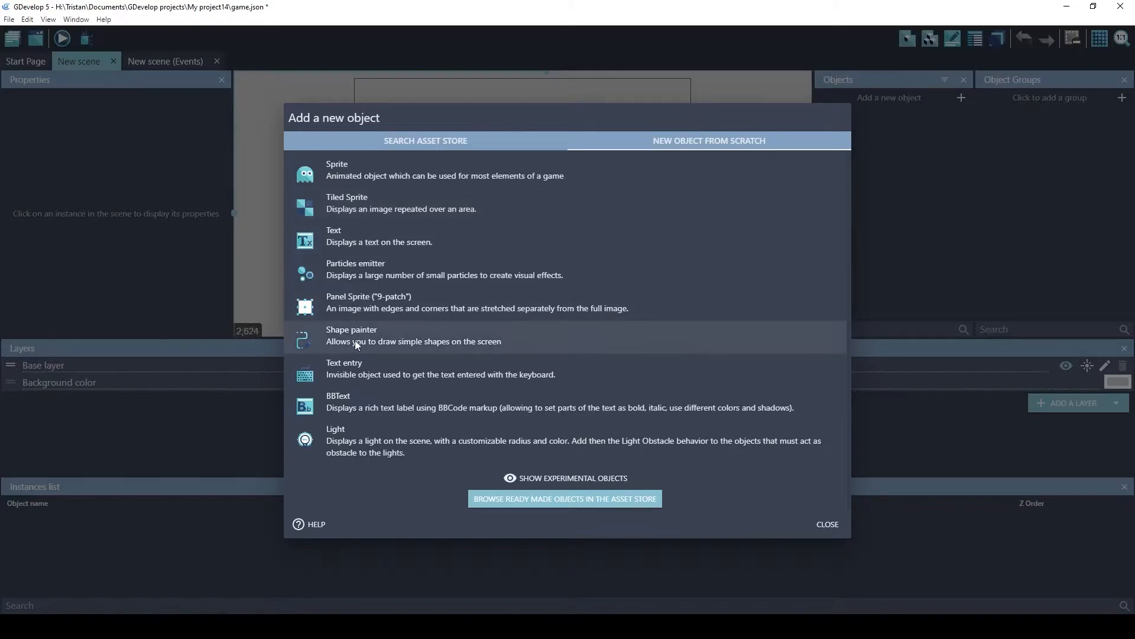
click(351, 336)
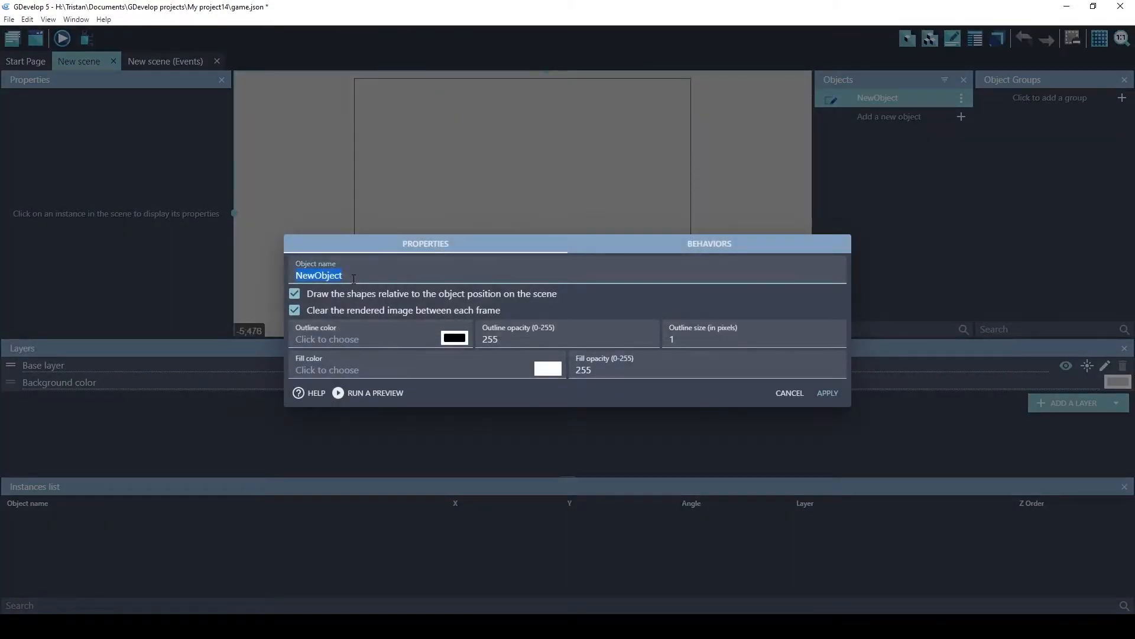
text(CH)
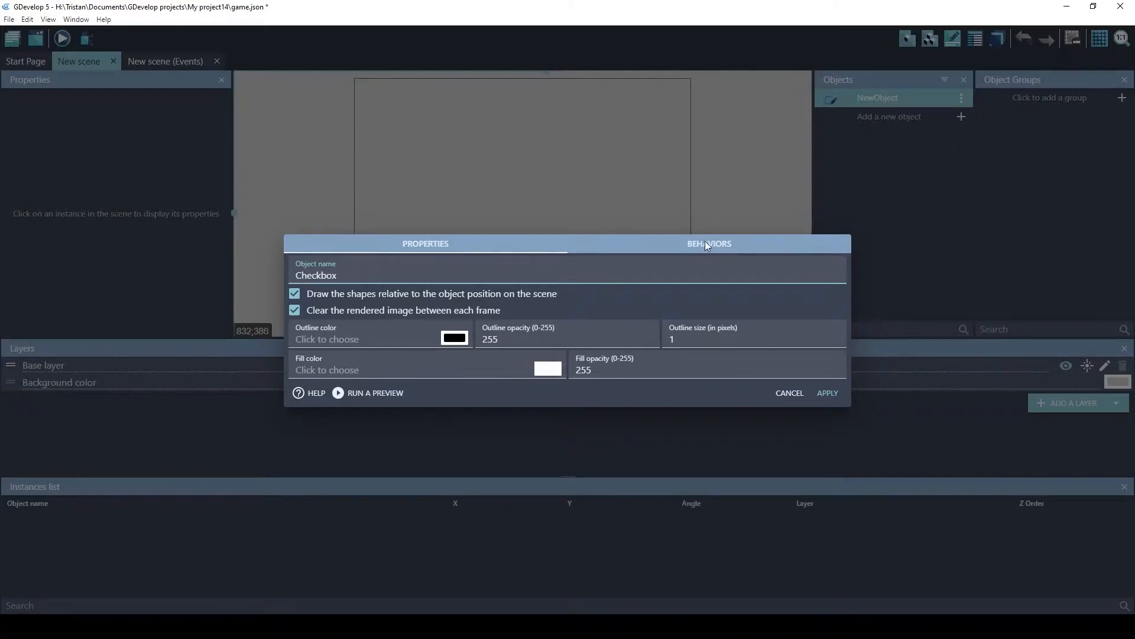
Attach the Checkbox behavior to the Checkbox object and apply
click(709, 243)
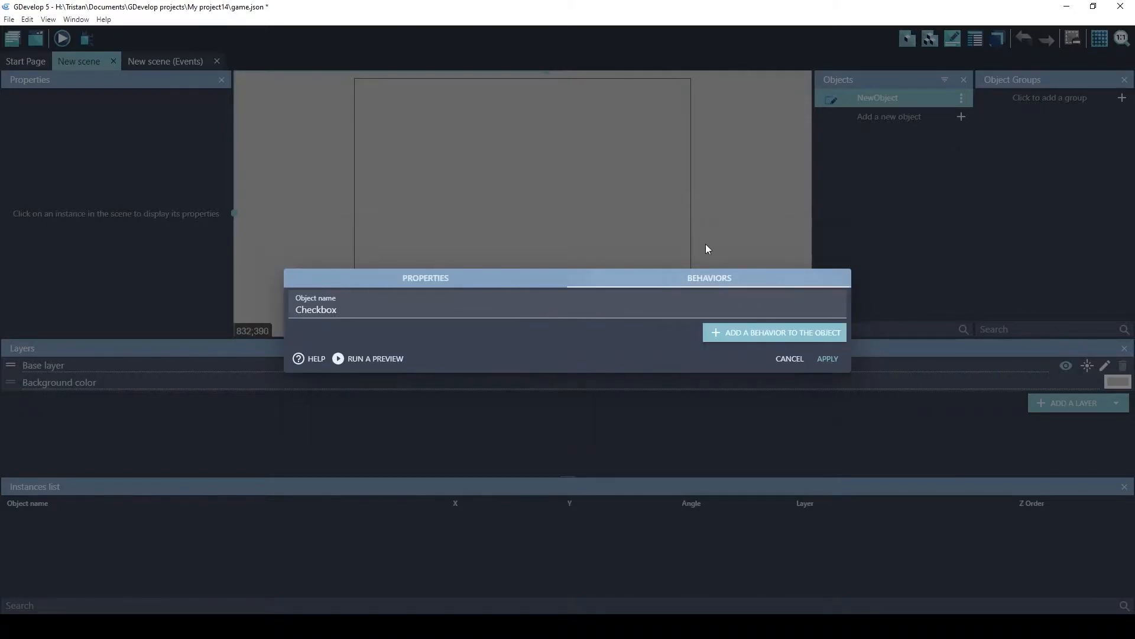
click(774, 332)
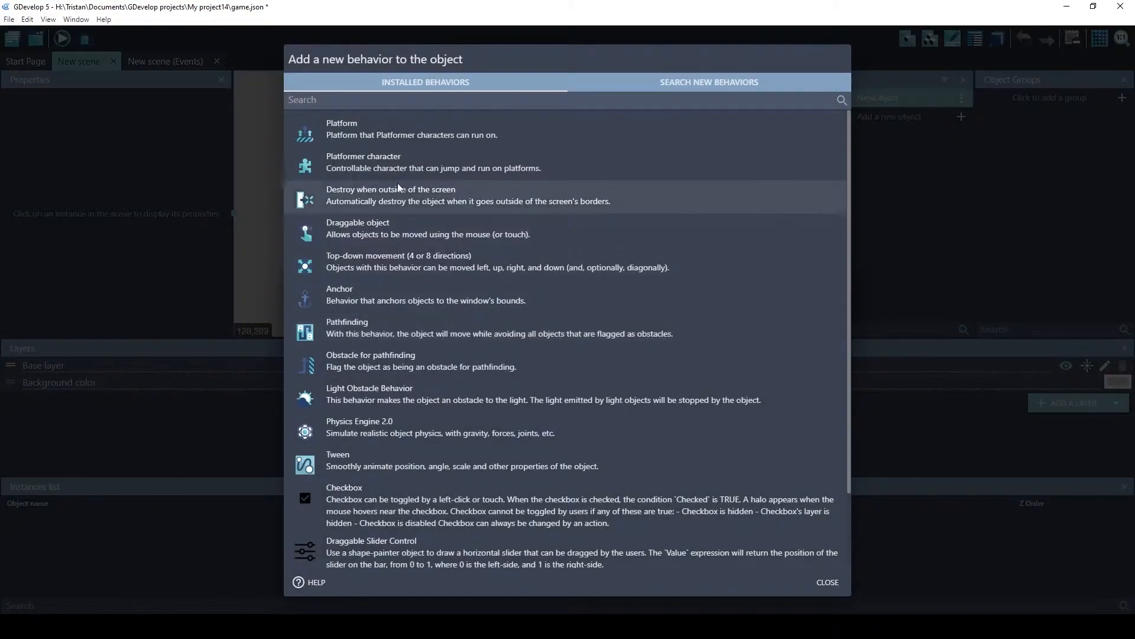
click(344, 493)
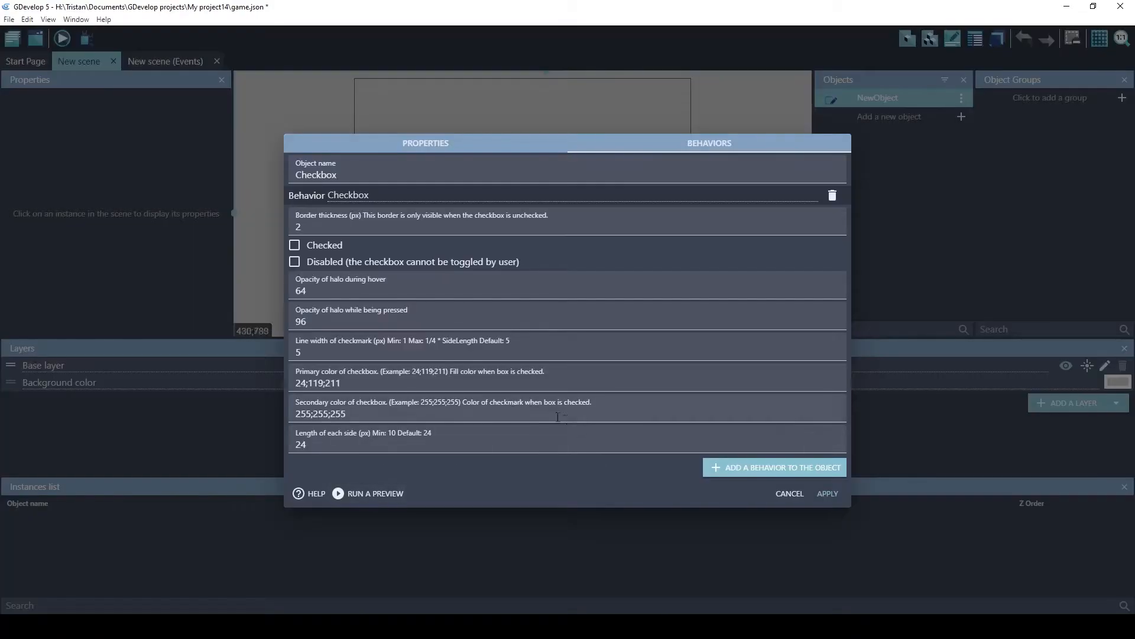
click(565, 227)
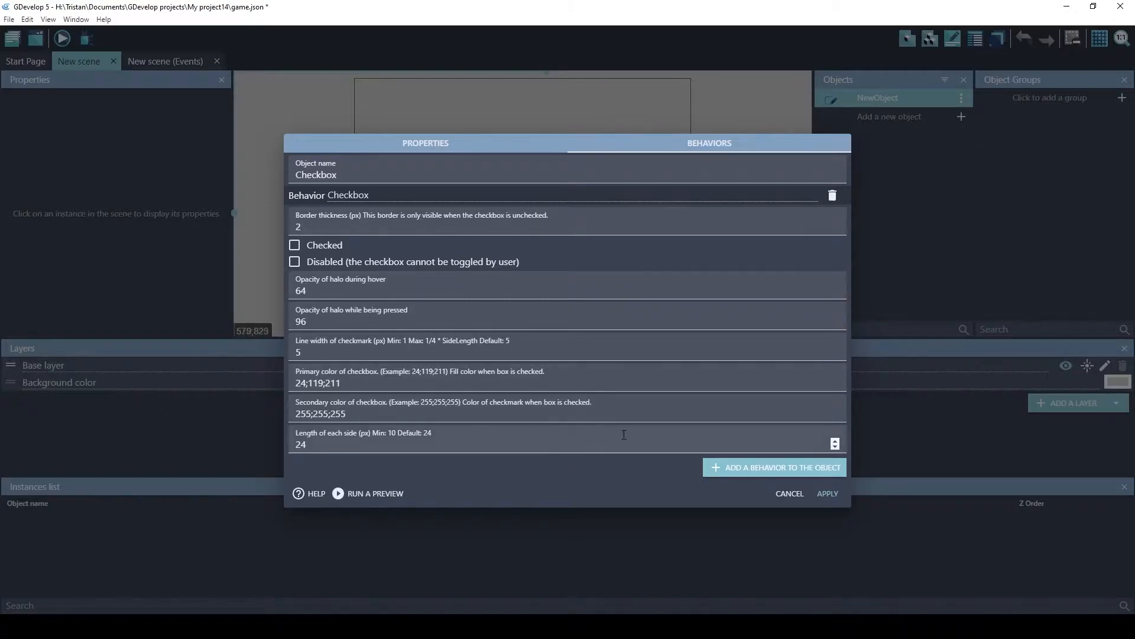
click(826, 493)
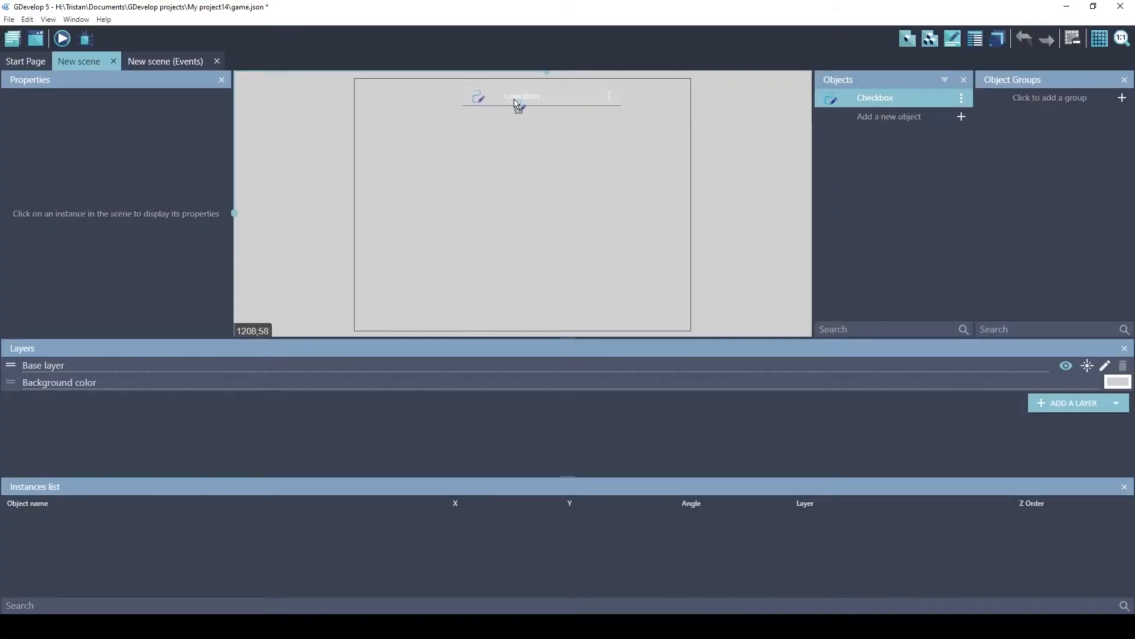
Create ToggleSwitch and Slider shape painter objects, giving Slider the Draggable Slider Control behavior
click(889, 117)
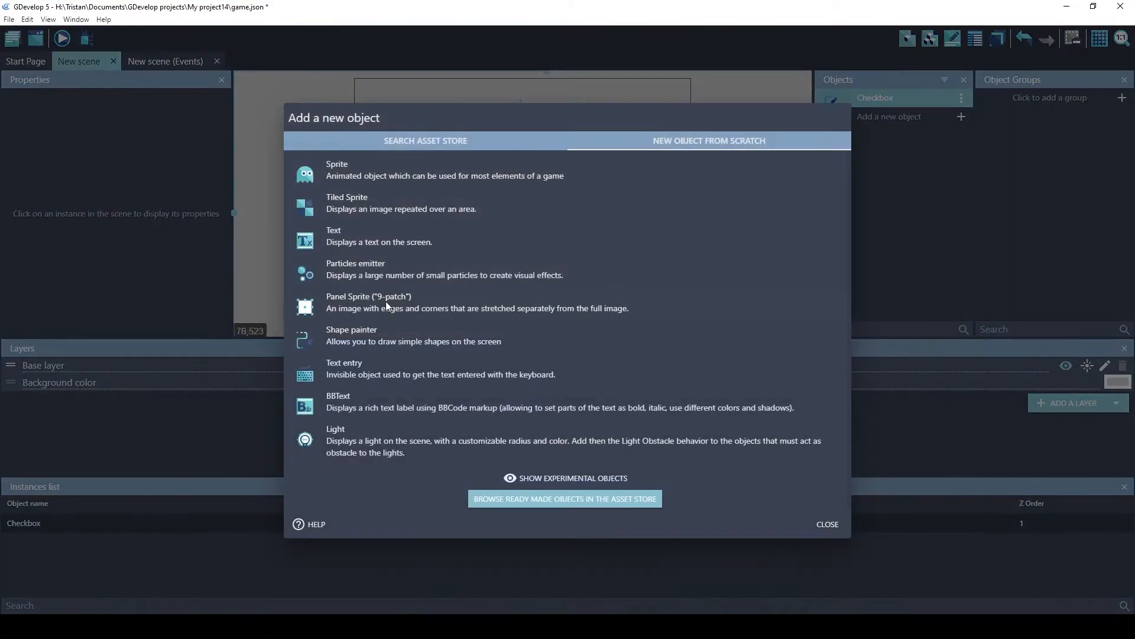
click(351, 335)
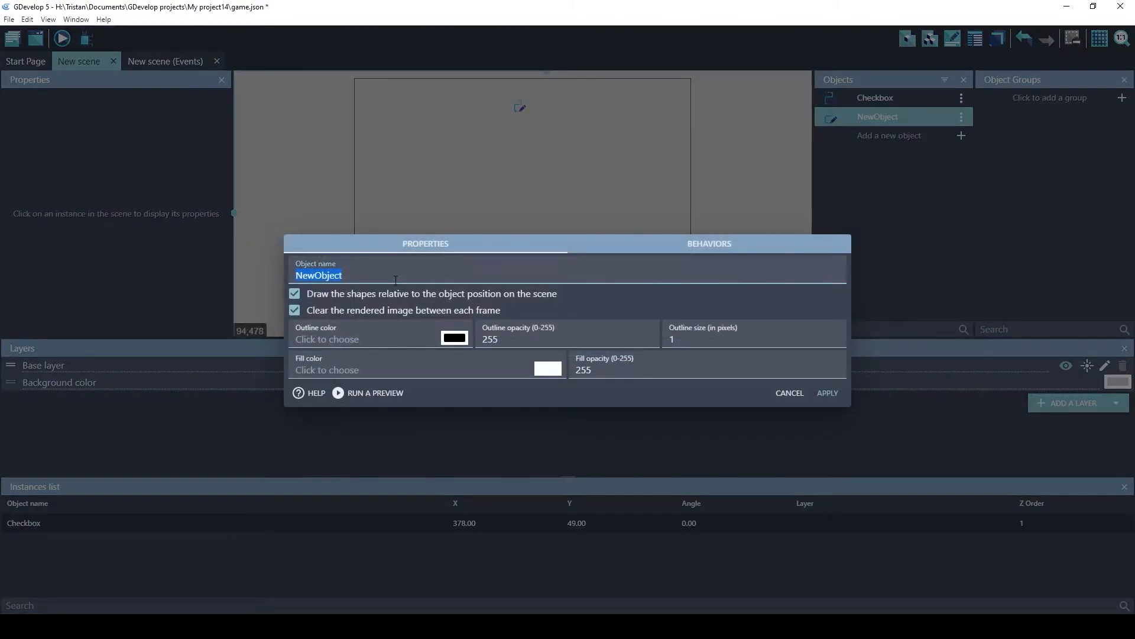
text(ToggleSwi)
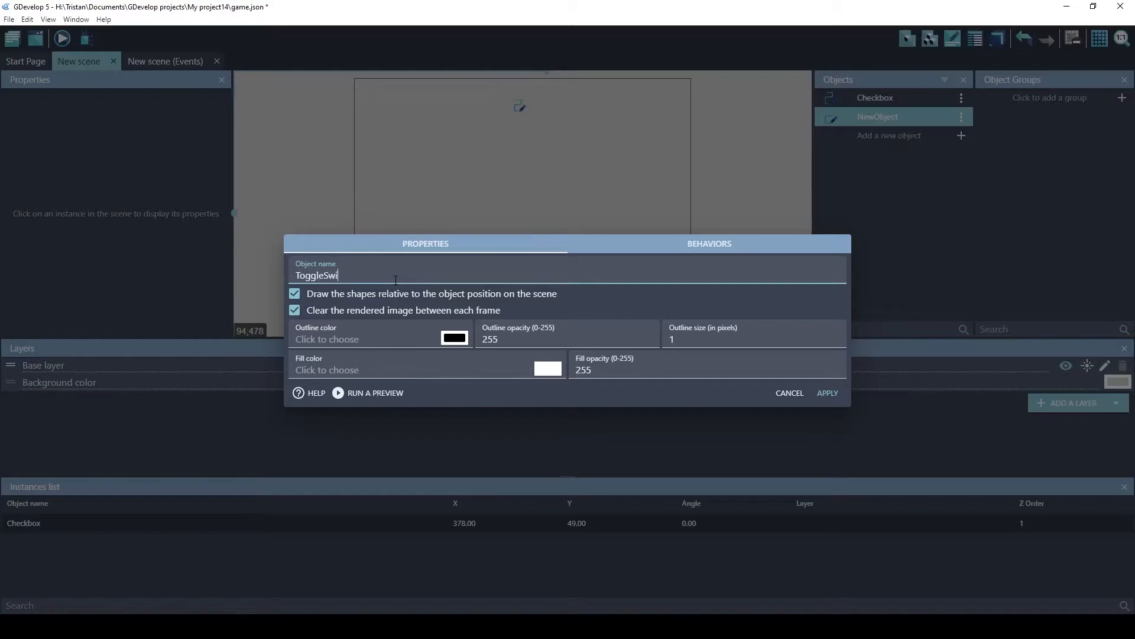
click(708, 243)
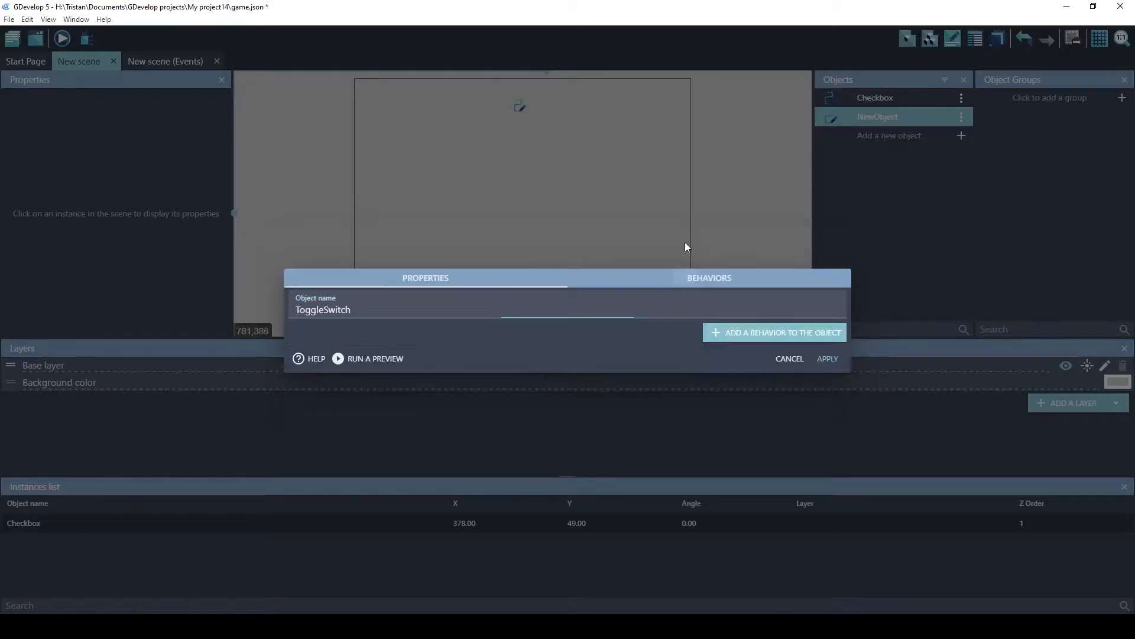
click(774, 333)
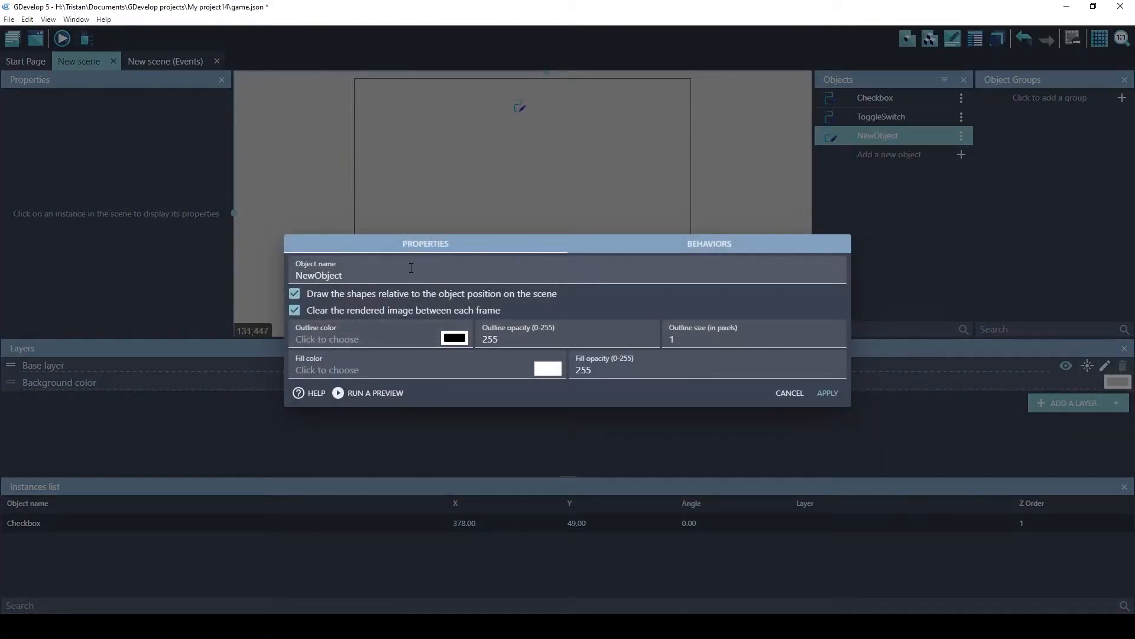
text(Slider)
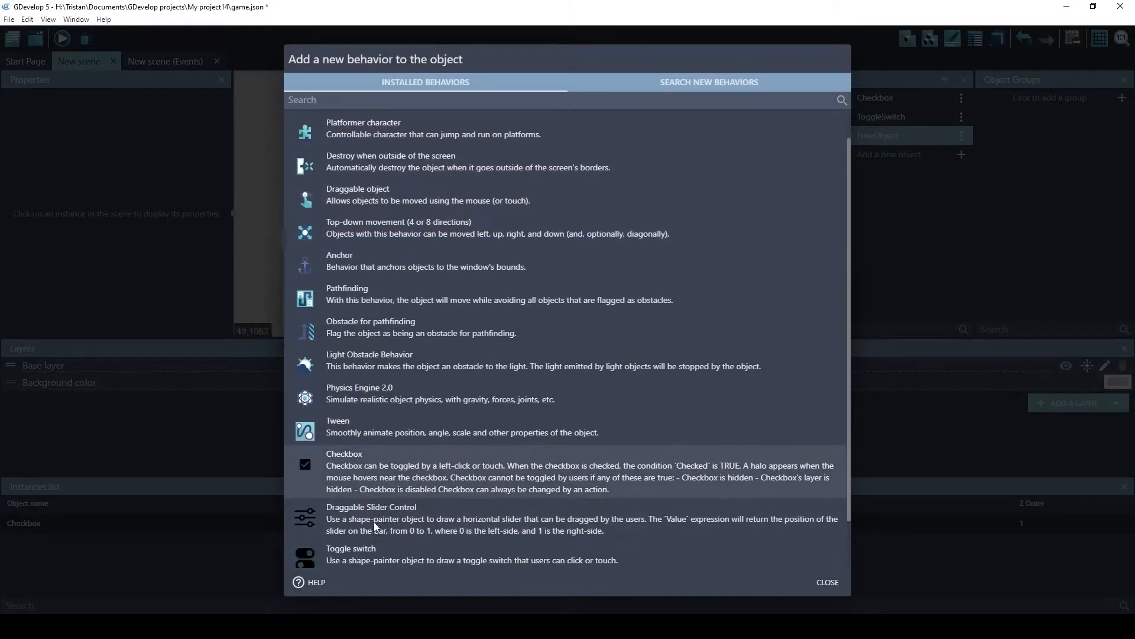
click(371, 517)
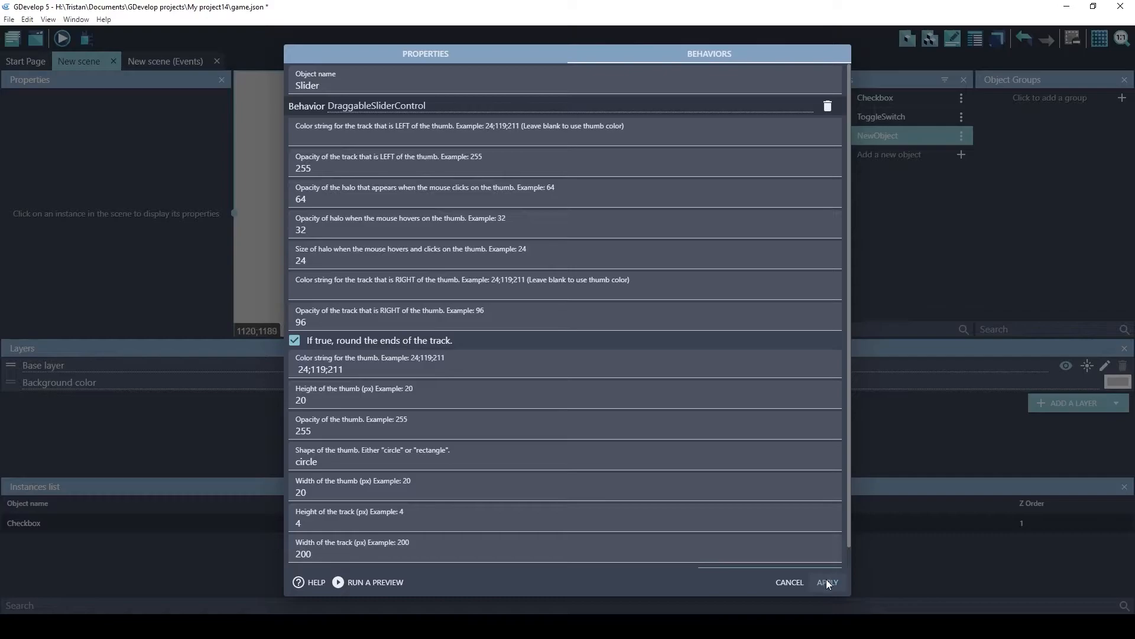
click(828, 581)
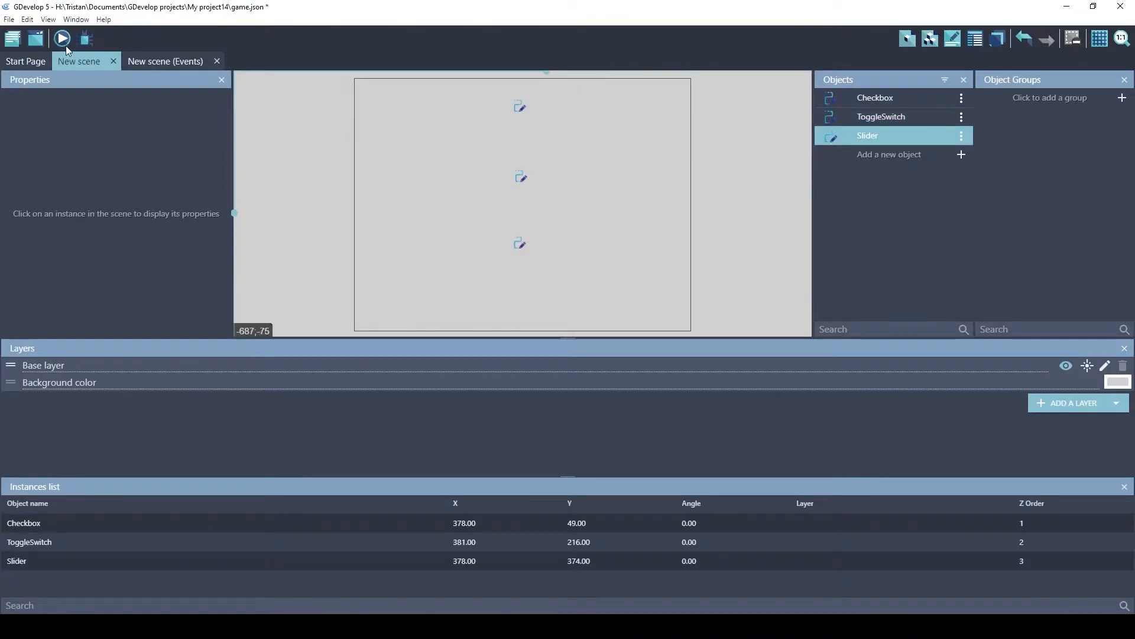
Preview the scene, toggle the checkbox and switch repeatedly, and drag the slider higher
click(61, 38)
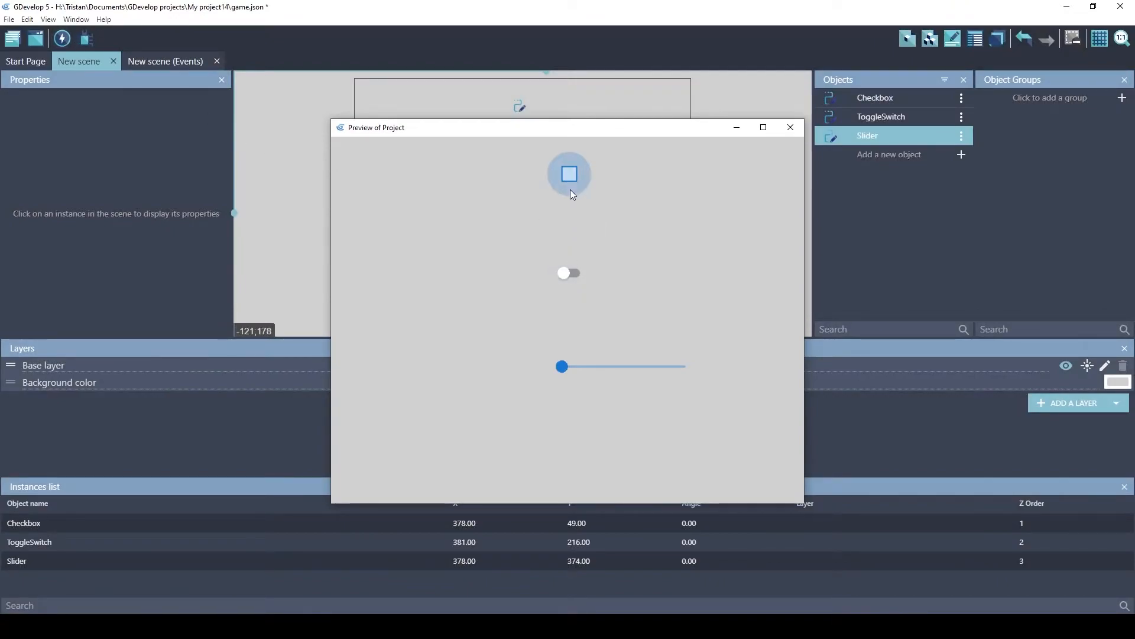
mouse_move(545, 181)
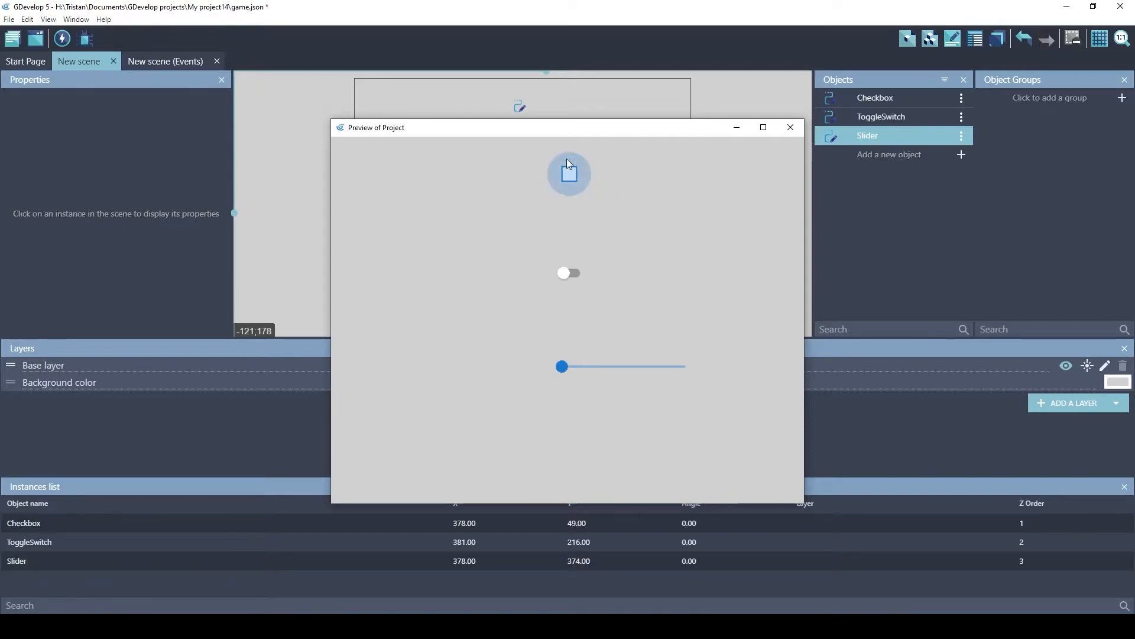
click(569, 174)
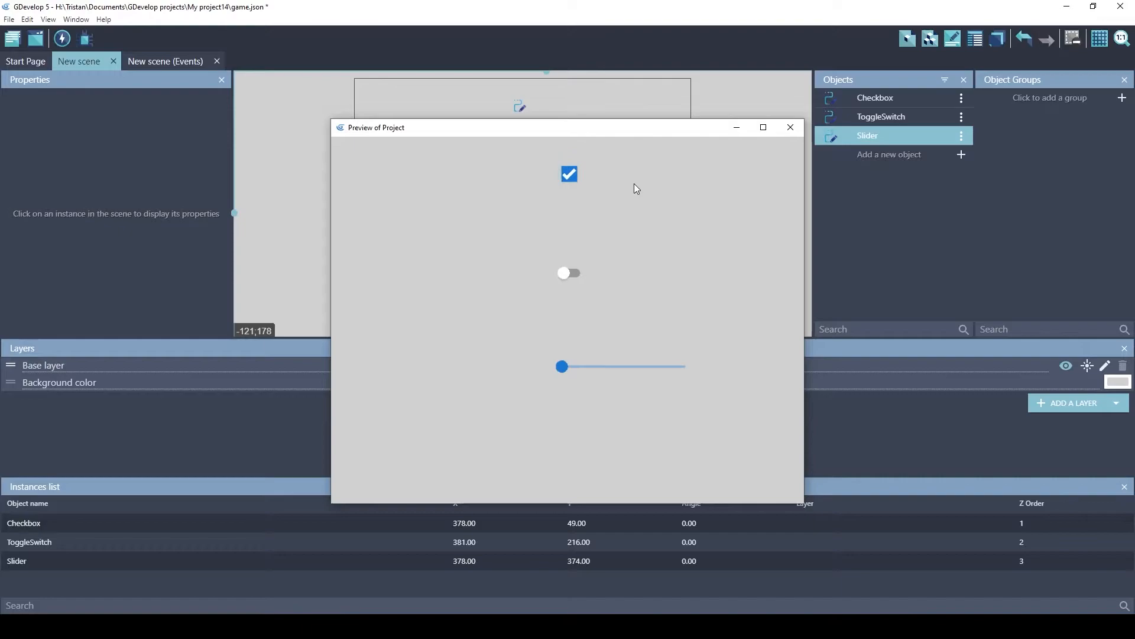
click(569, 174)
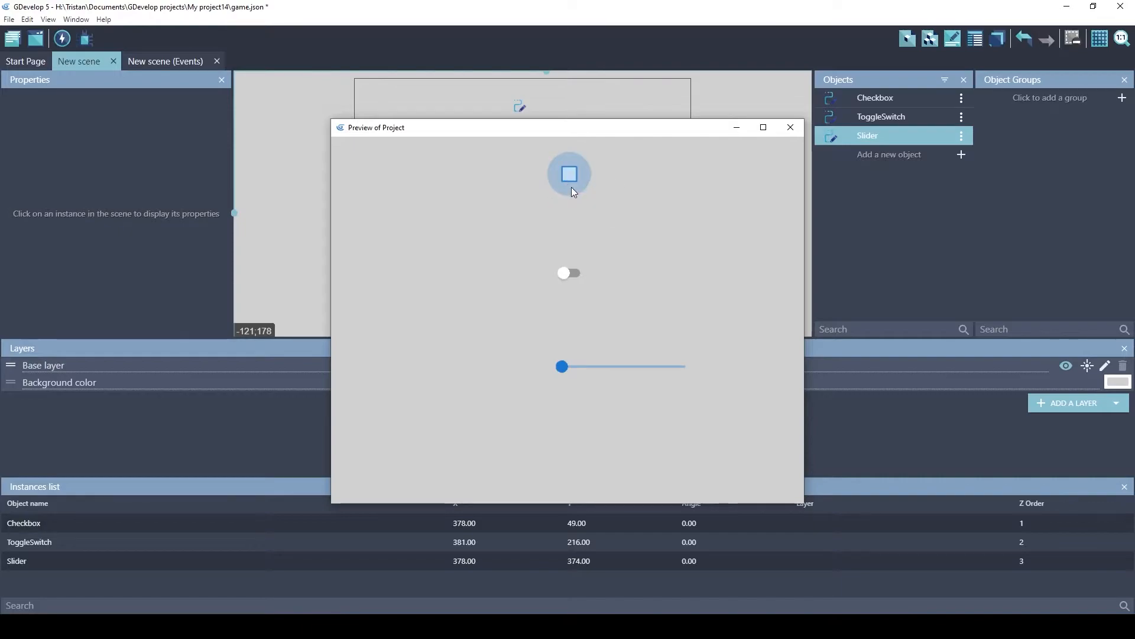
click(569, 174)
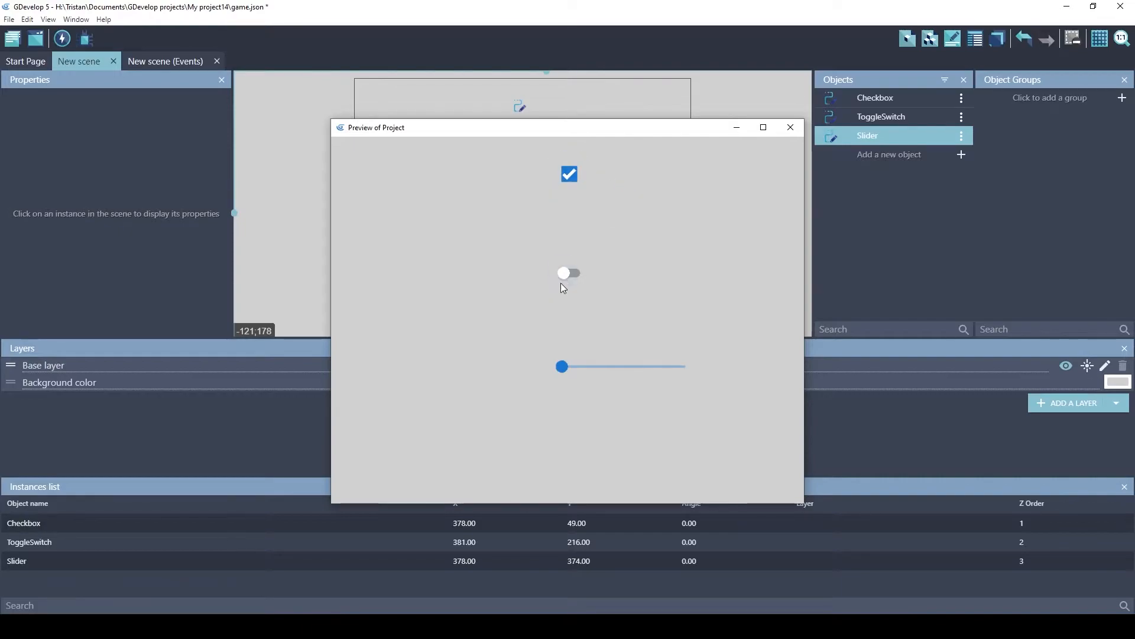
click(569, 273)
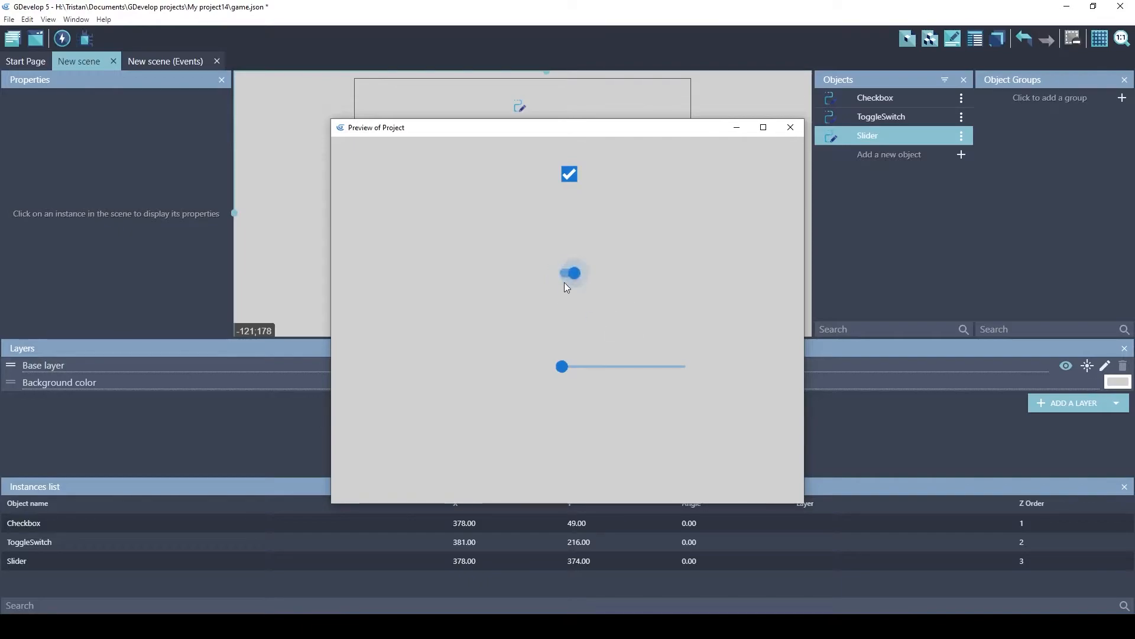
click(570, 273)
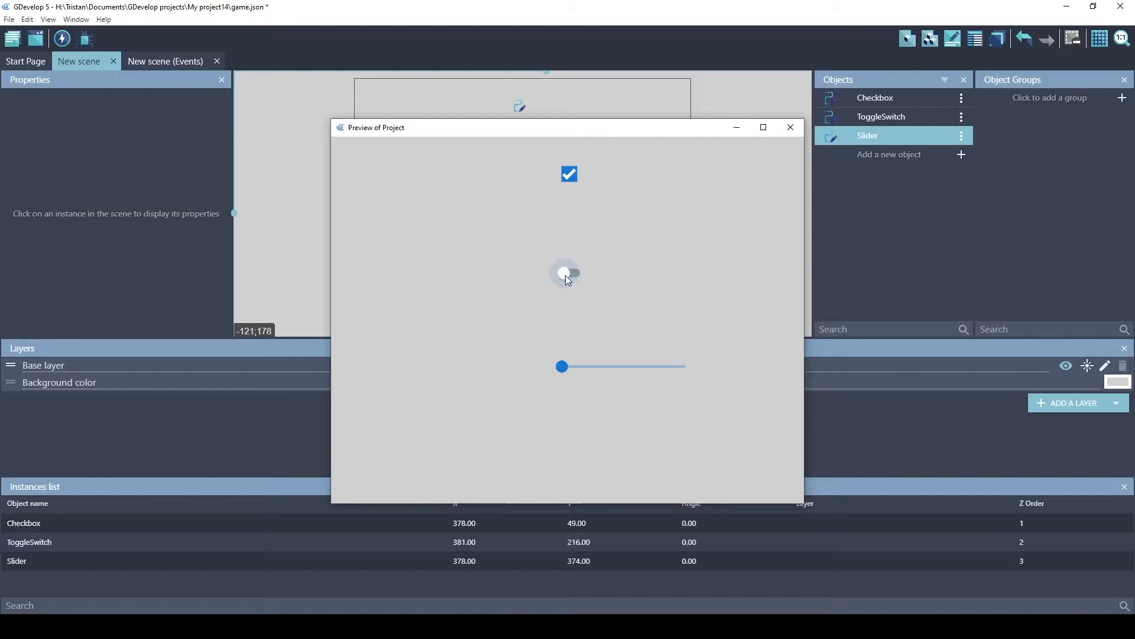
click(569, 273)
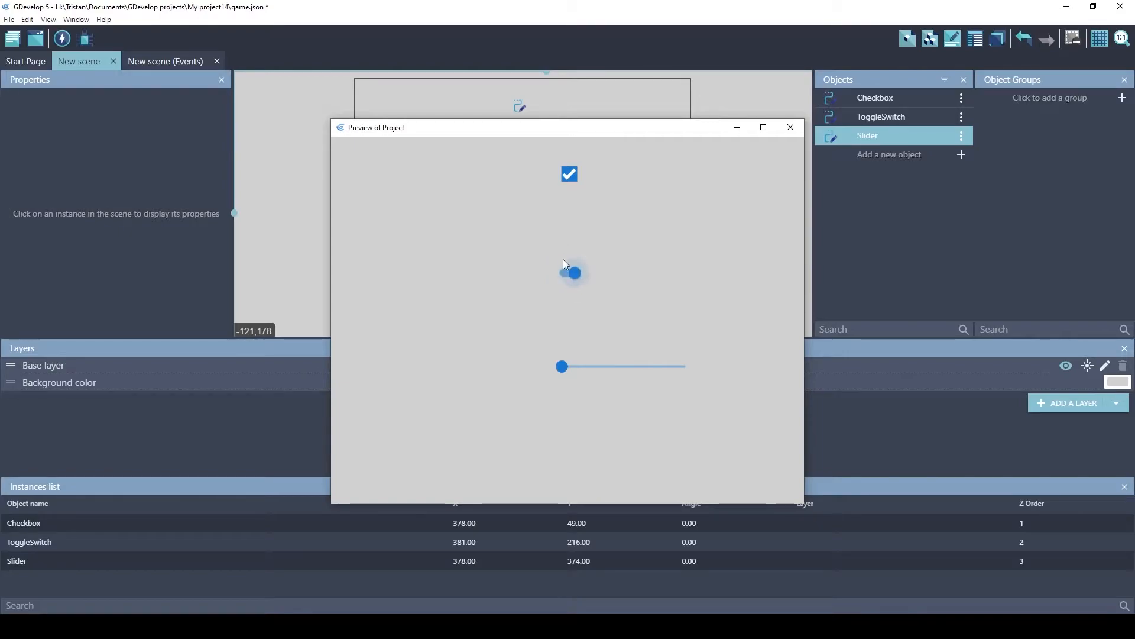
click(572, 274)
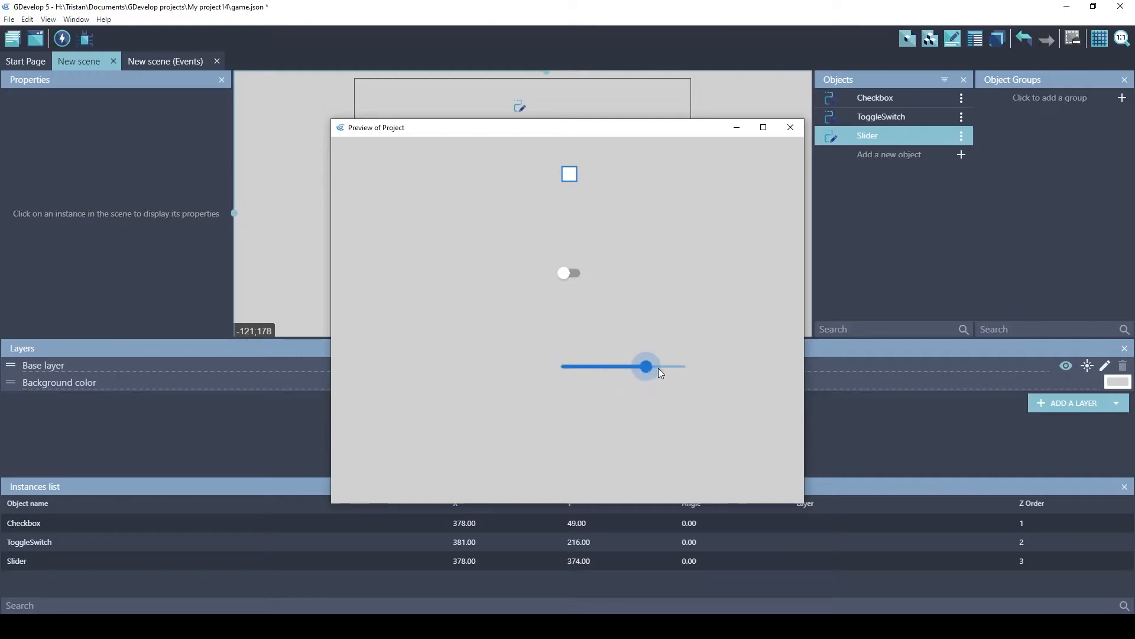
drag(645, 366, 684, 365)
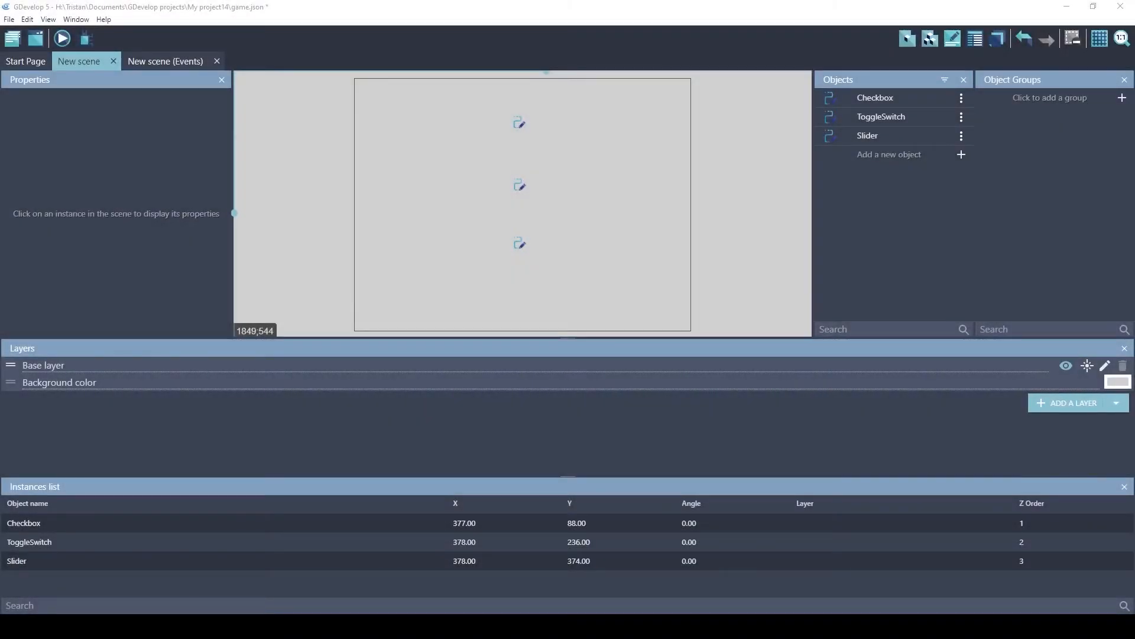
mouse_move(441, 139)
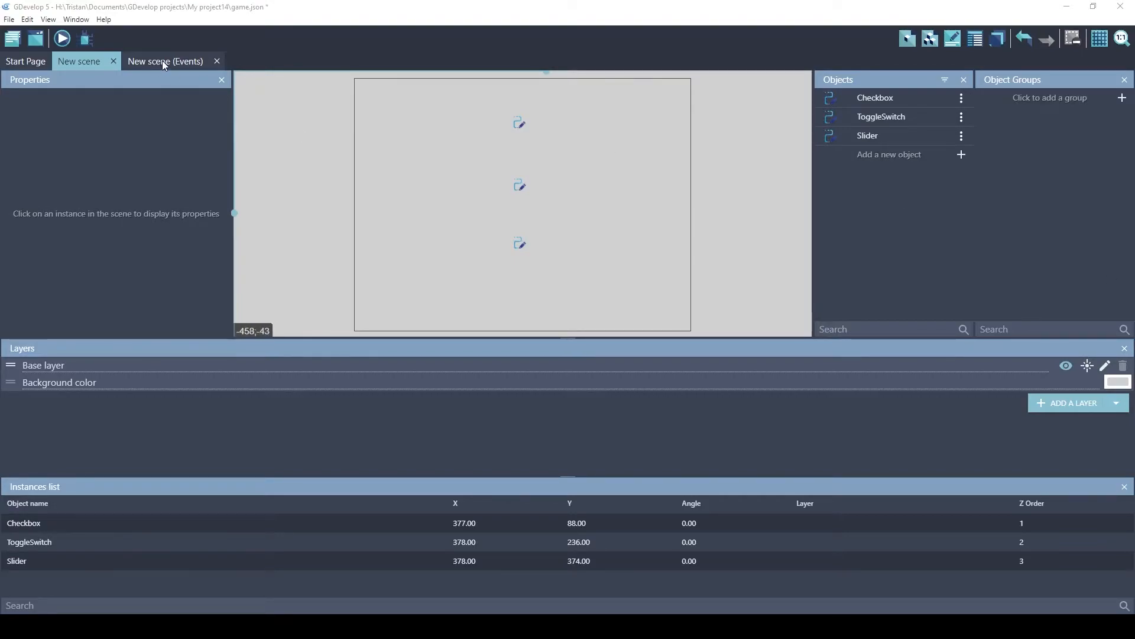
Add an empty event and browse the Checkbox and ToggleSwitch conditions
click(165, 60)
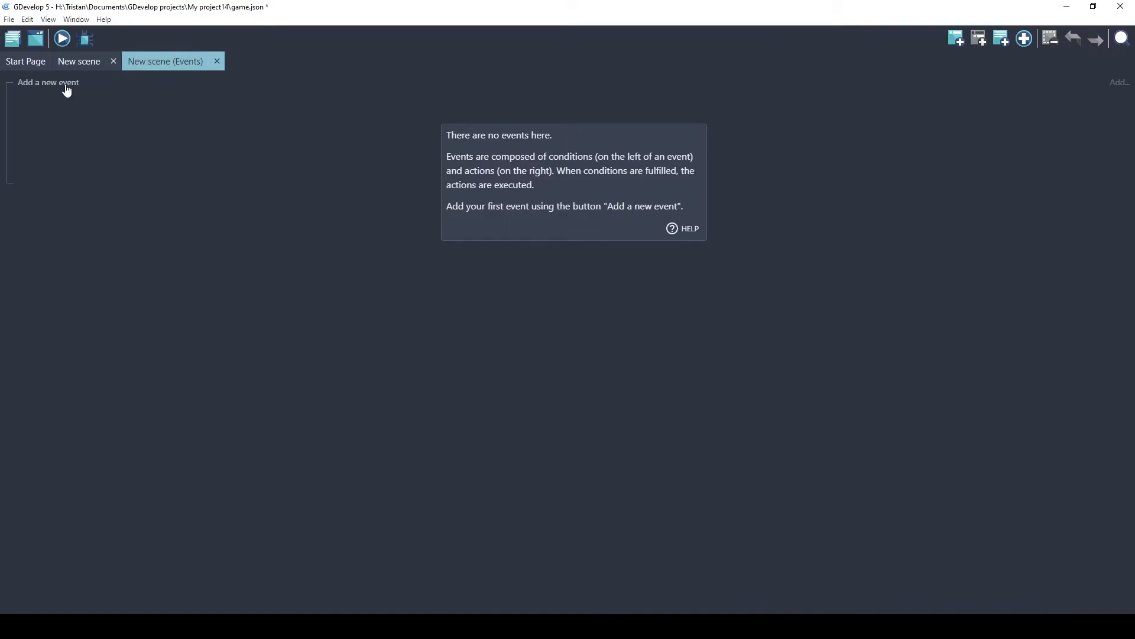
click(48, 82)
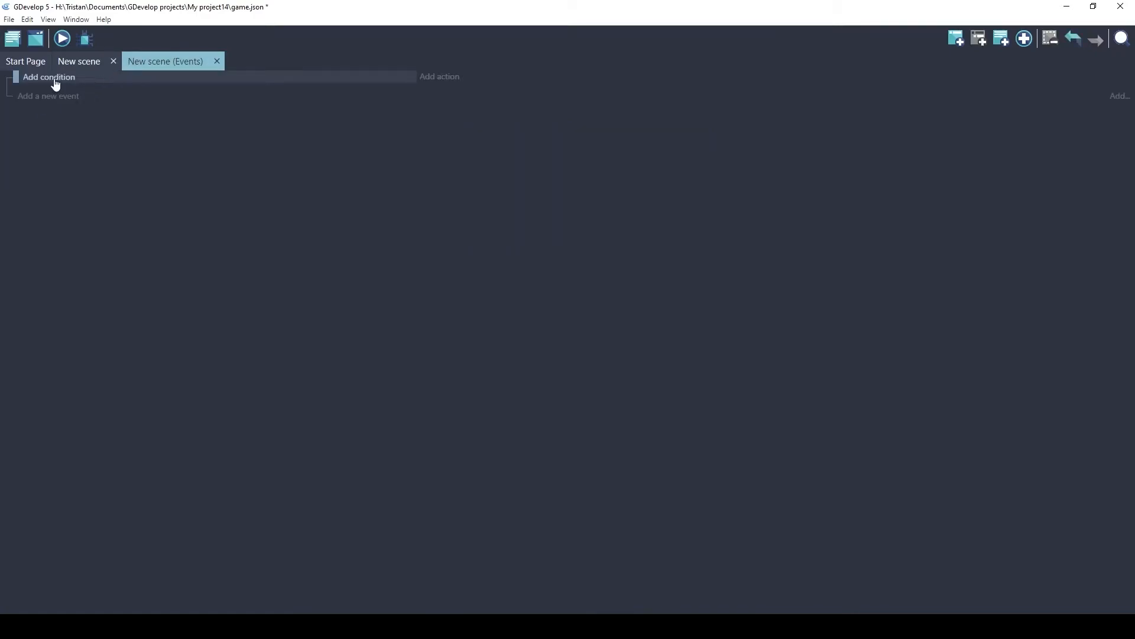
click(48, 77)
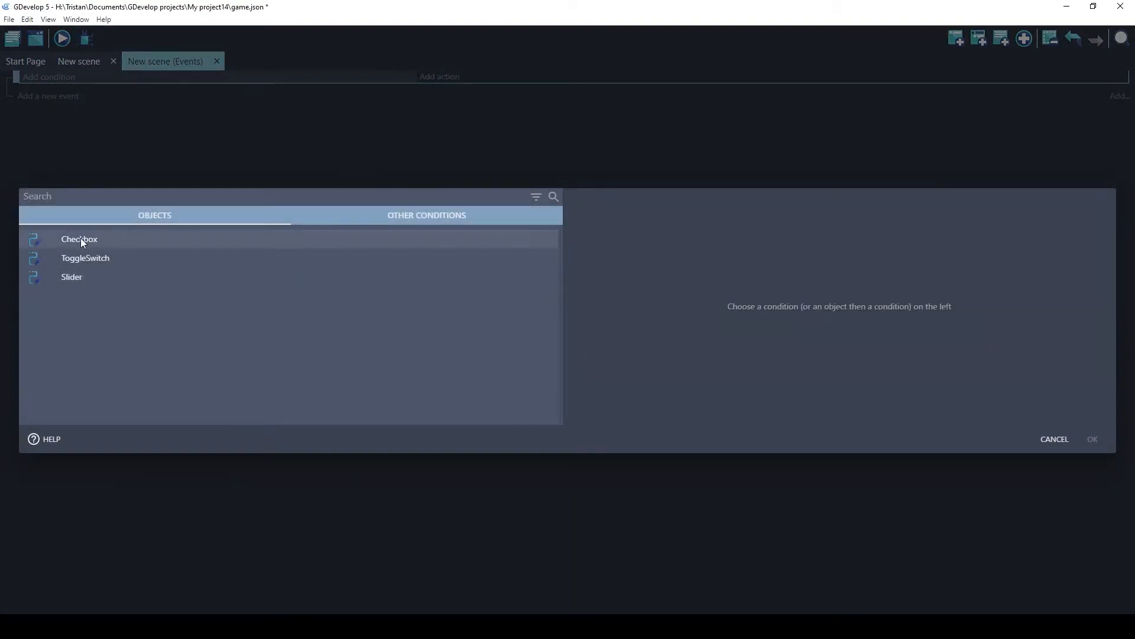
click(79, 239)
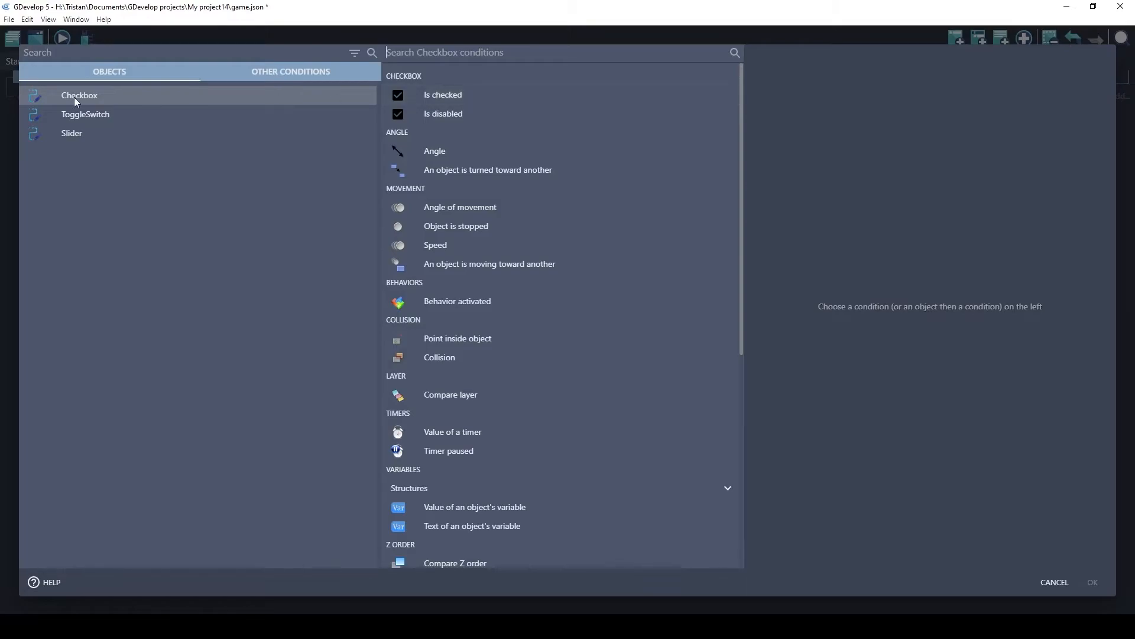
click(85, 114)
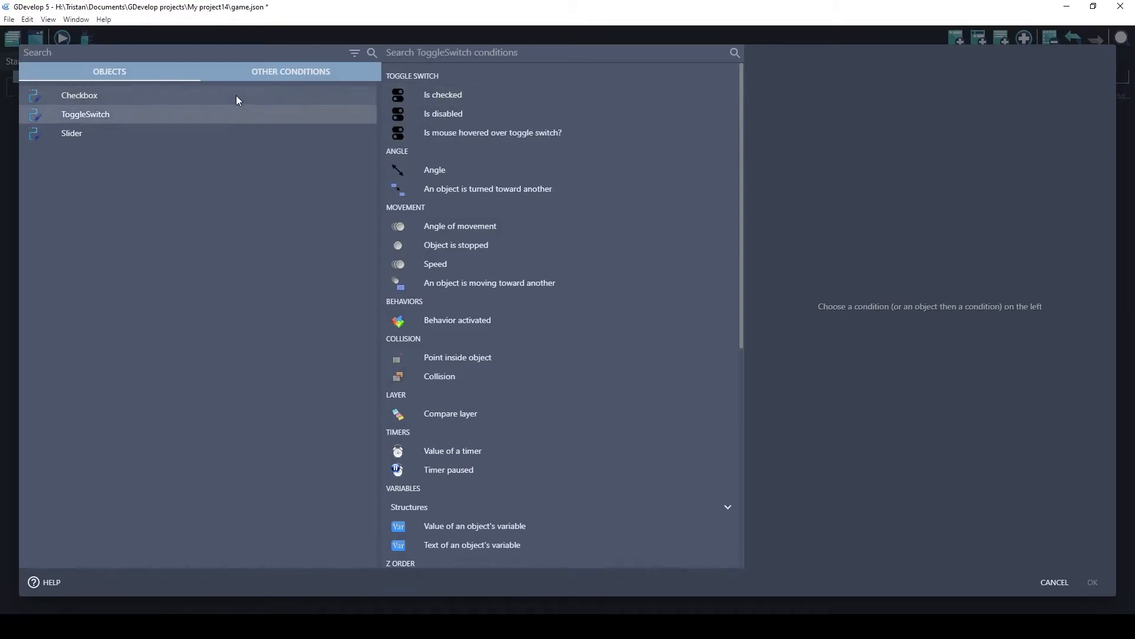
mouse_move(249, 105)
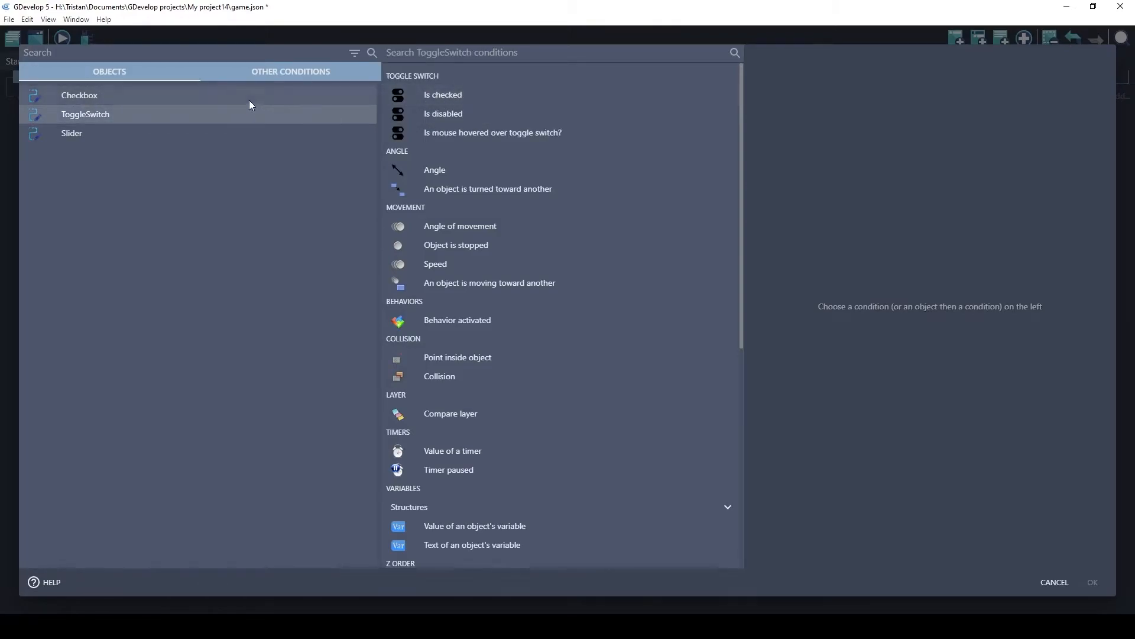
click(80, 95)
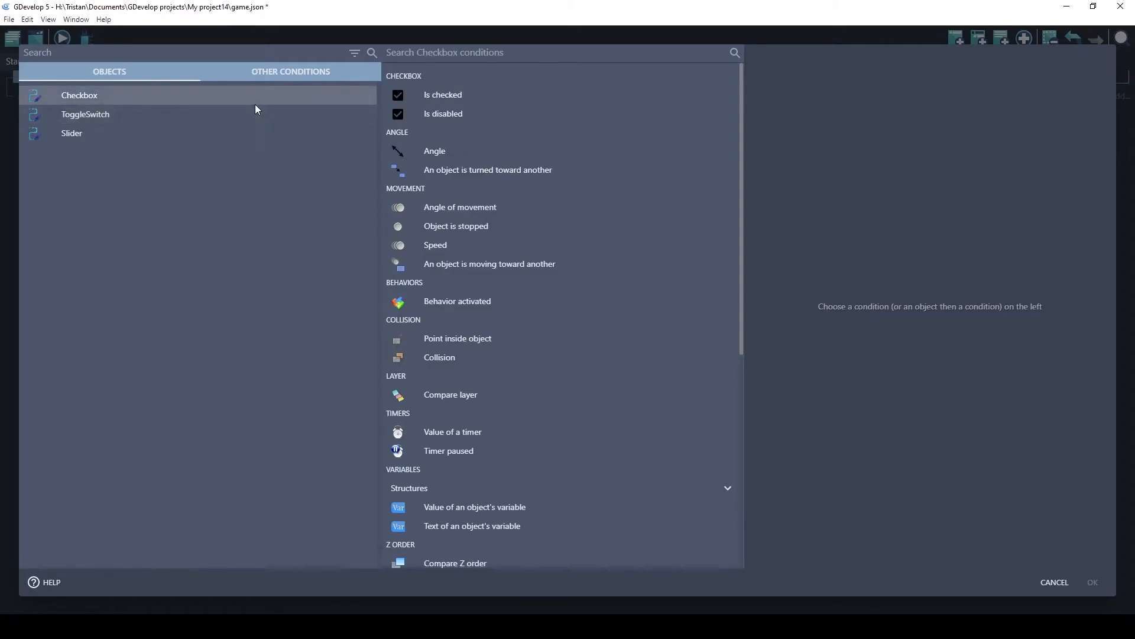
mouse_move(458, 95)
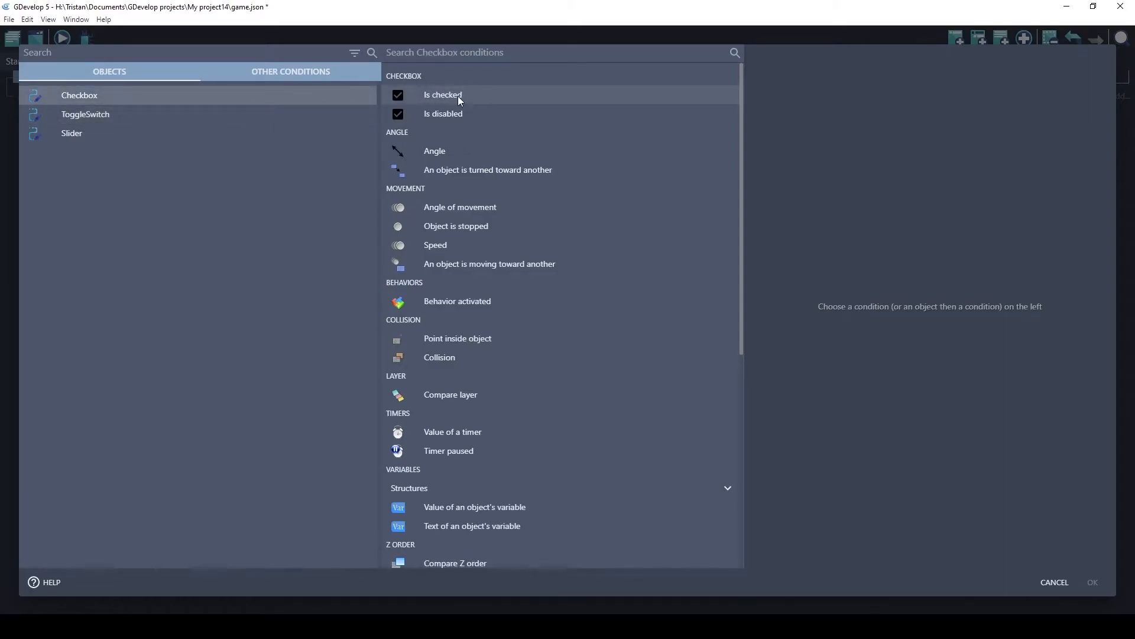
mouse_move(443, 113)
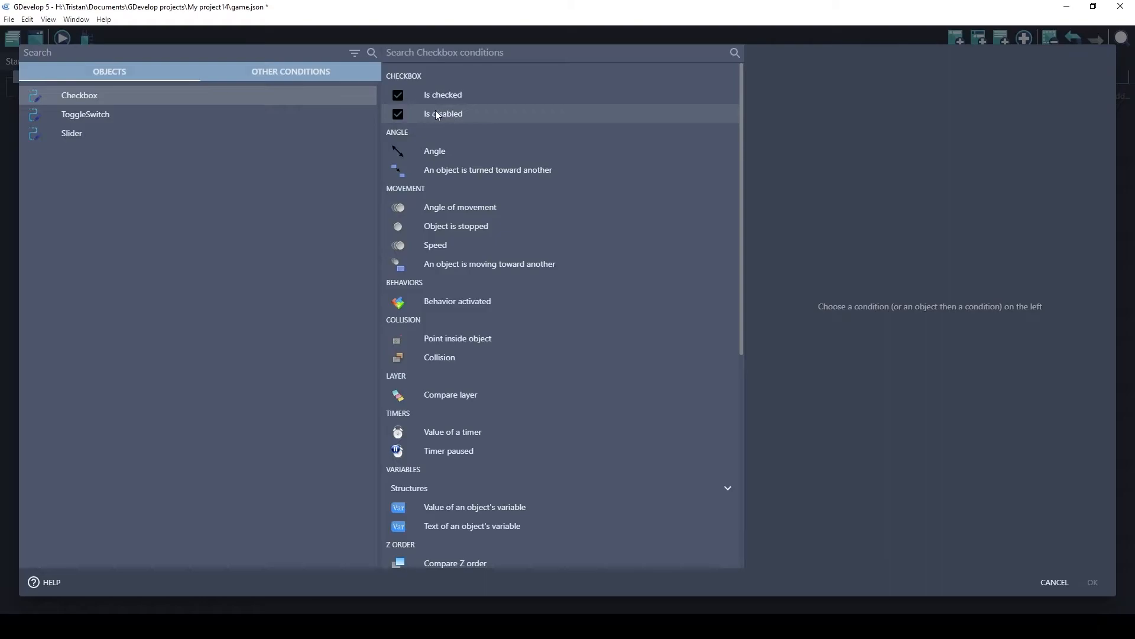
mouse_move(466, 117)
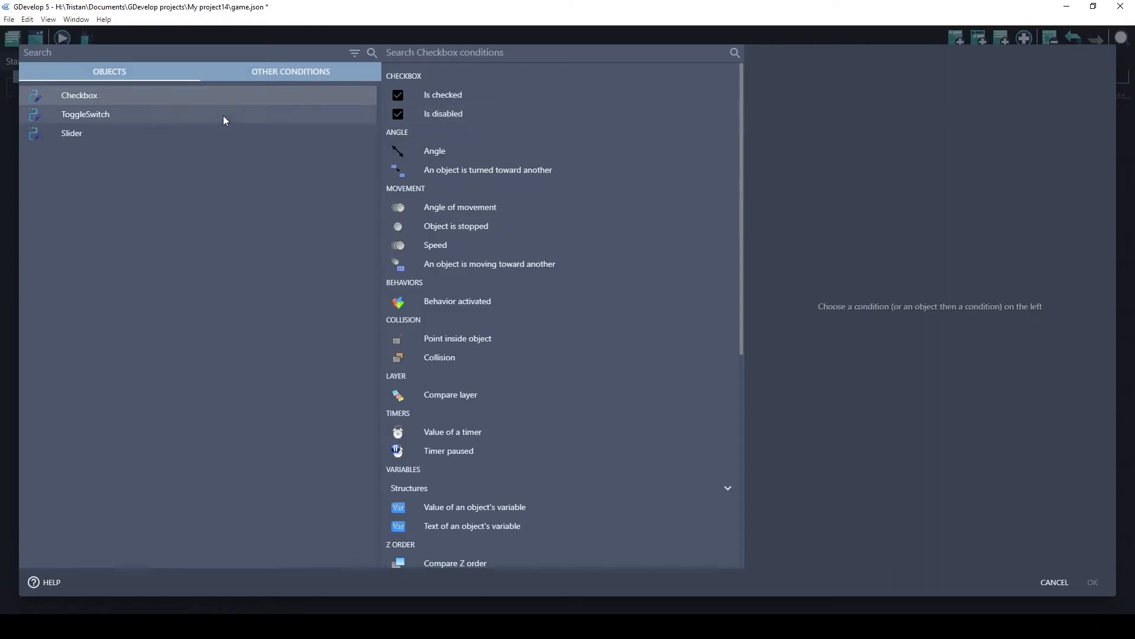
mouse_move(222, 114)
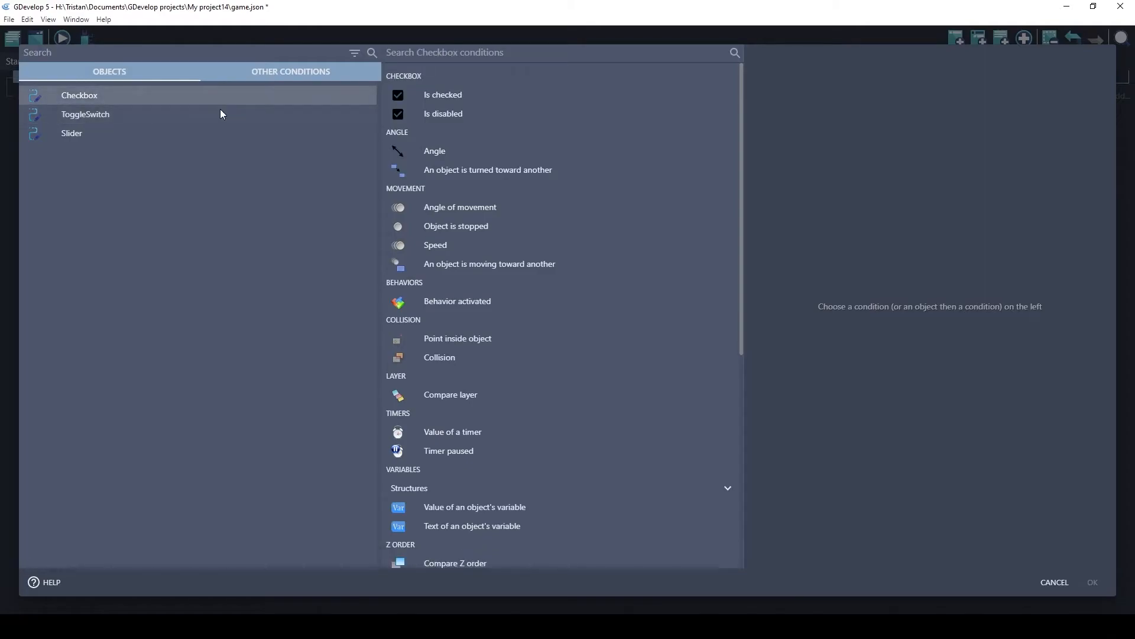
mouse_move(224, 99)
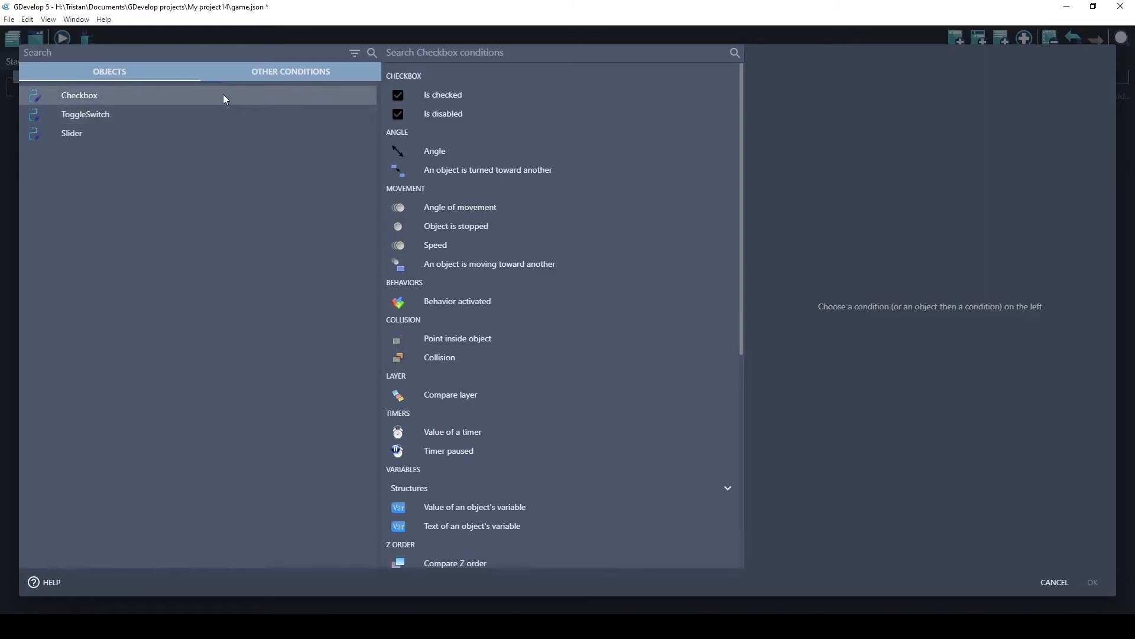
mouse_move(233, 100)
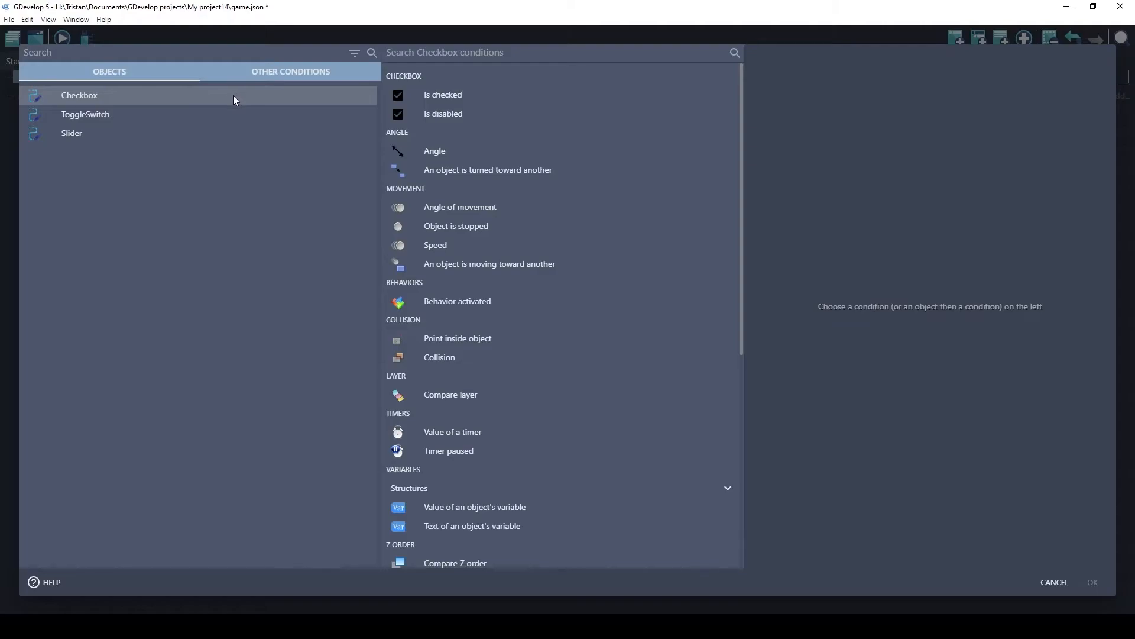
mouse_move(243, 99)
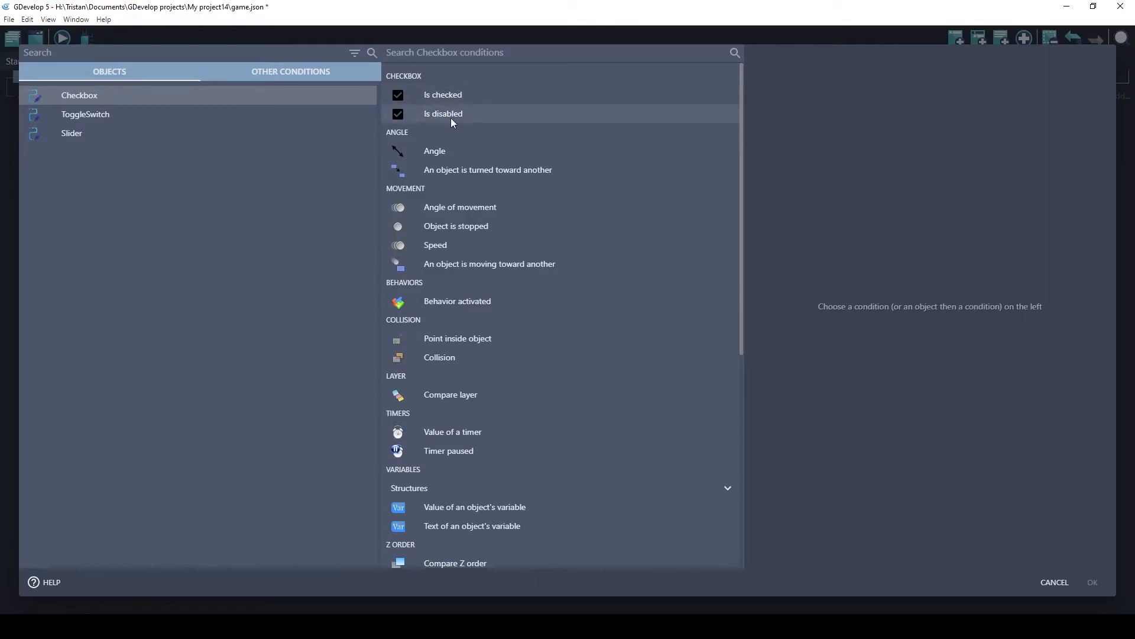
mouse_move(456, 121)
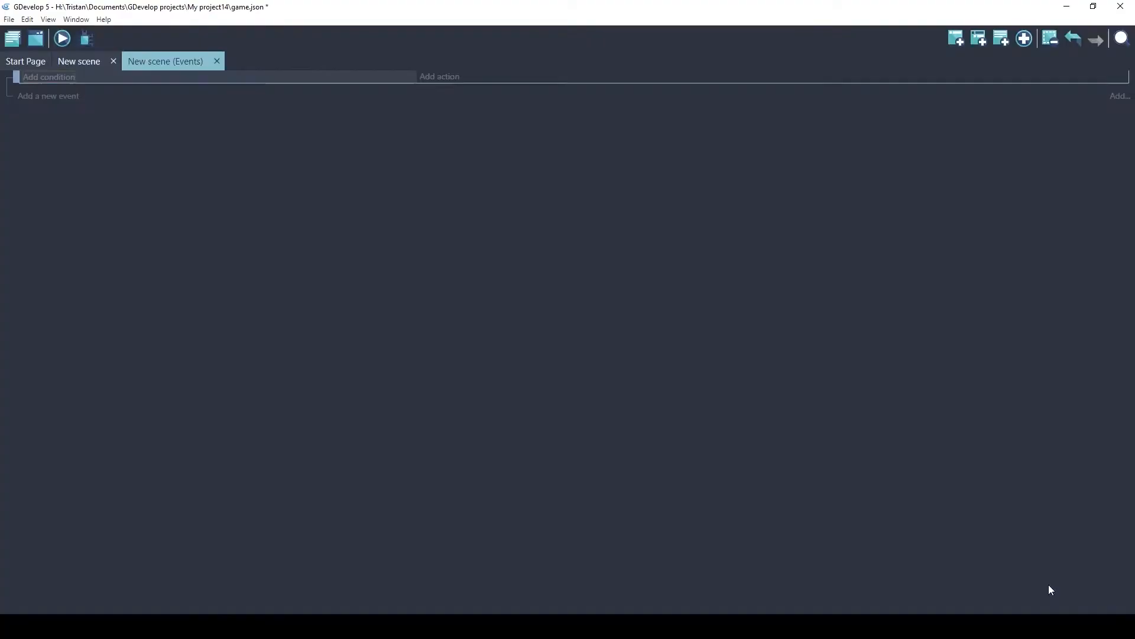
mouse_move(439, 87)
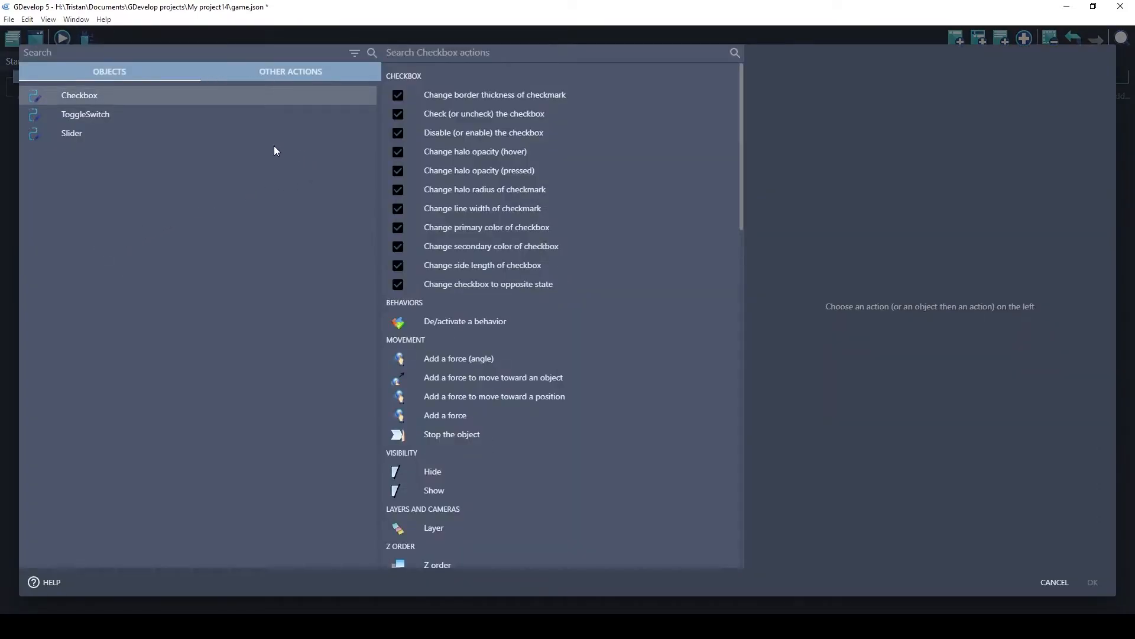
mouse_move(223, 180)
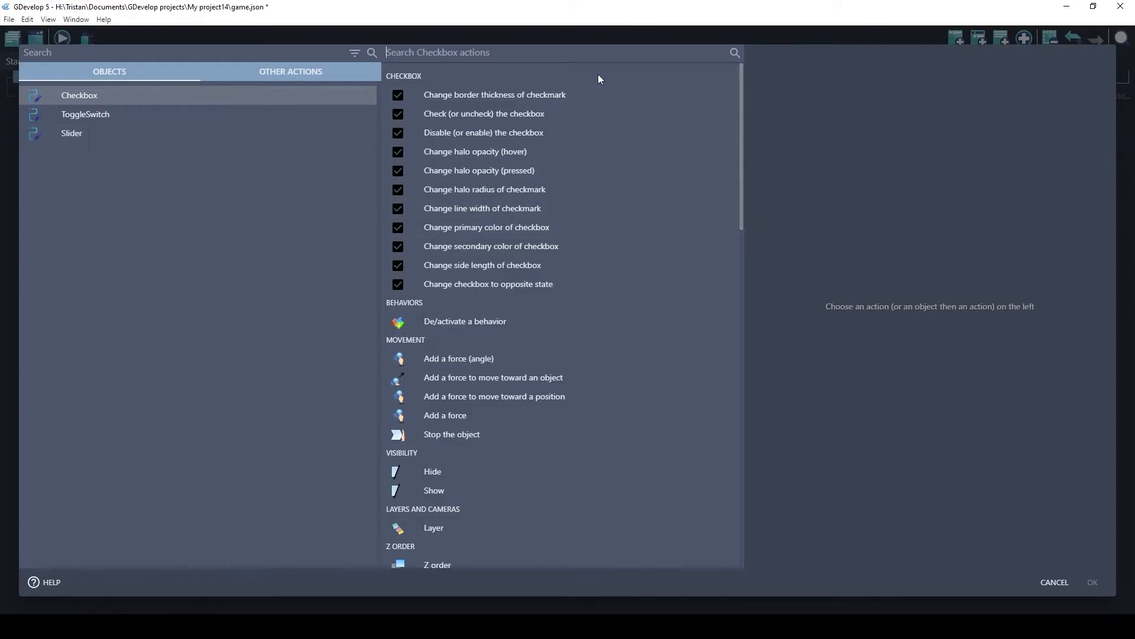
mouse_move(502, 248)
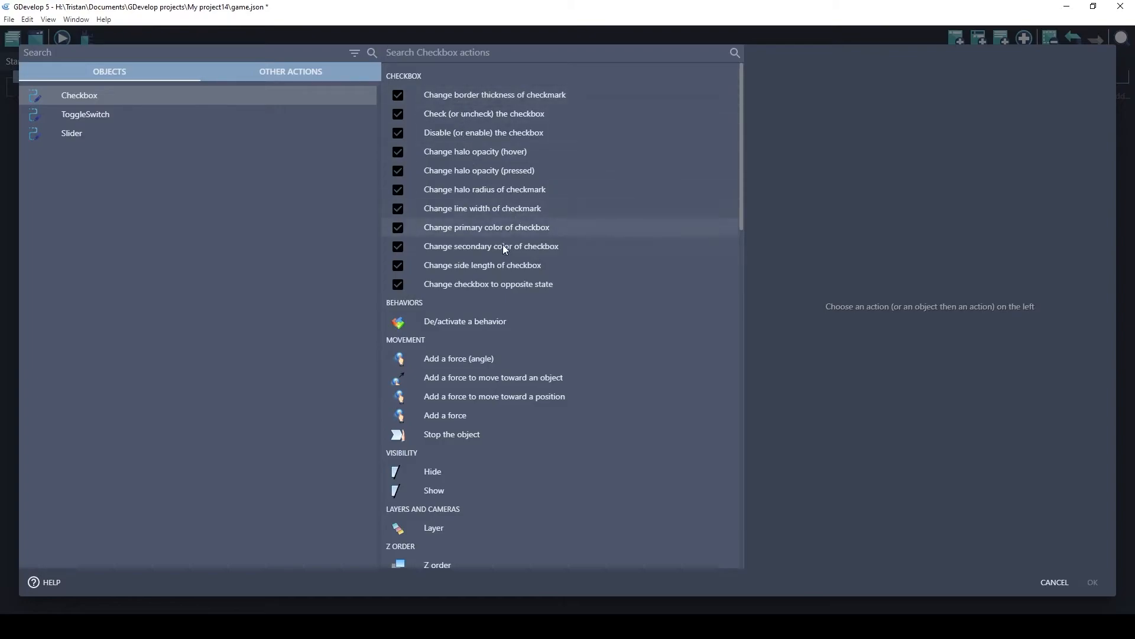
mouse_move(459, 284)
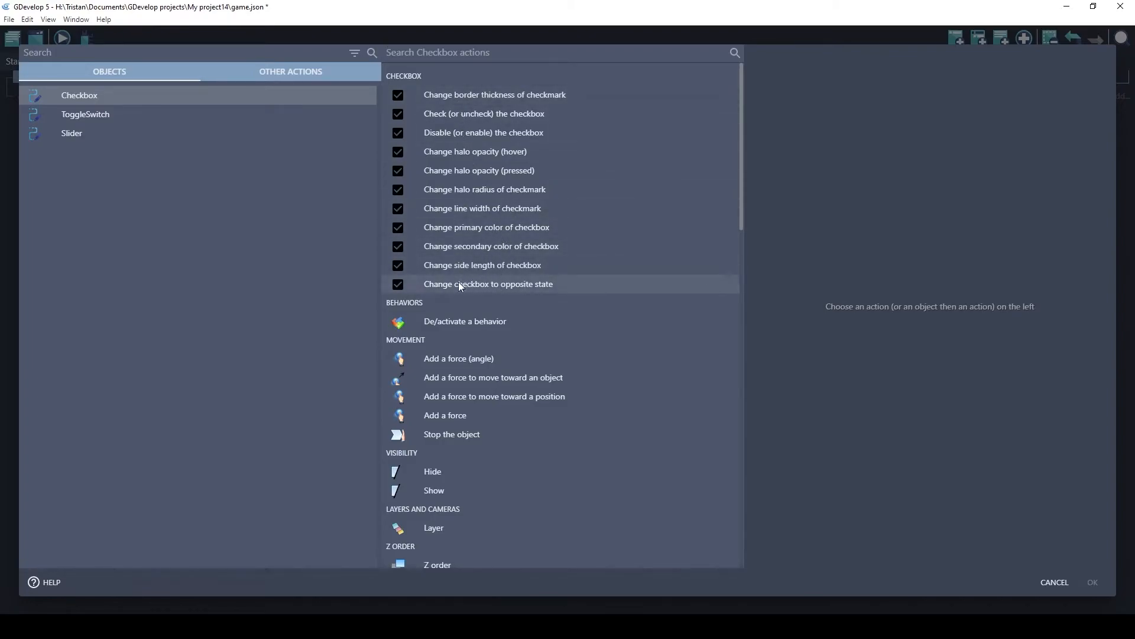
Inspect the checkbox flip-state action, then list the ToggleSwitch object's actions
click(488, 284)
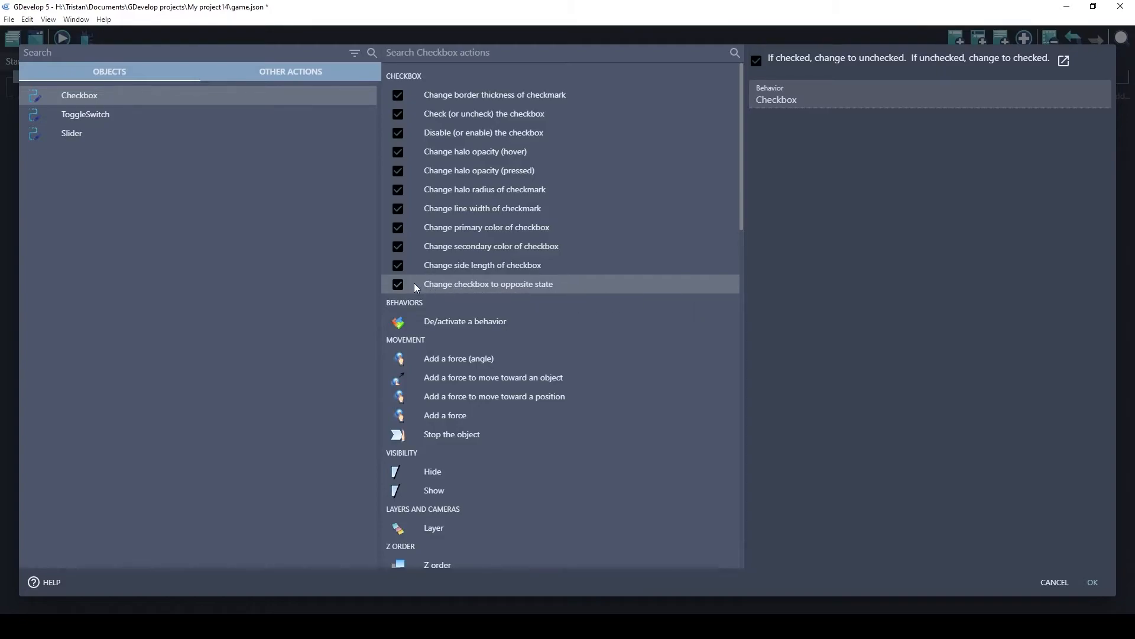
mouse_move(485, 286)
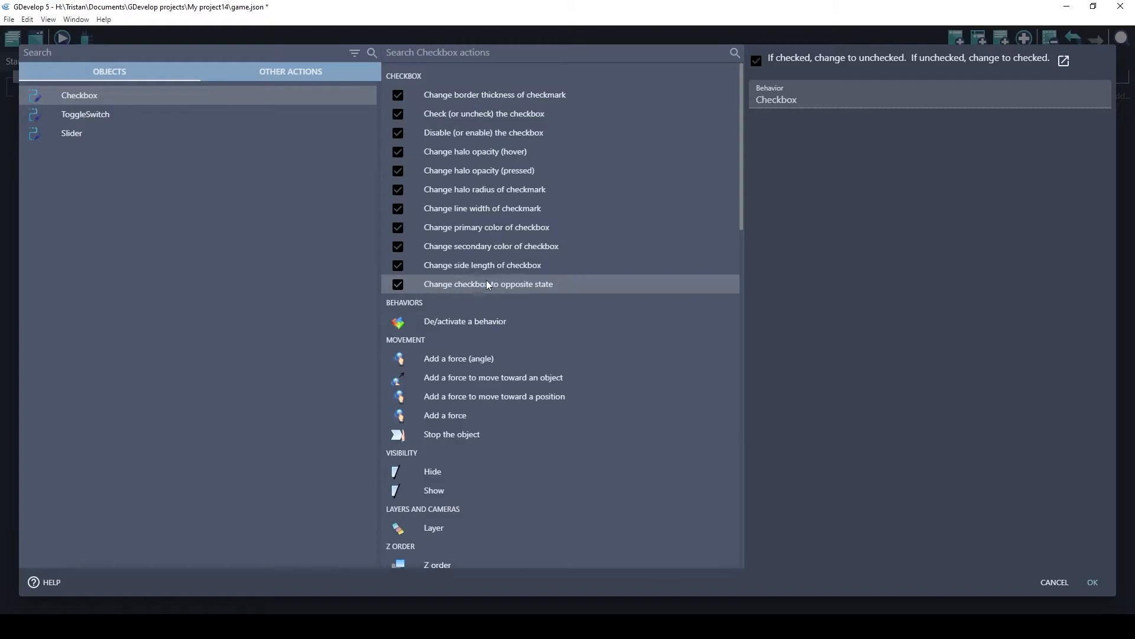
mouse_move(439, 287)
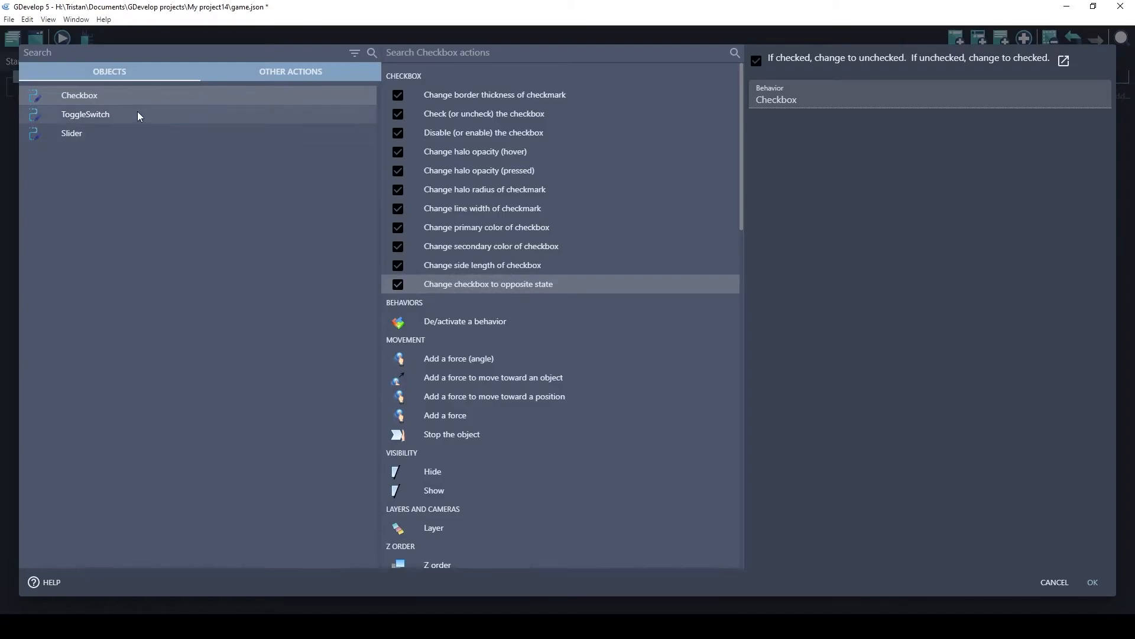
click(85, 114)
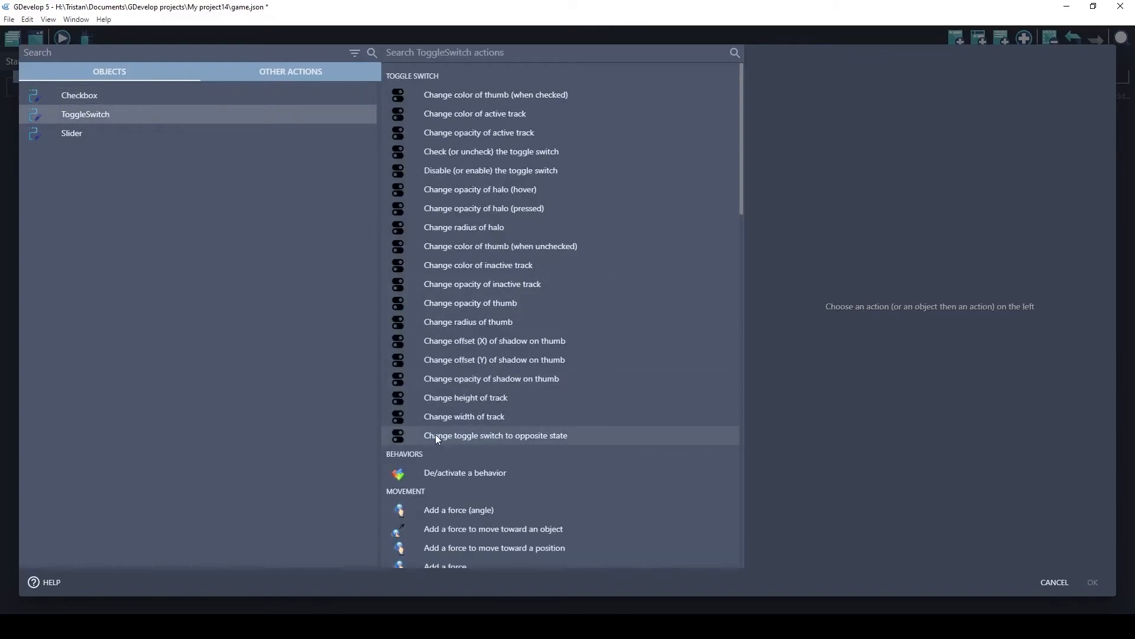
Inspect the toggle-to-opposite and check-or-uncheck switch actions, then list Slider actions
click(496, 435)
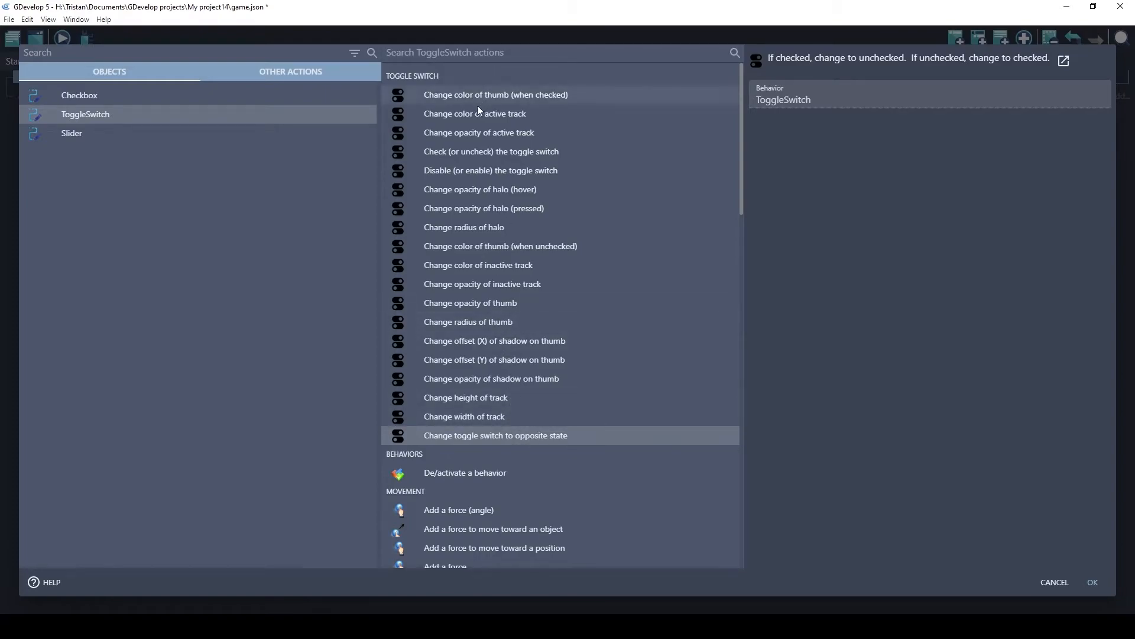
click(491, 152)
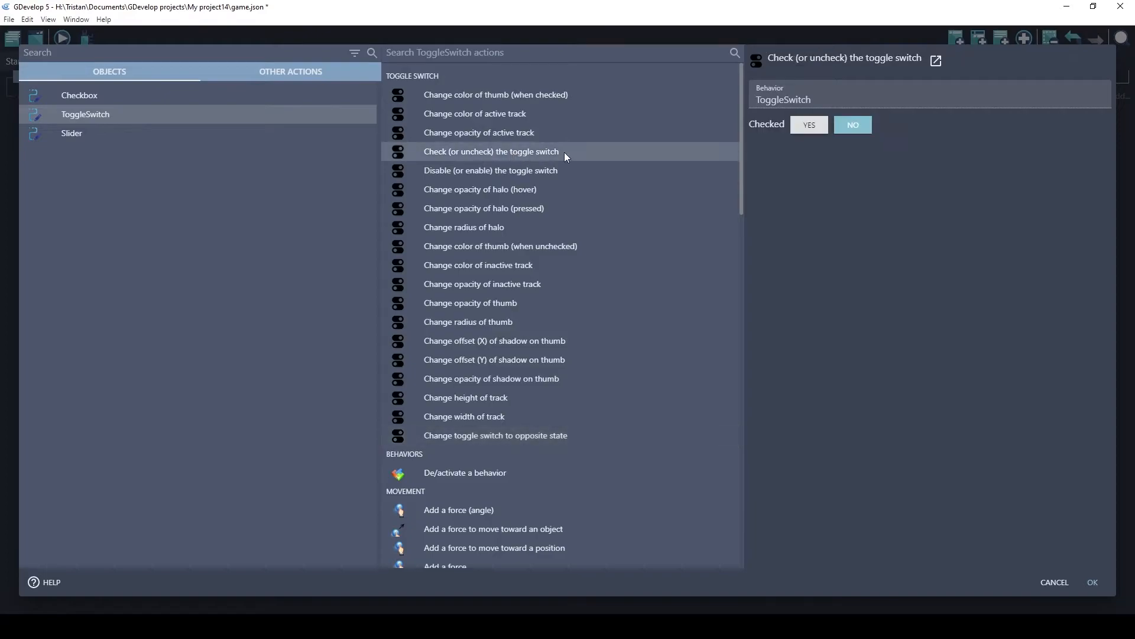
mouse_move(427, 158)
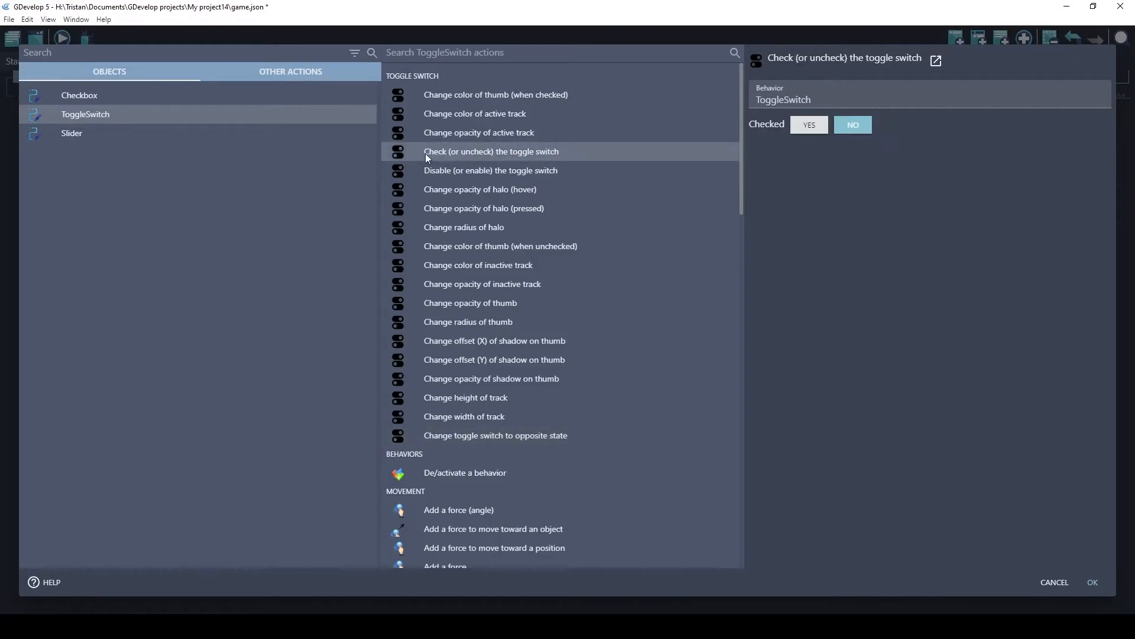
mouse_move(465, 156)
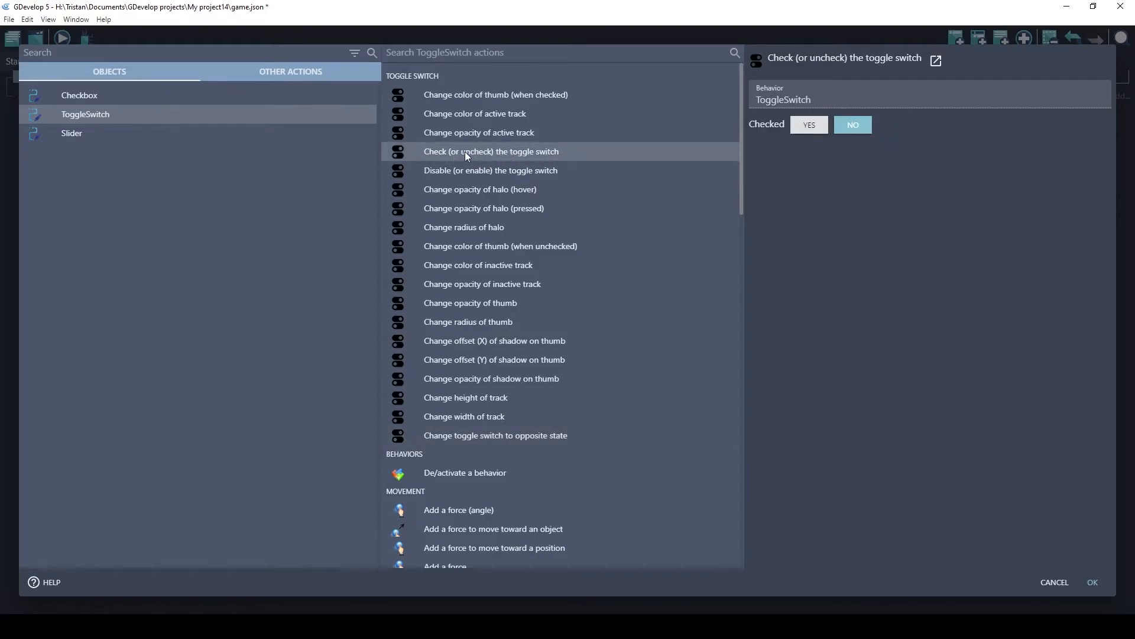
click(808, 125)
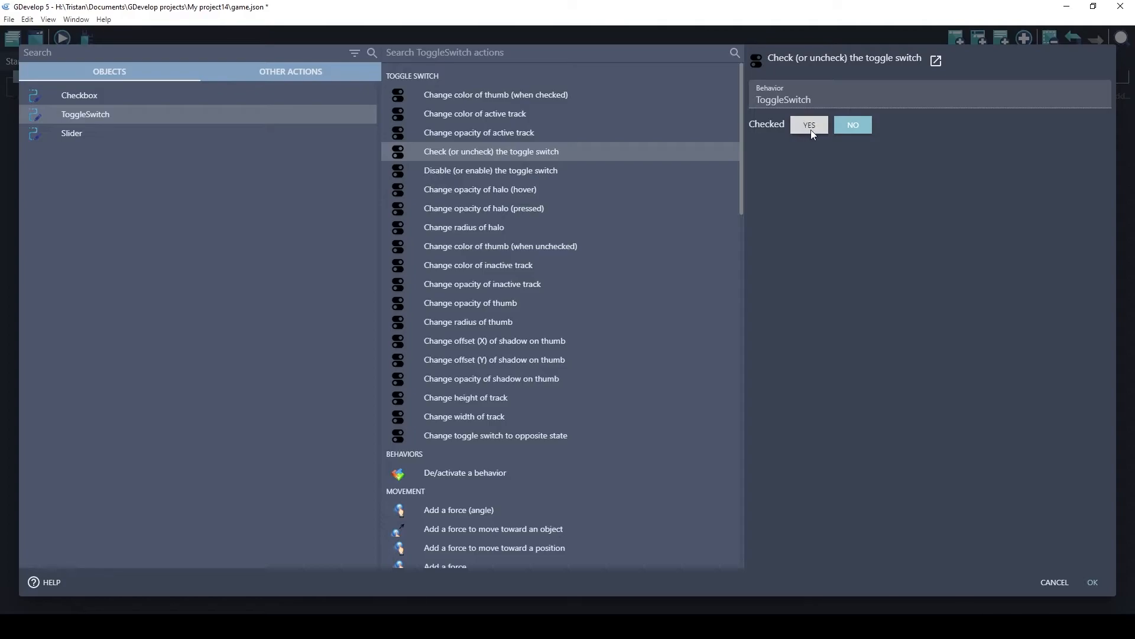
click(852, 124)
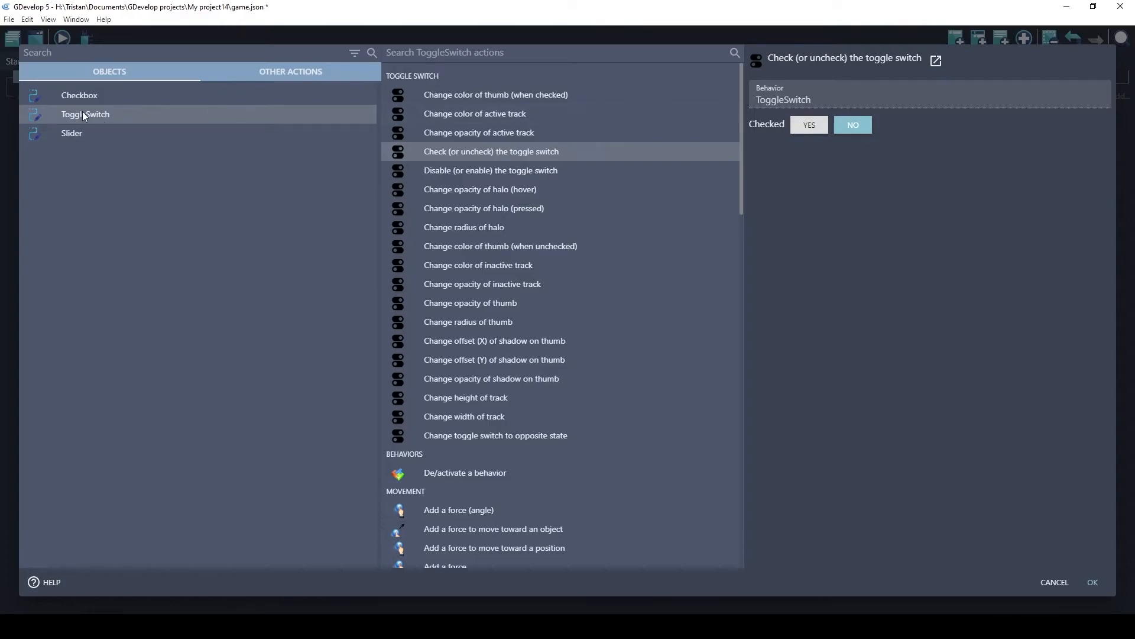
click(72, 133)
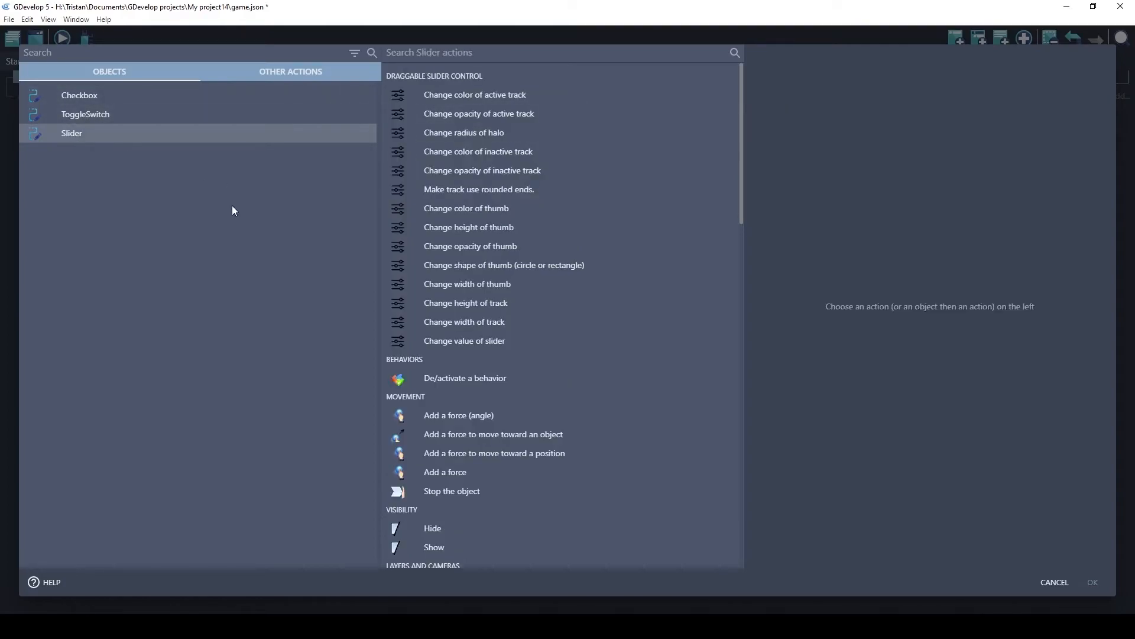
mouse_move(455, 334)
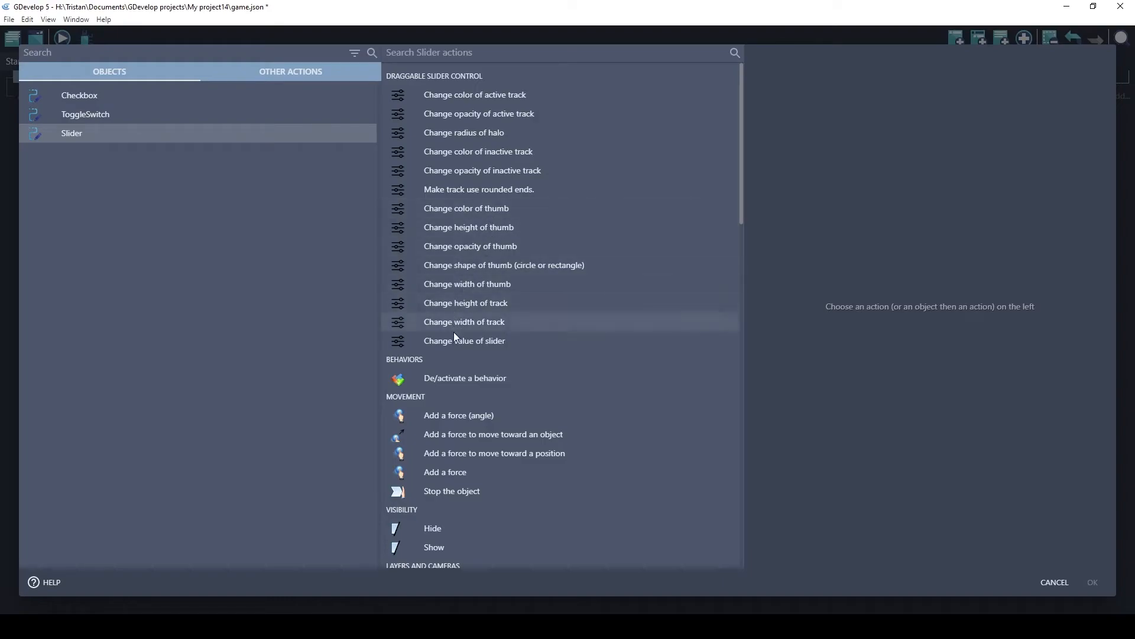
Add an action changing the slider's value to 0.5
click(464, 341)
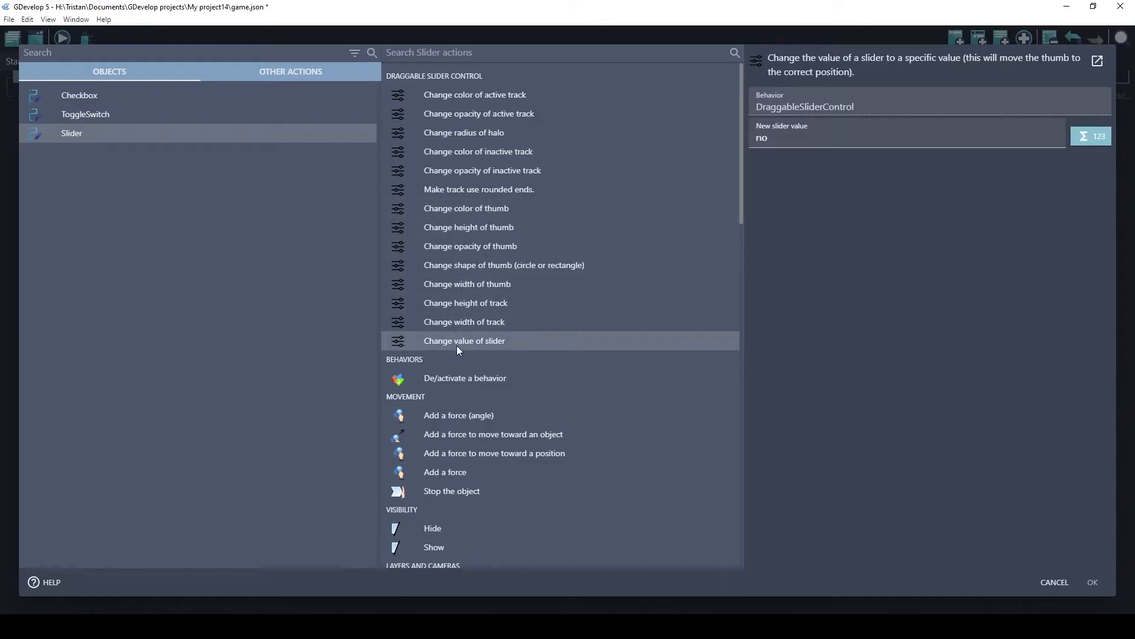
mouse_move(461, 345)
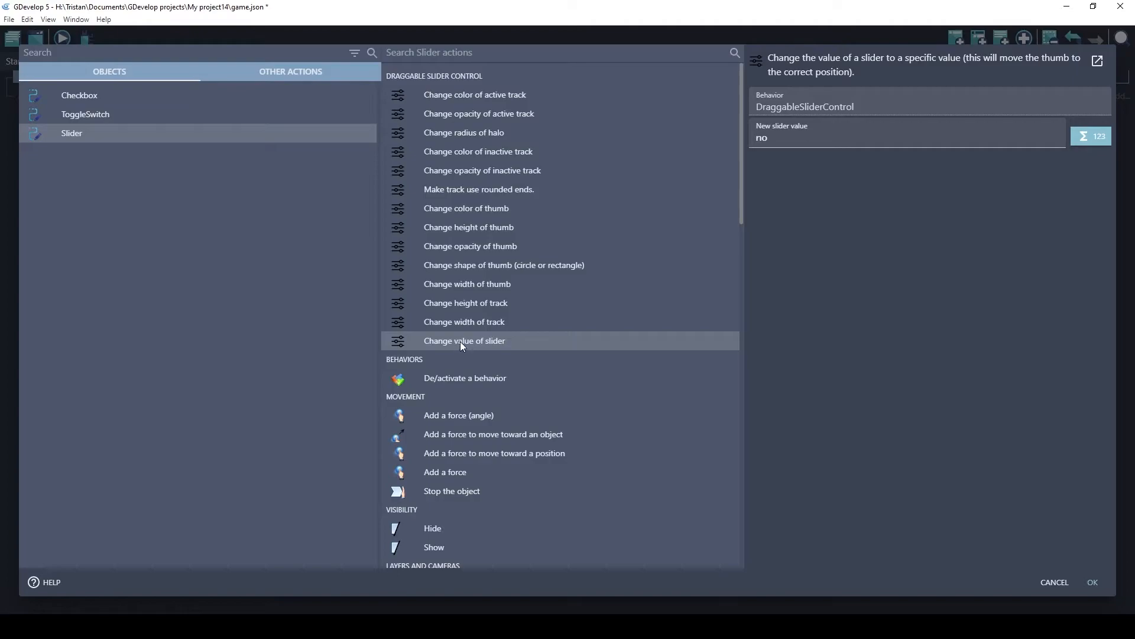
mouse_move(462, 349)
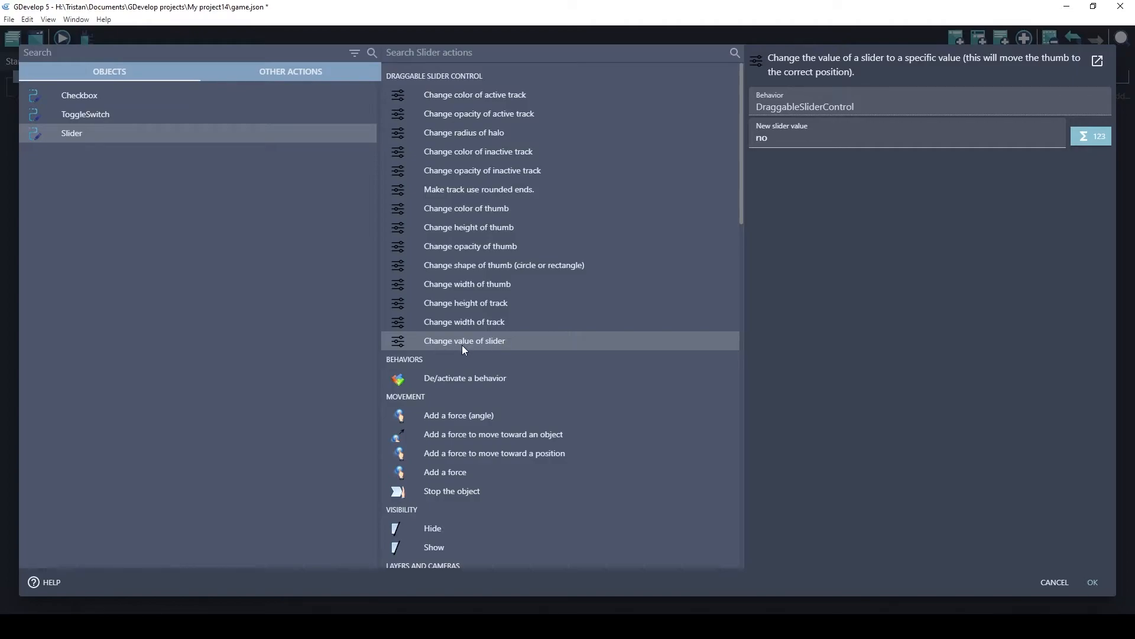
text(0.)
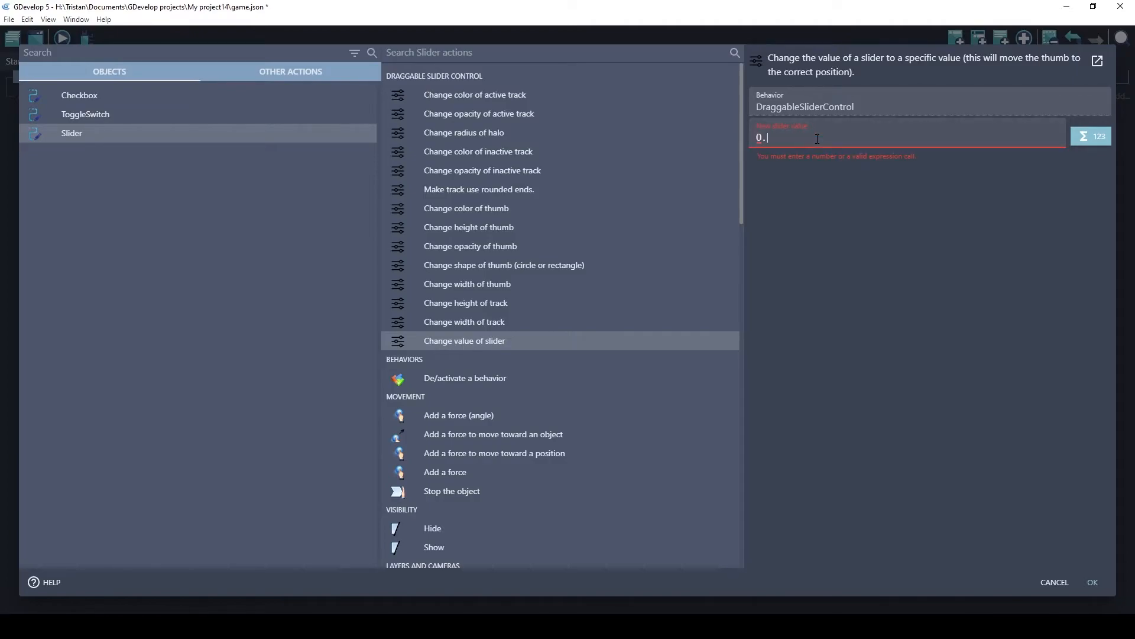
text(5)
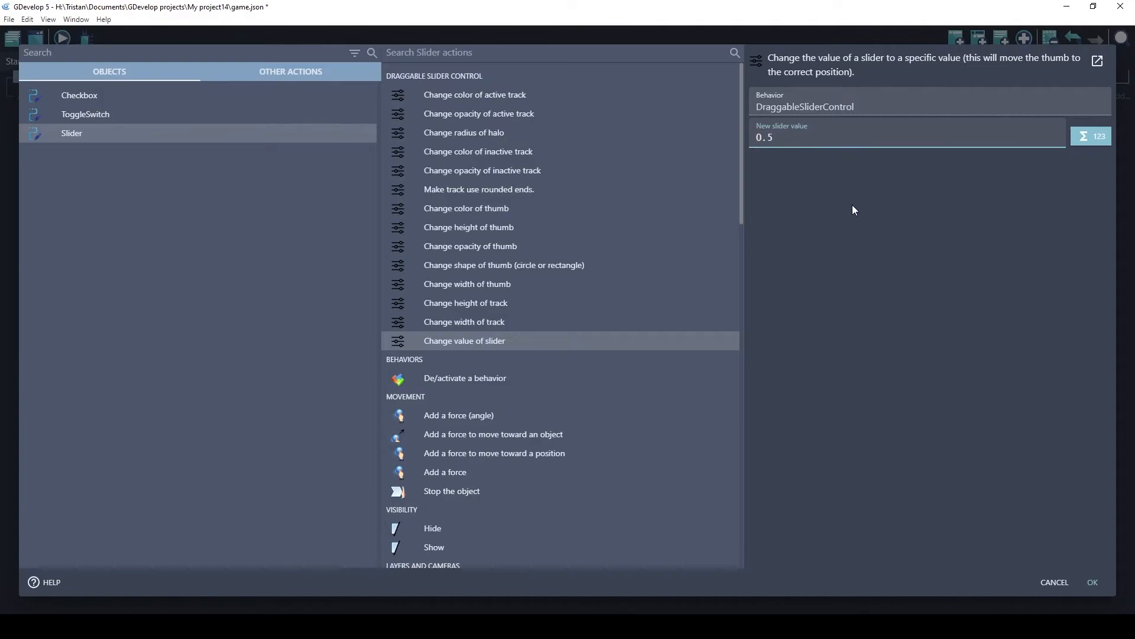
mouse_move(1074, 597)
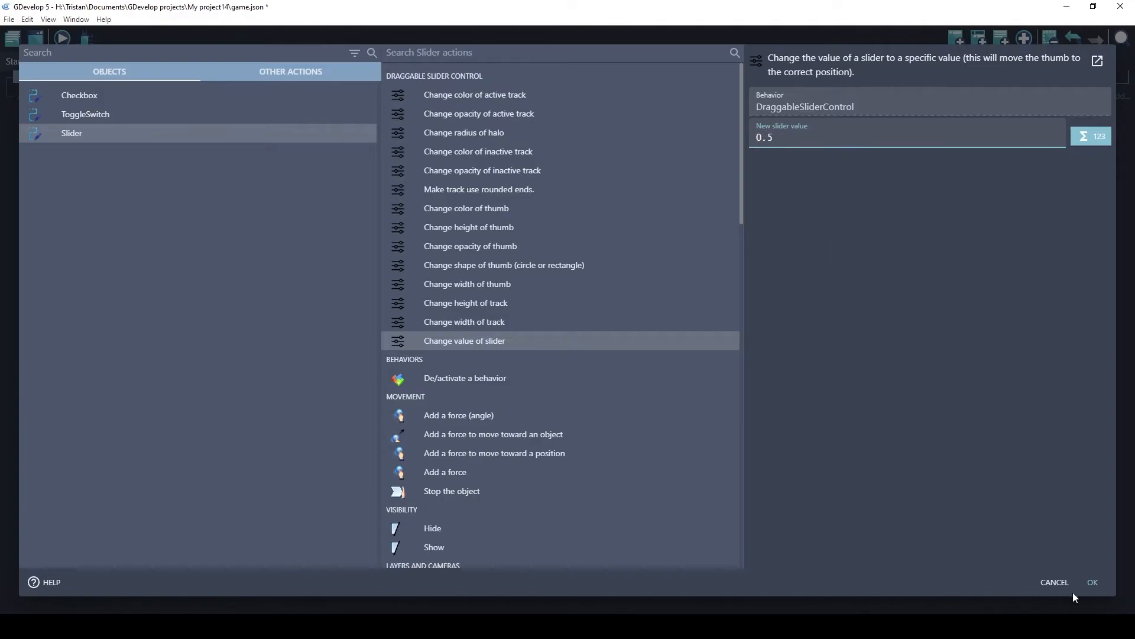
click(1091, 581)
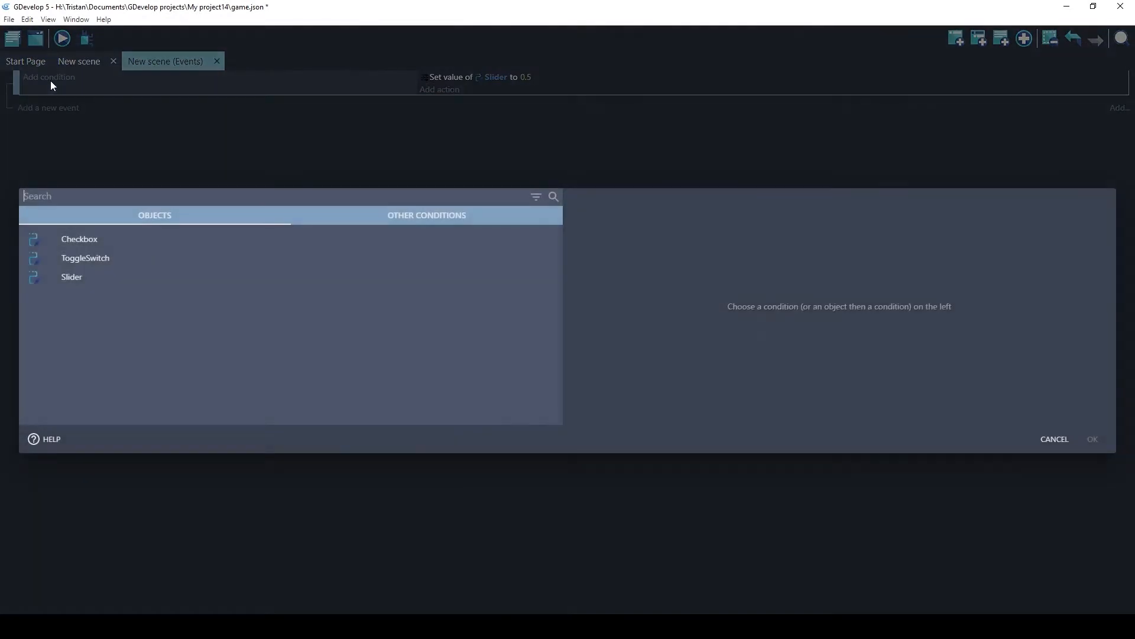
Add the 'At the beginning of the scene' condition, then preview and drag the slider
text(beg)
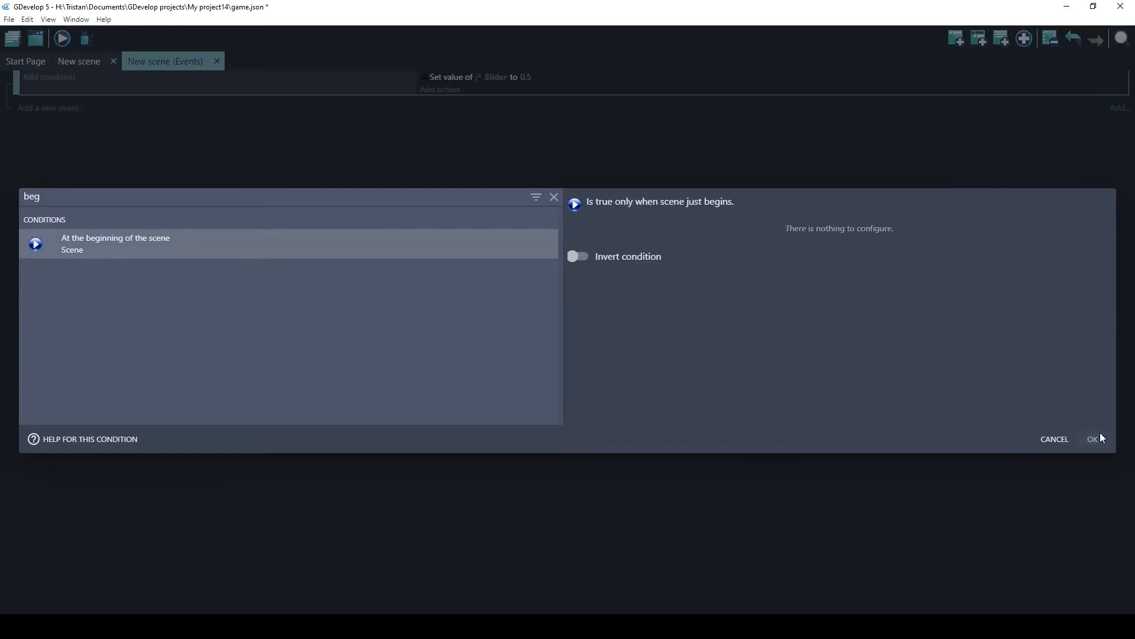
click(1093, 439)
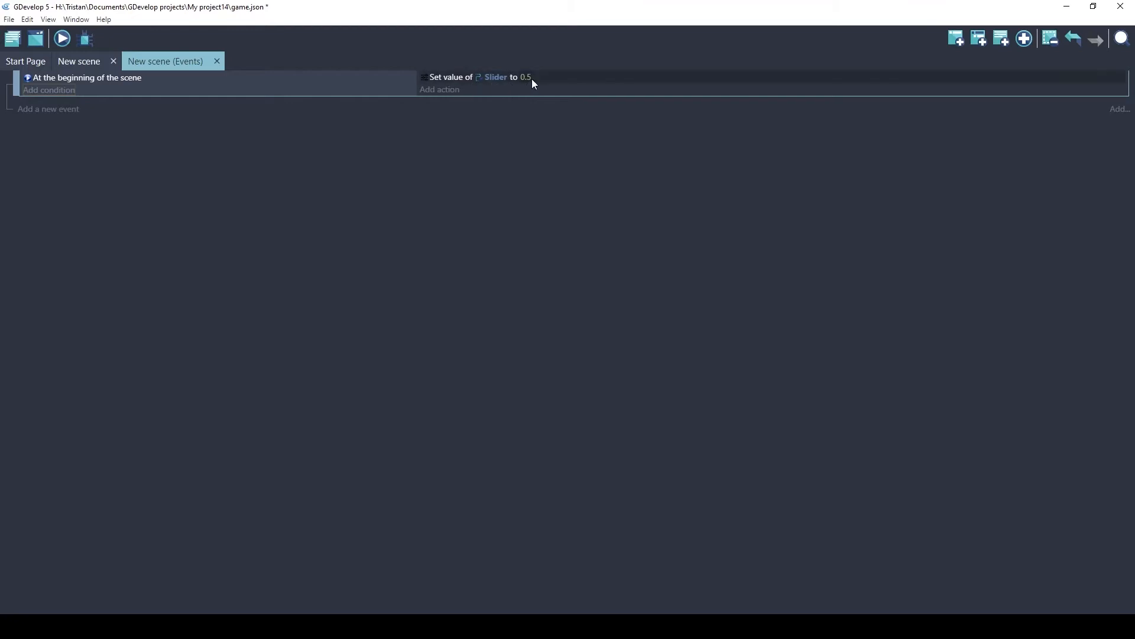
click(62, 39)
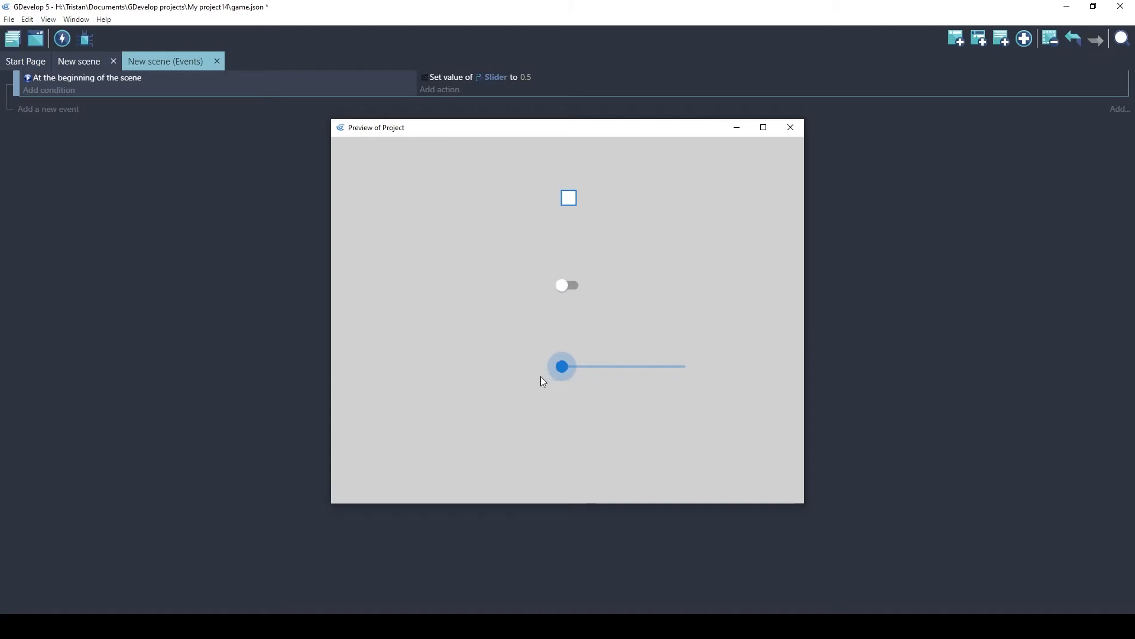
drag(561, 367, 624, 367)
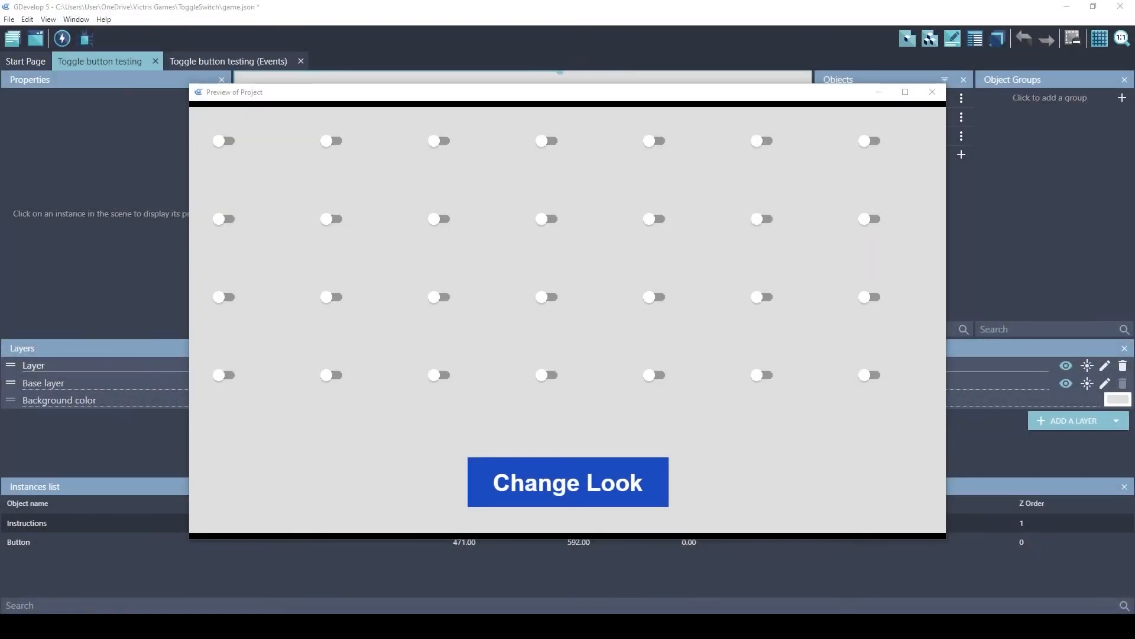
mouse_move(476, 437)
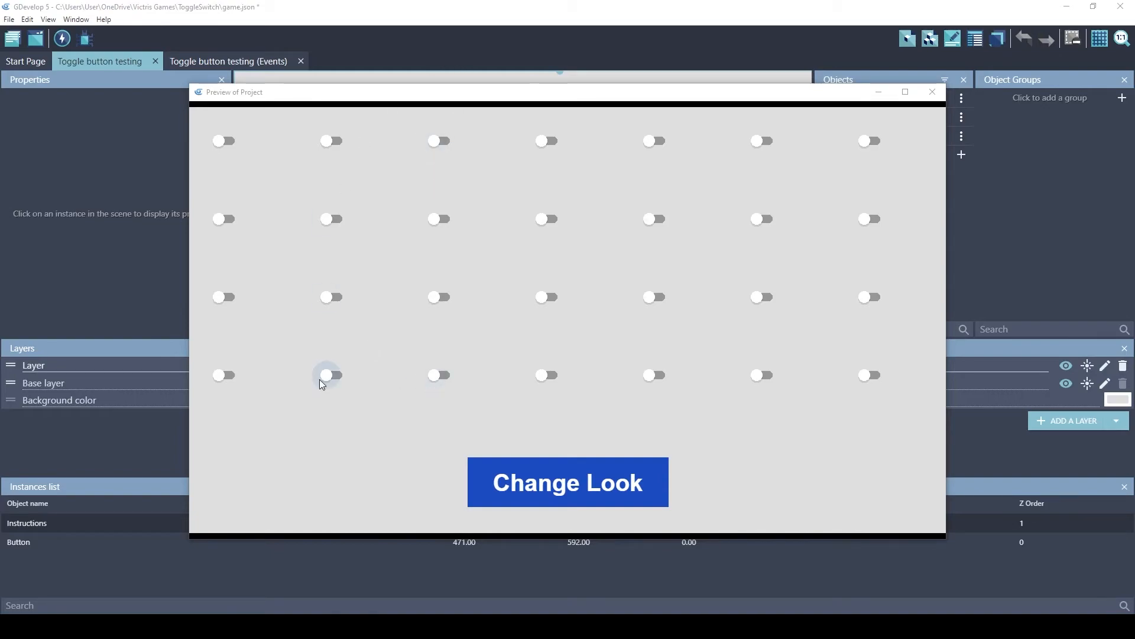
Flip several toggle switches and randomize their looks repeatedly with Change Look
click(548, 141)
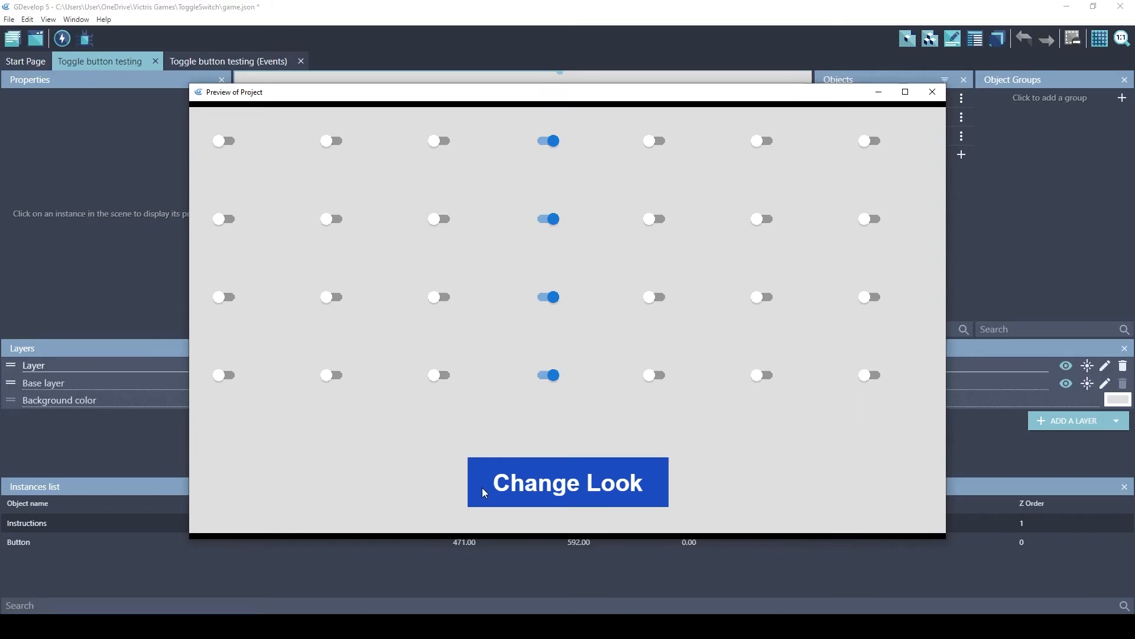
click(568, 482)
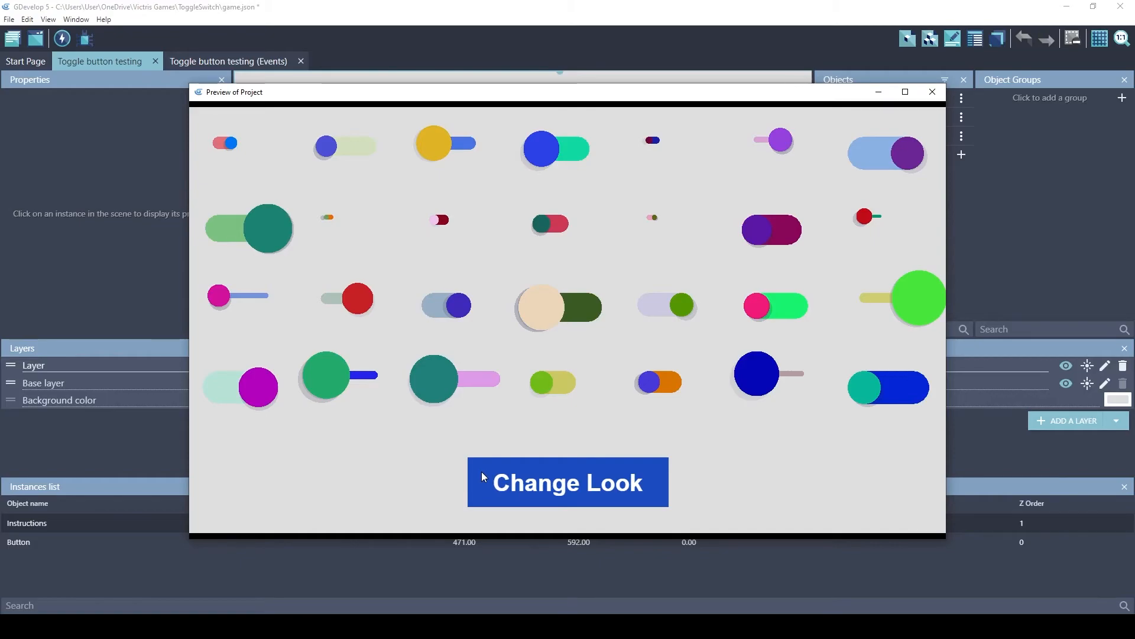
click(567, 483)
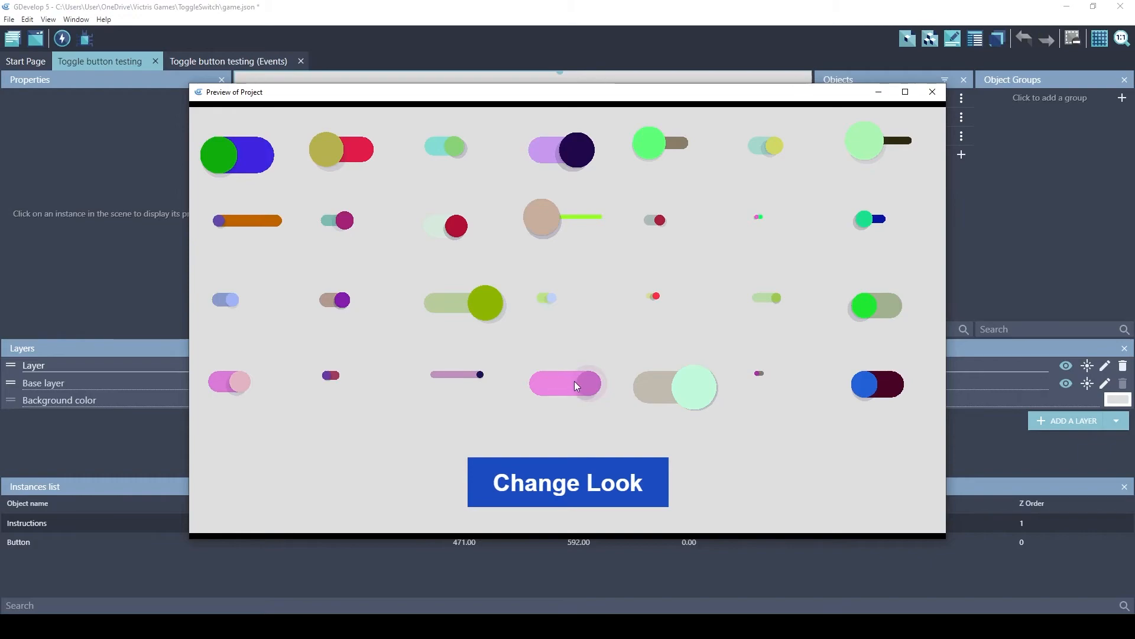
click(564, 383)
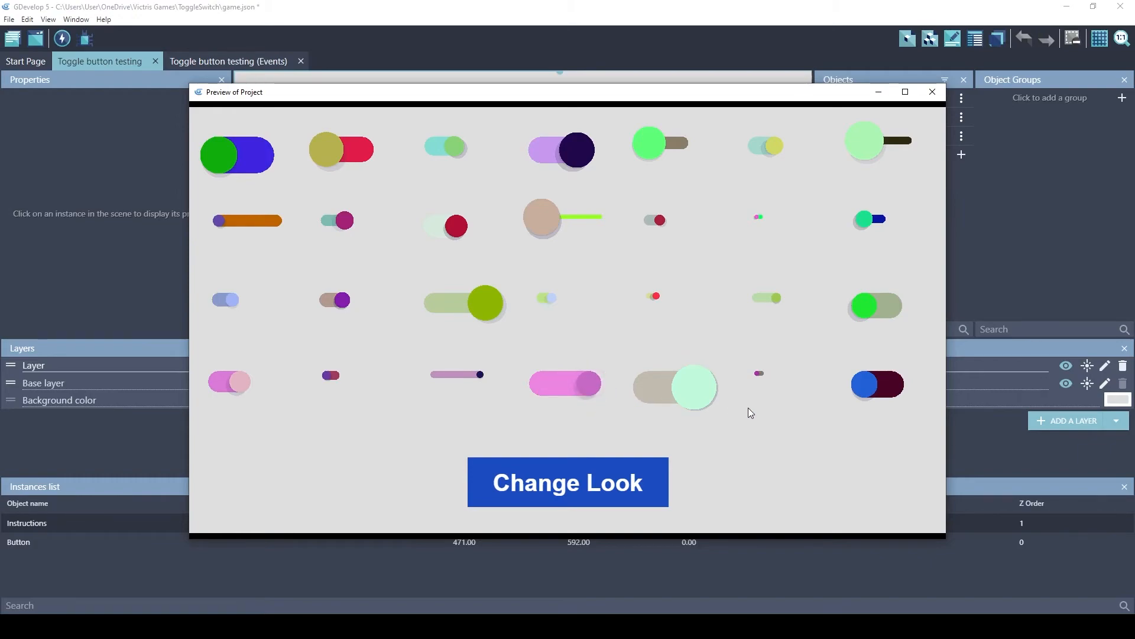
click(456, 226)
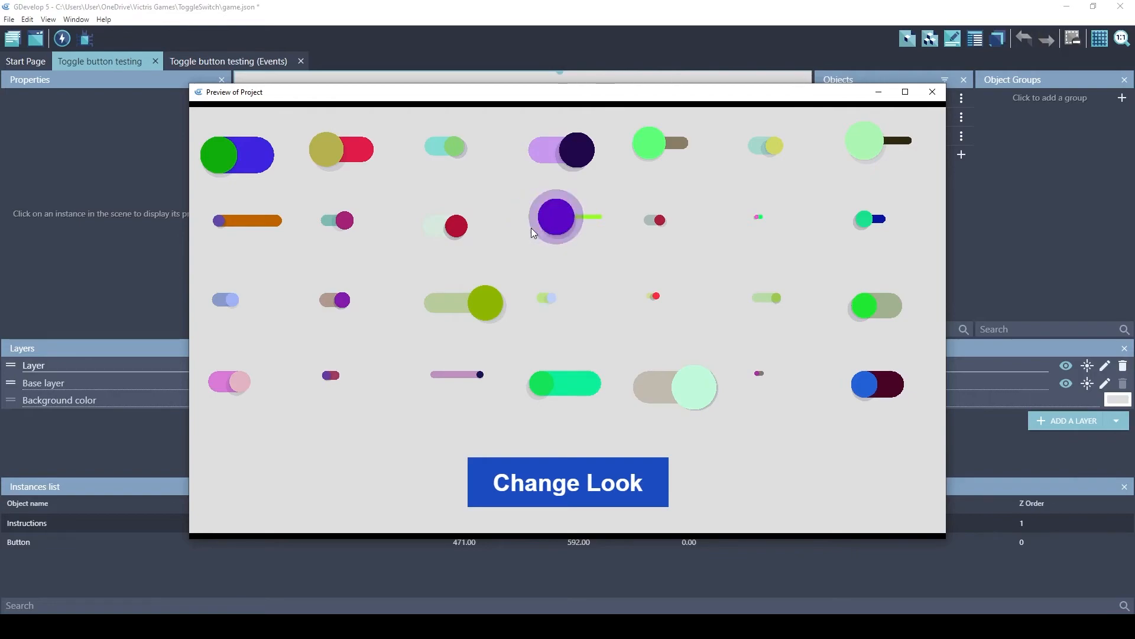
click(556, 218)
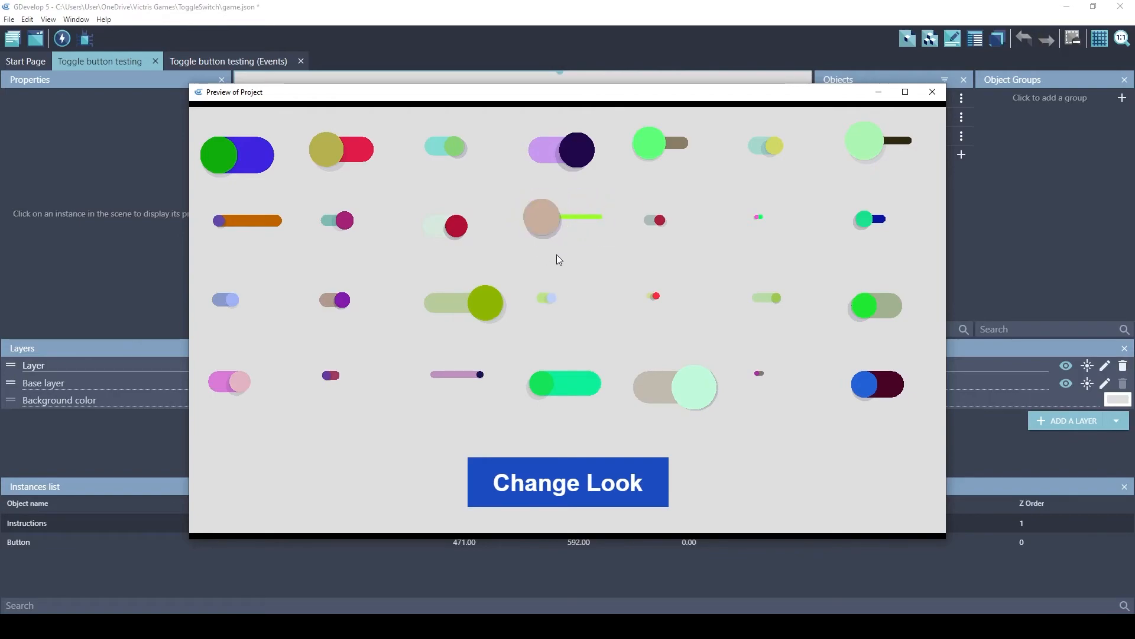
click(663, 143)
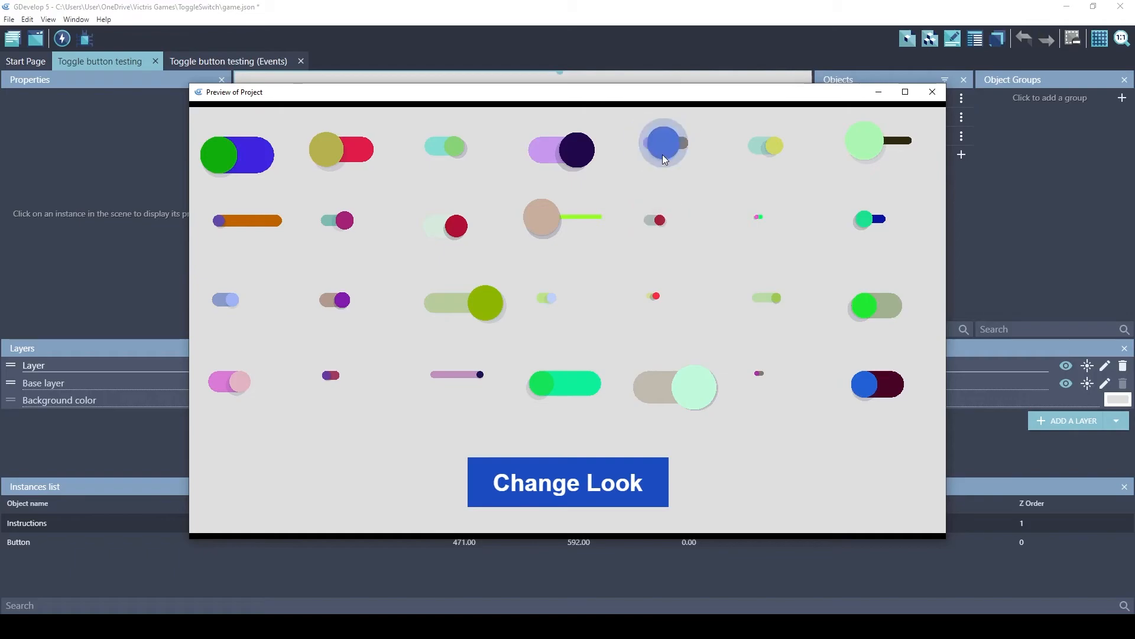
click(567, 481)
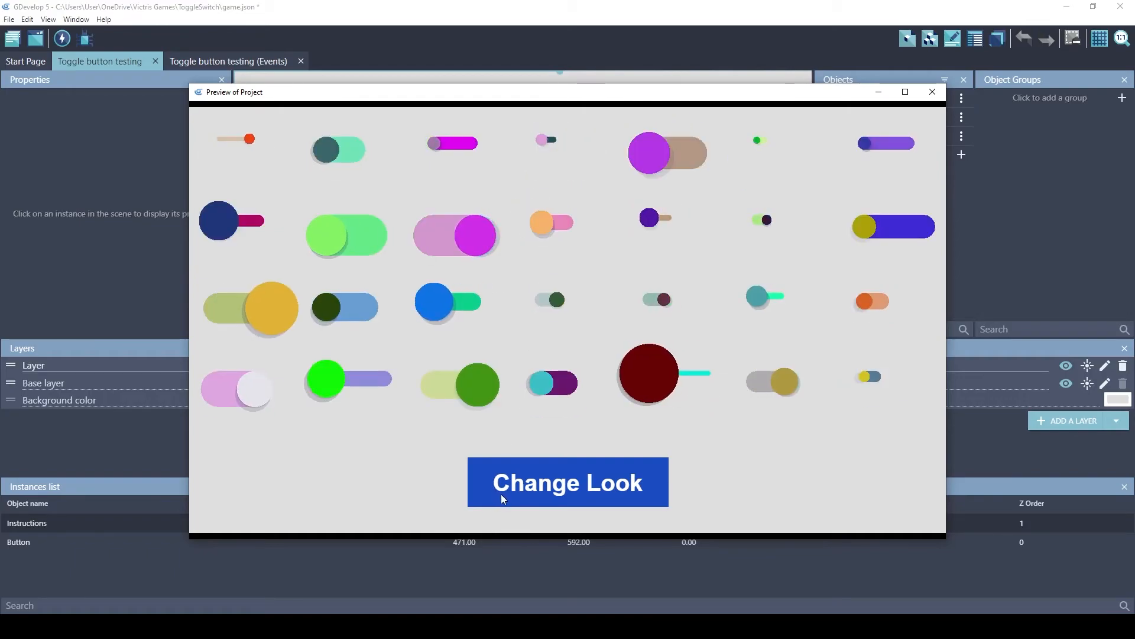
click(567, 483)
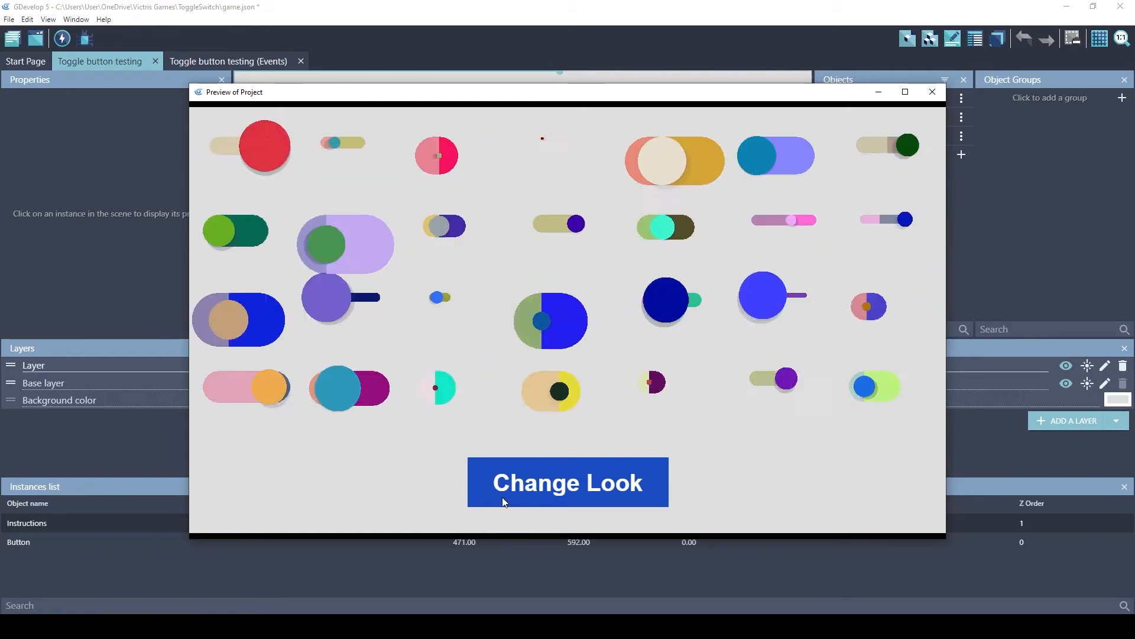
click(568, 482)
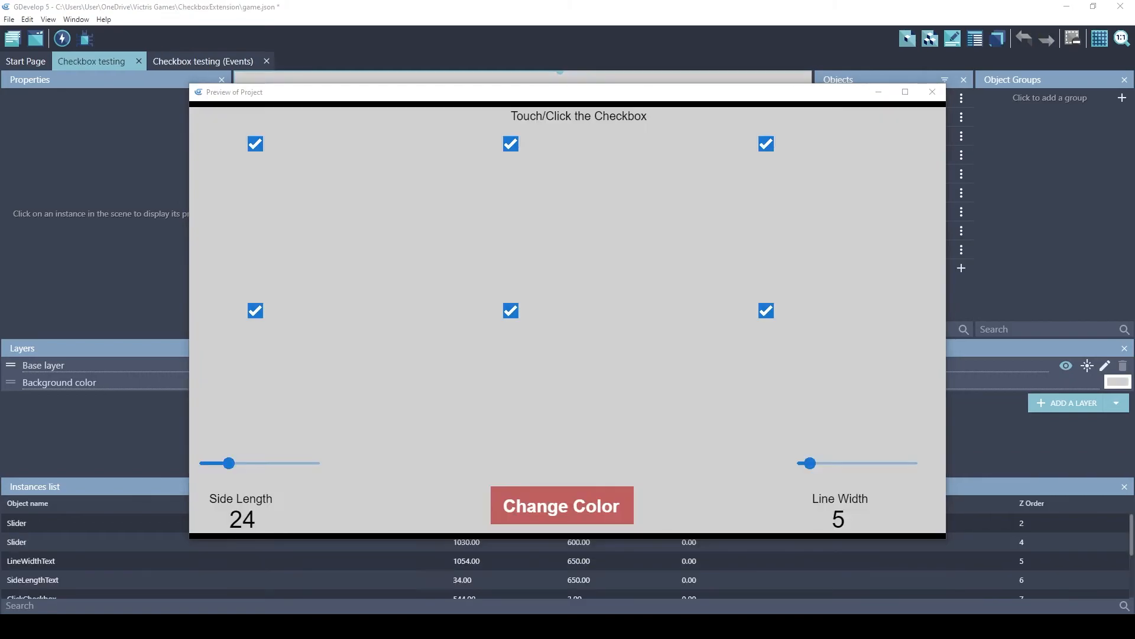
mouse_move(575, 258)
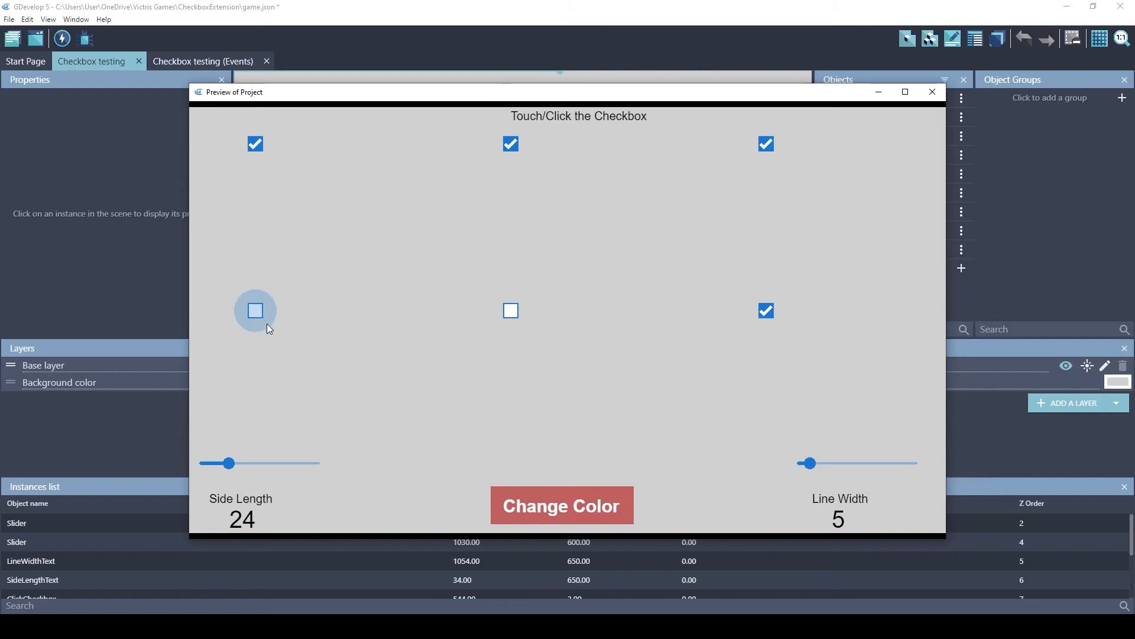
Retick the bottom-left and bottom-middle checkboxes and enlarge side length to 100
click(255, 310)
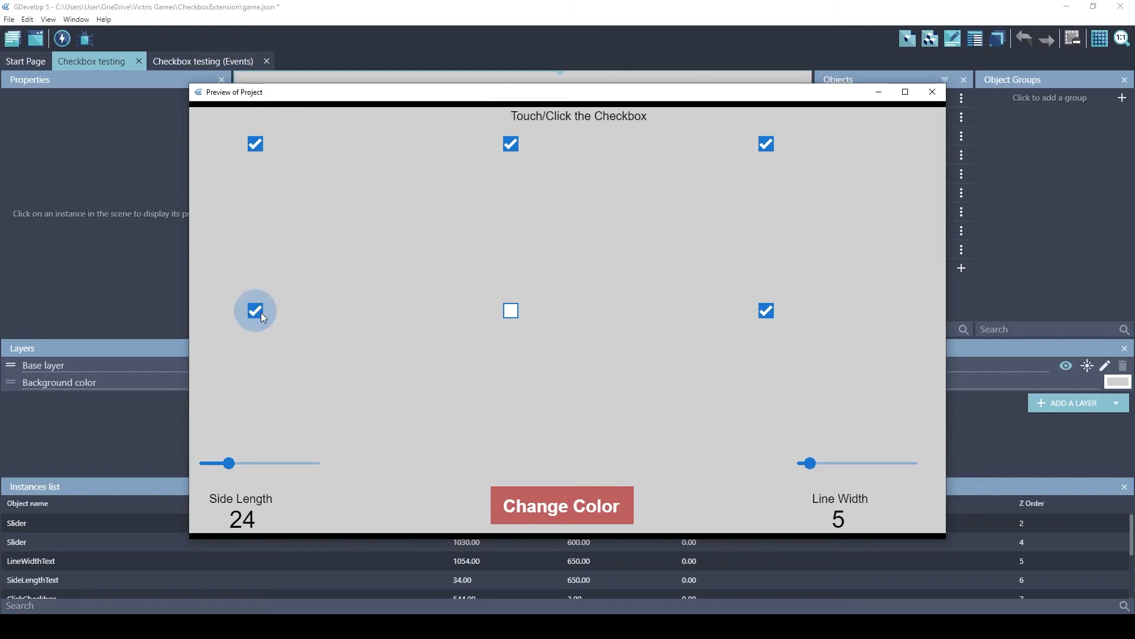
click(511, 310)
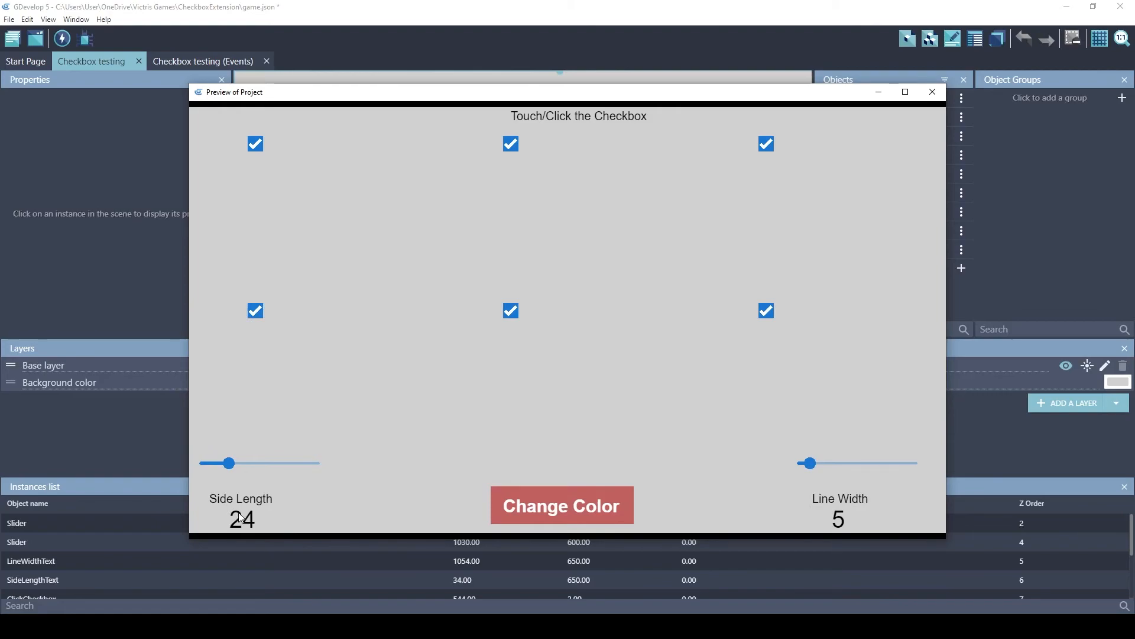
mouse_move(833, 498)
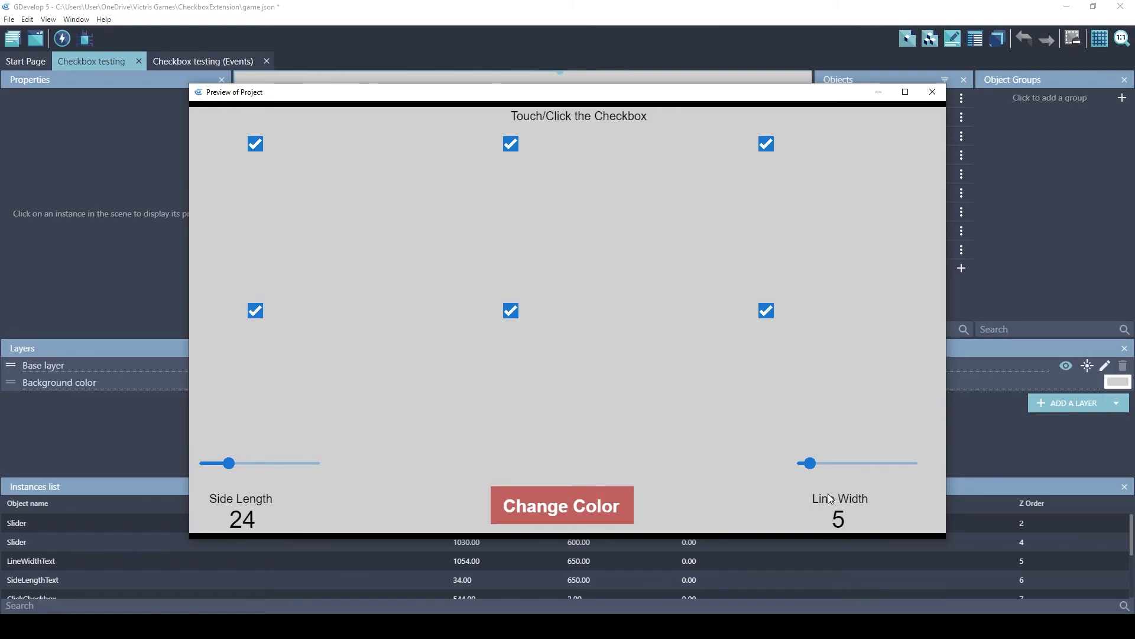
drag(230, 462, 262, 463)
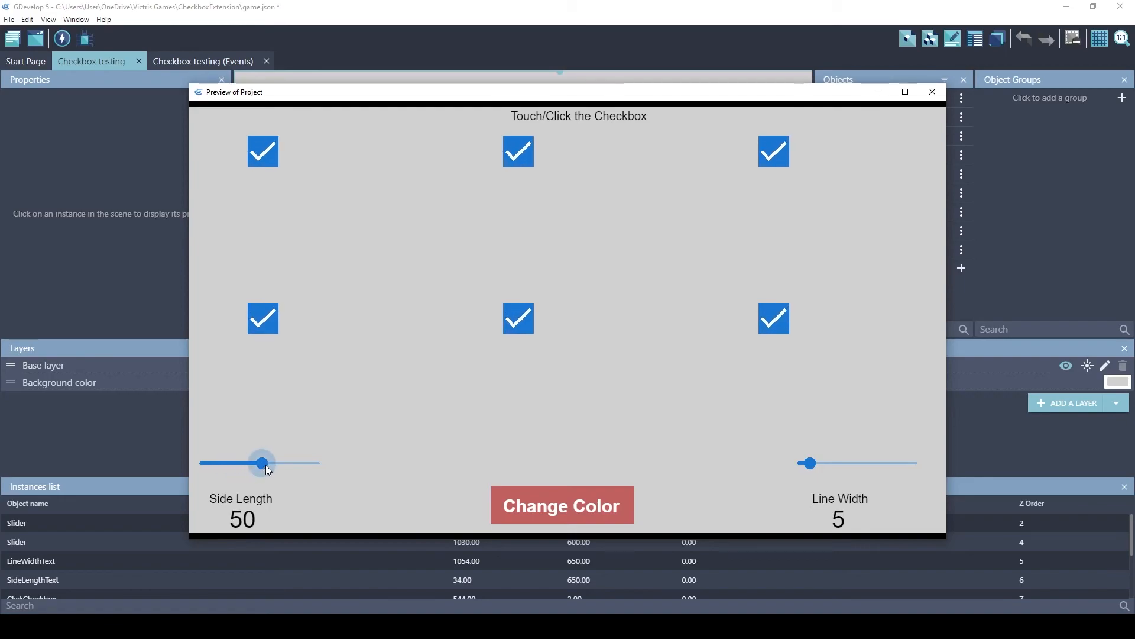
drag(262, 462, 319, 463)
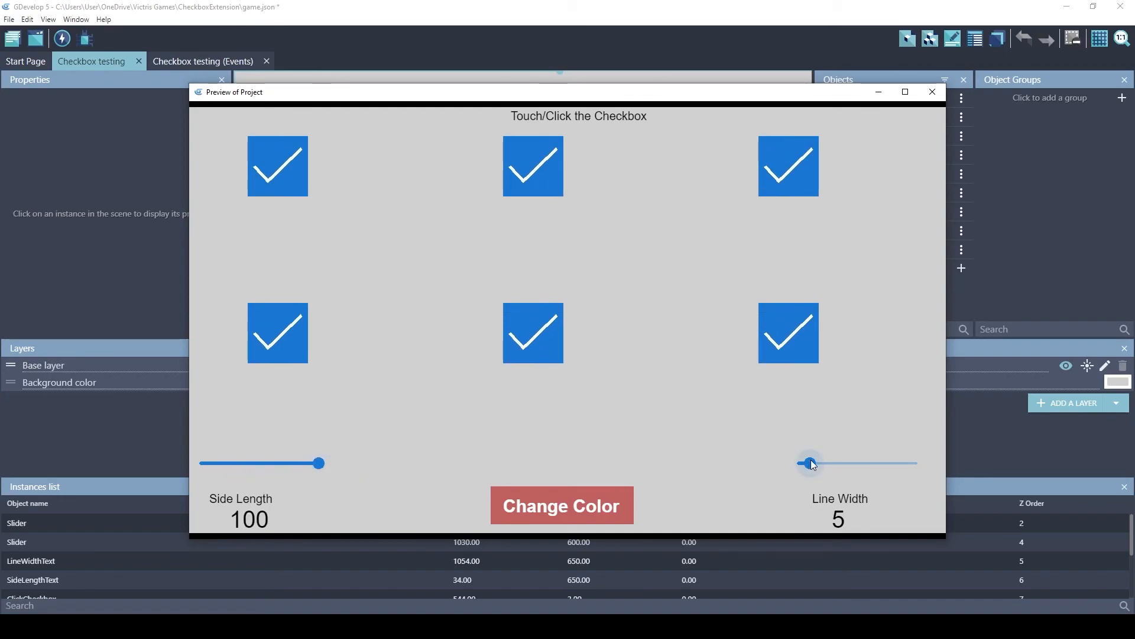
Vary checkmark line width (40, 14, 9) and side length (48, 46, 57, then smaller)
drag(808, 463, 891, 463)
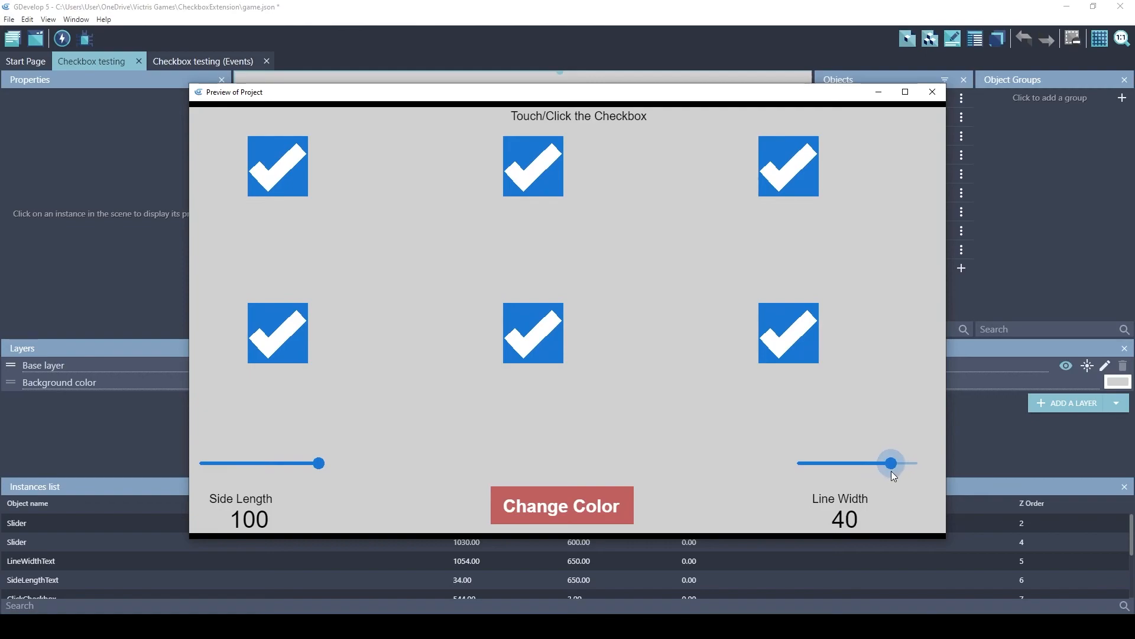
drag(891, 462, 829, 462)
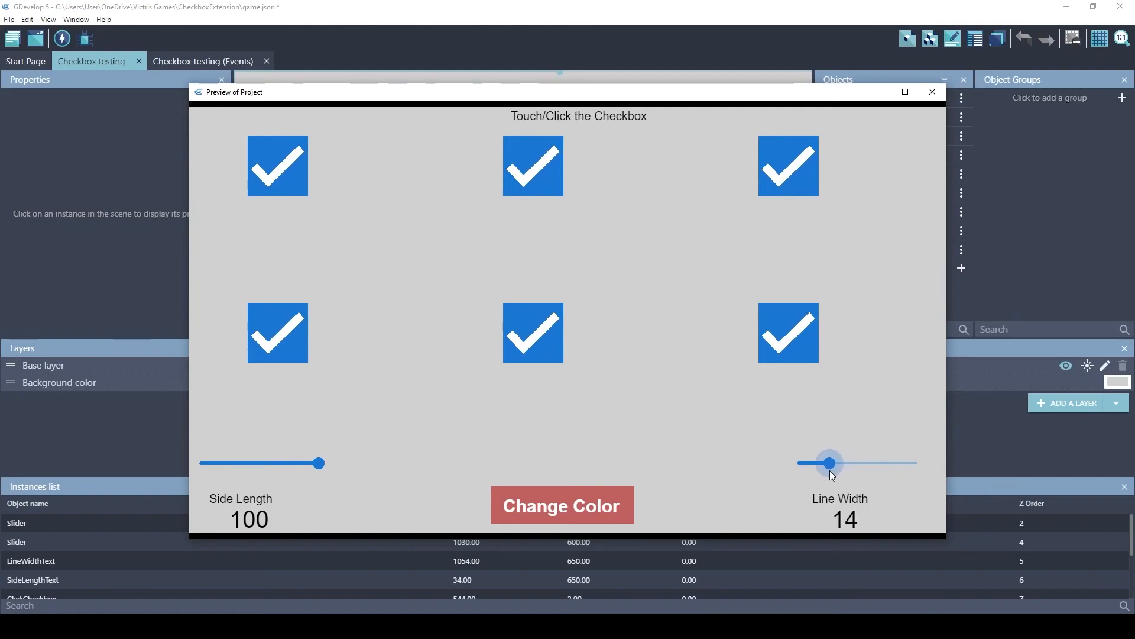
drag(318, 462, 253, 463)
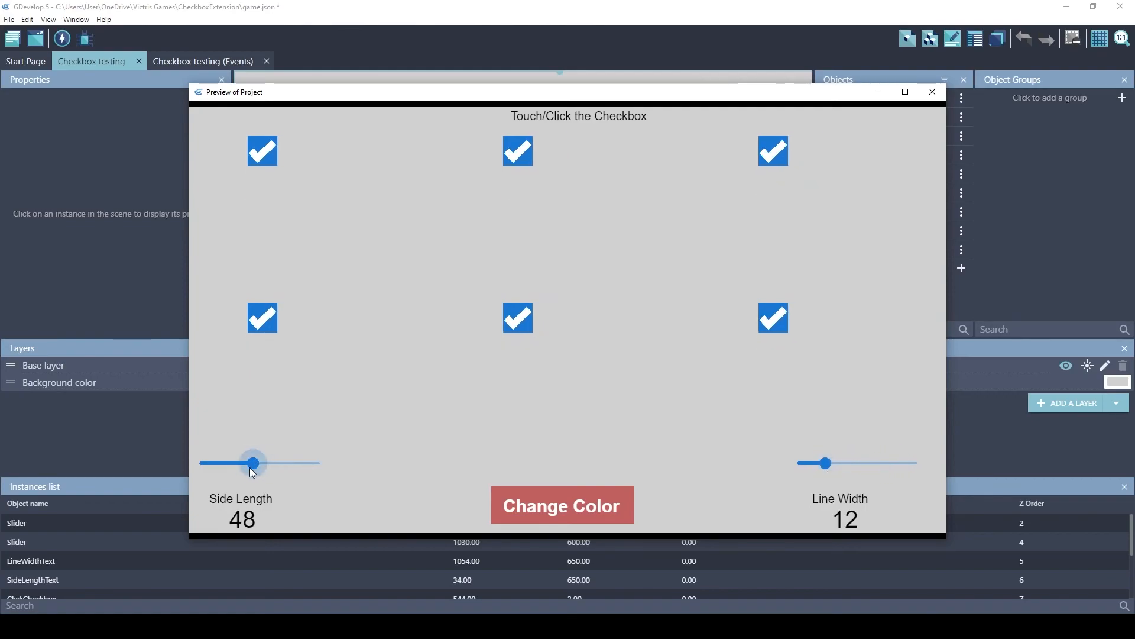
drag(253, 462, 255, 462)
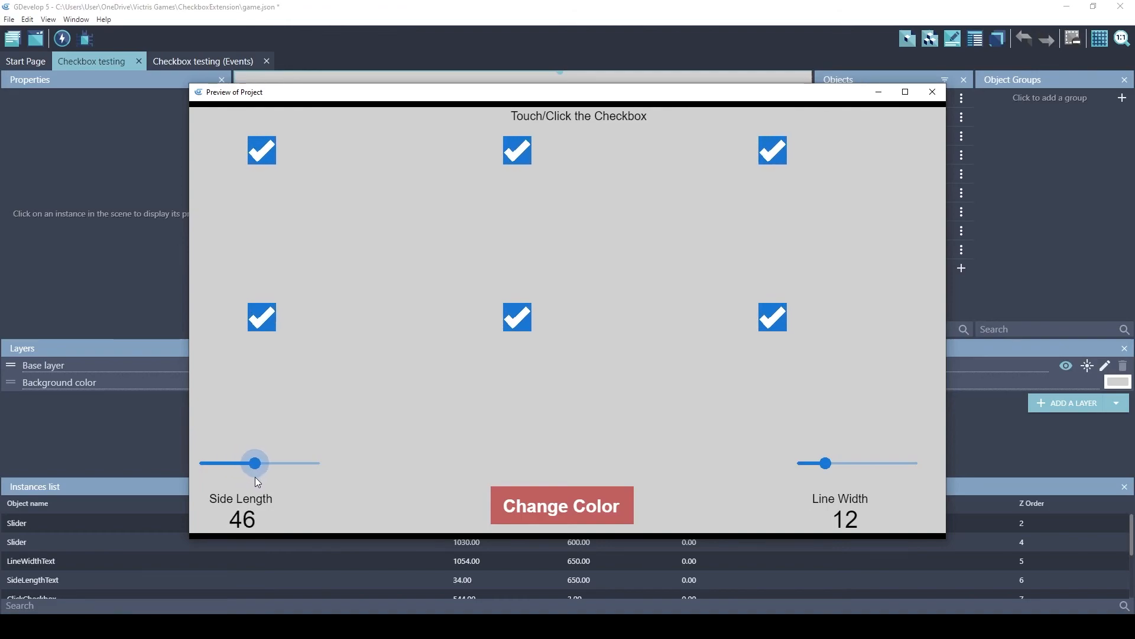
drag(255, 463, 270, 462)
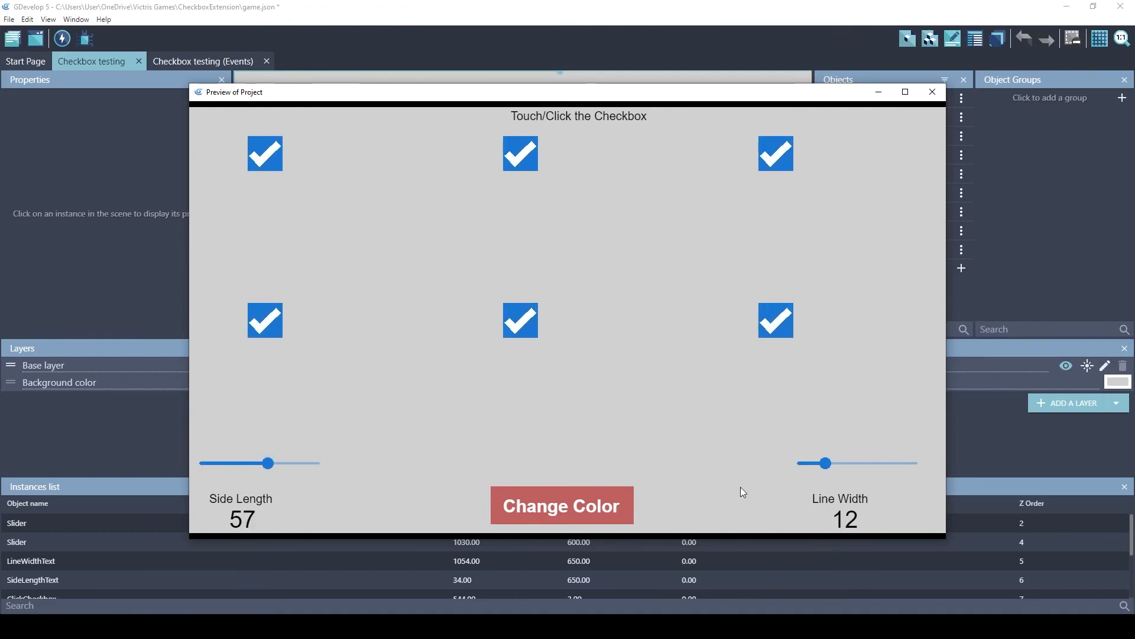
drag(830, 463, 819, 463)
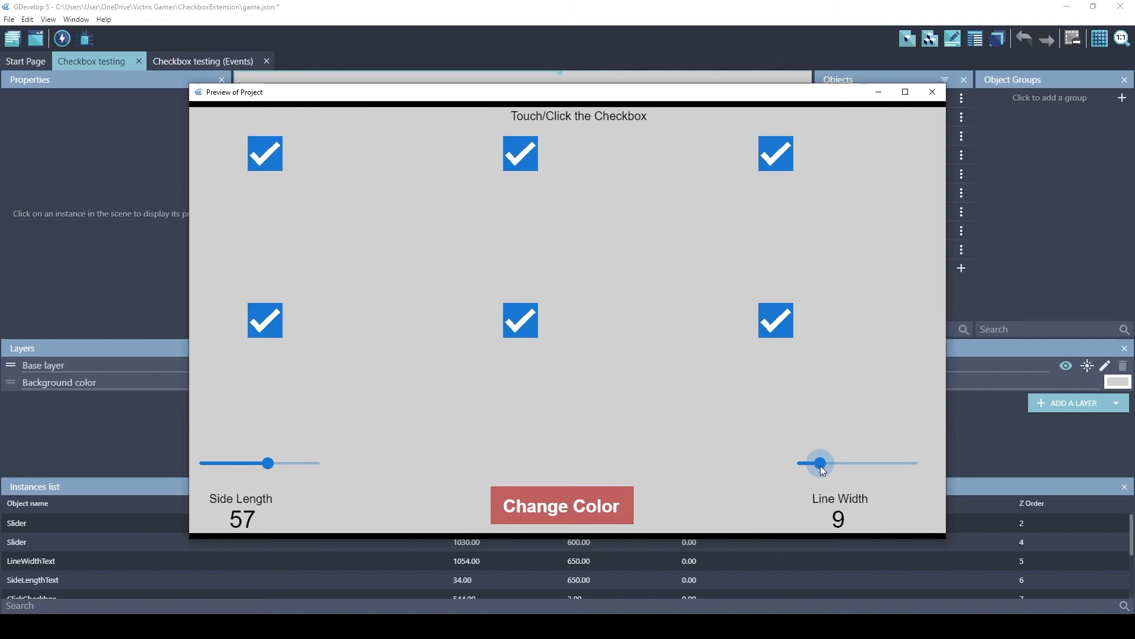
mouse_move(822, 472)
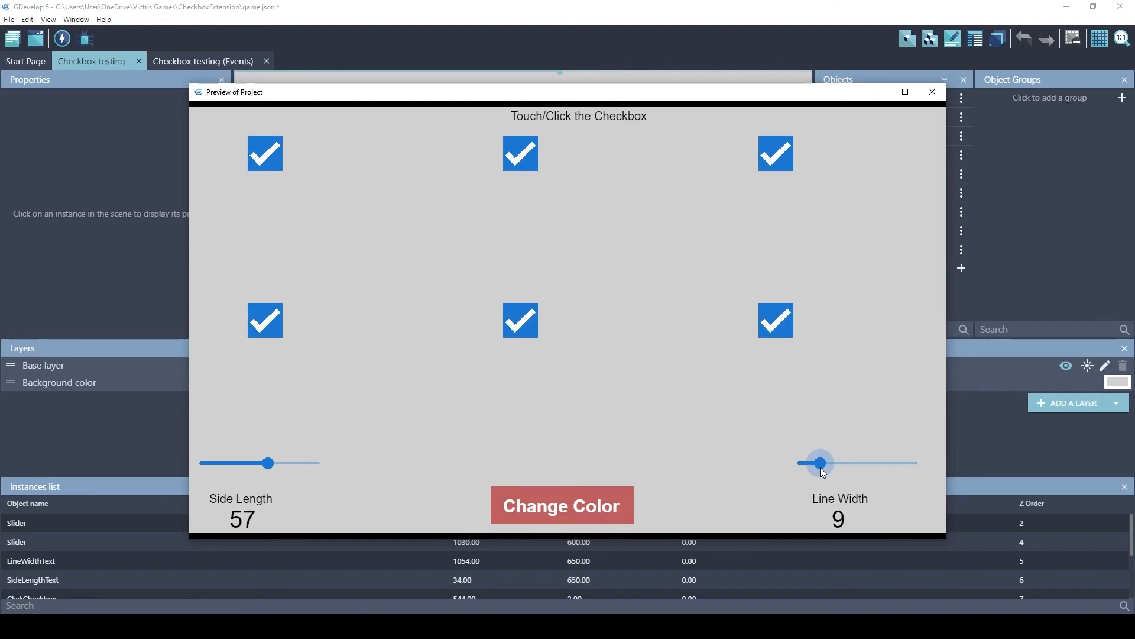
drag(268, 463, 230, 463)
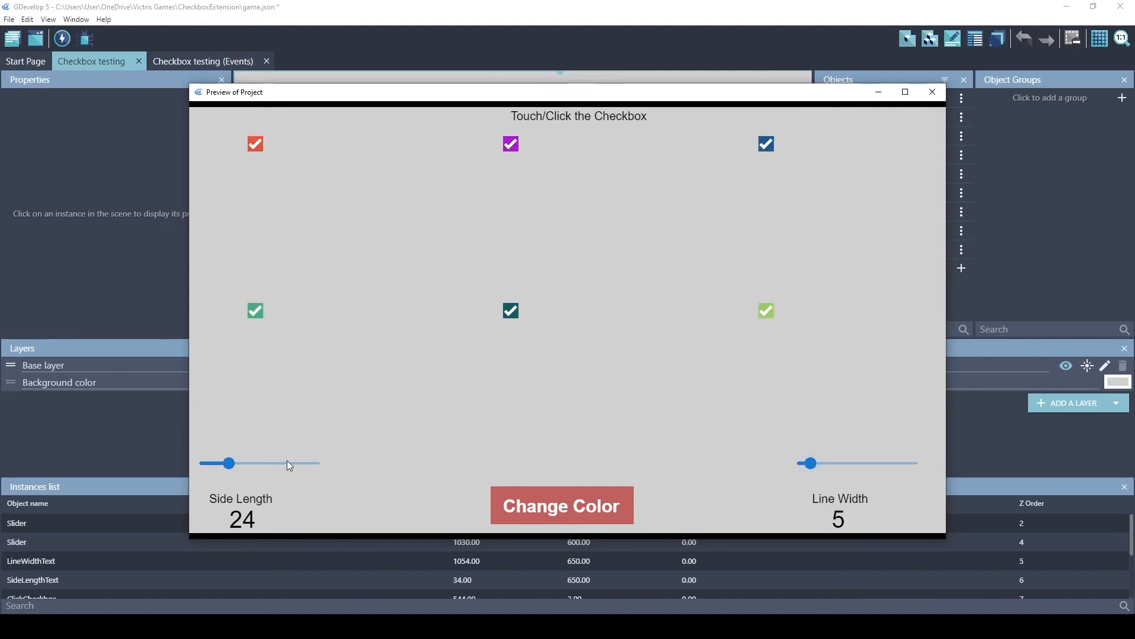
Set the preview checkboxes to side length 100 and checkmark line width of about 50
drag(230, 462, 319, 463)
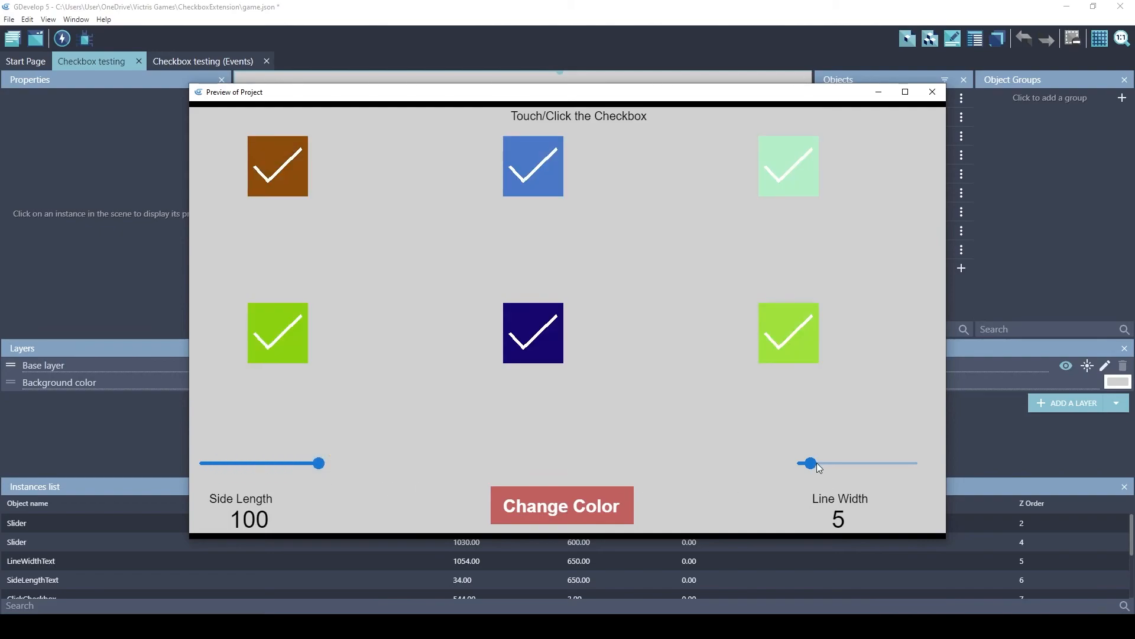
drag(810, 464, 917, 463)
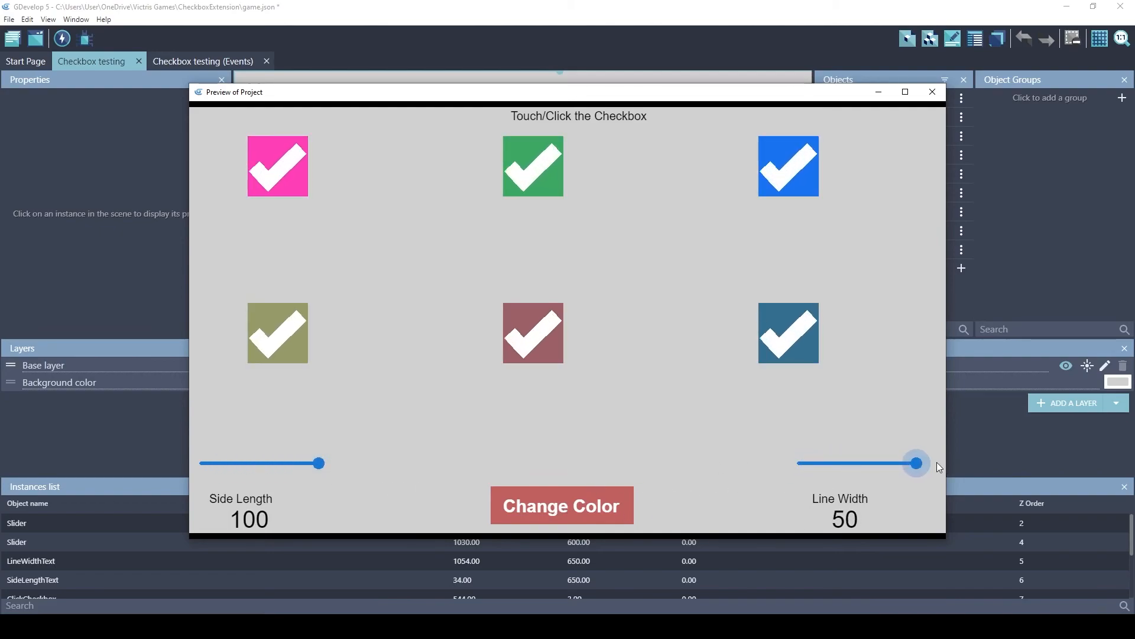
drag(916, 463, 906, 463)
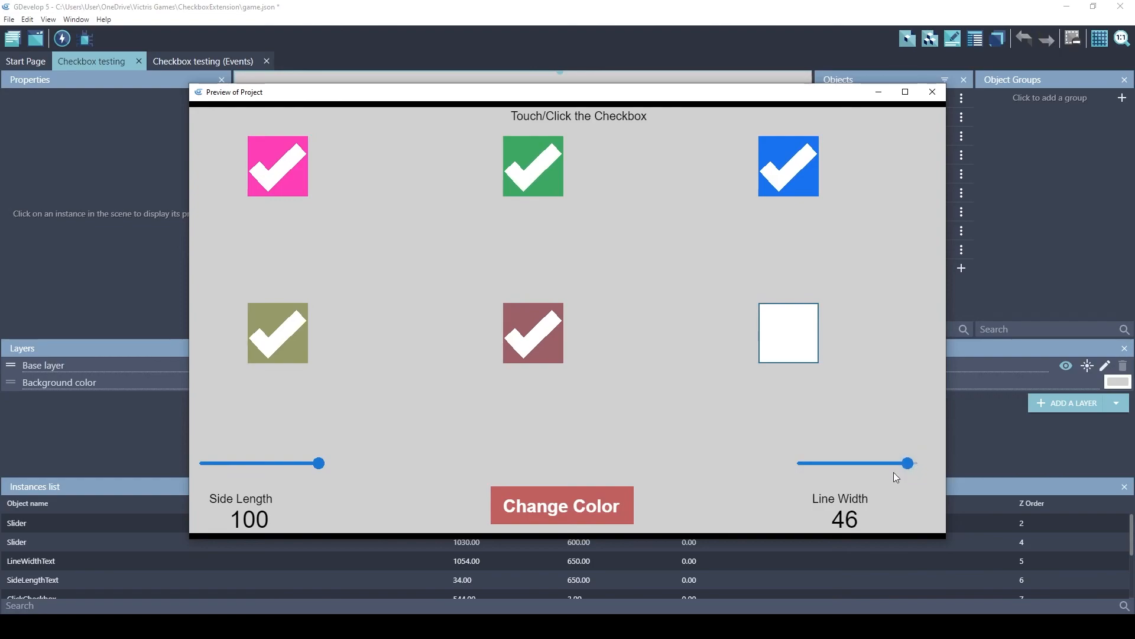
Recolour the checkboxes randomly several times, then close the preview
click(562, 504)
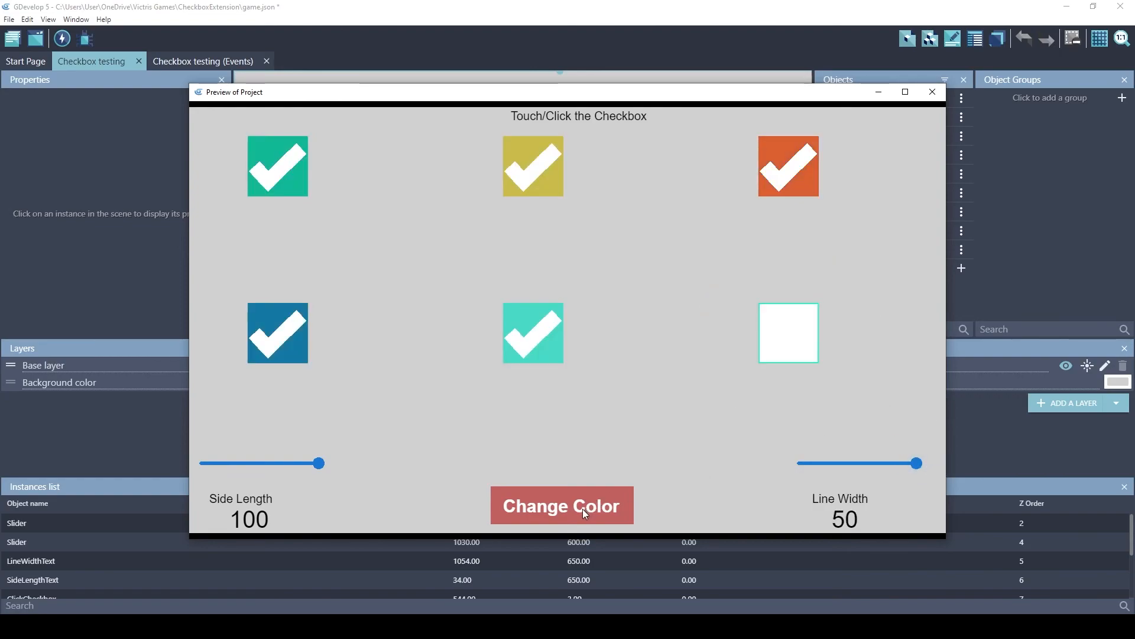
click(561, 505)
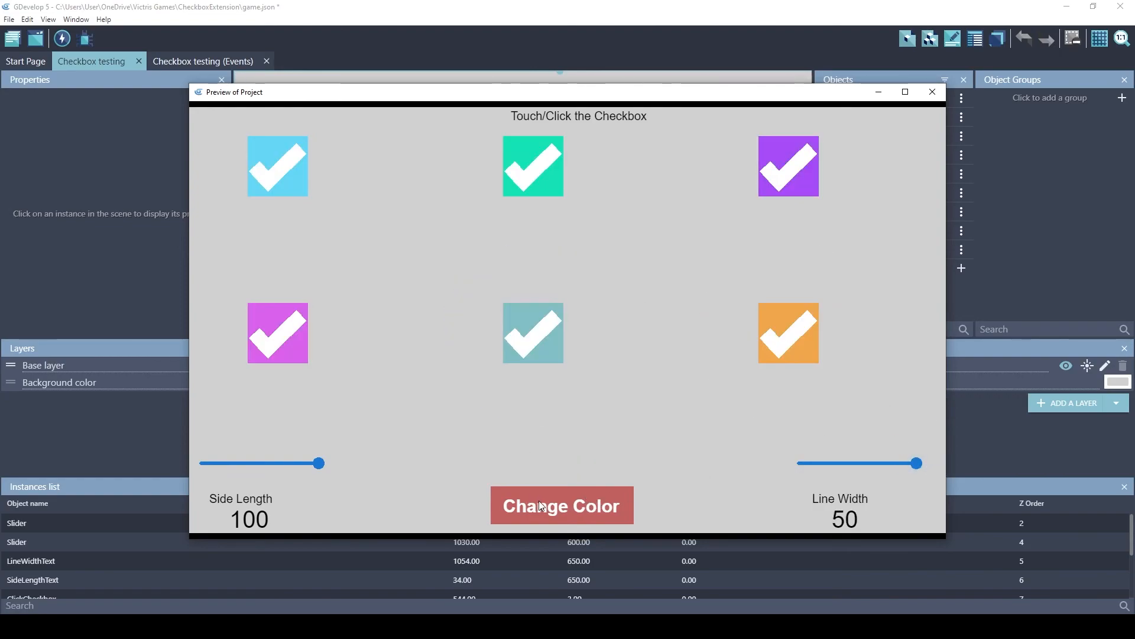
click(561, 504)
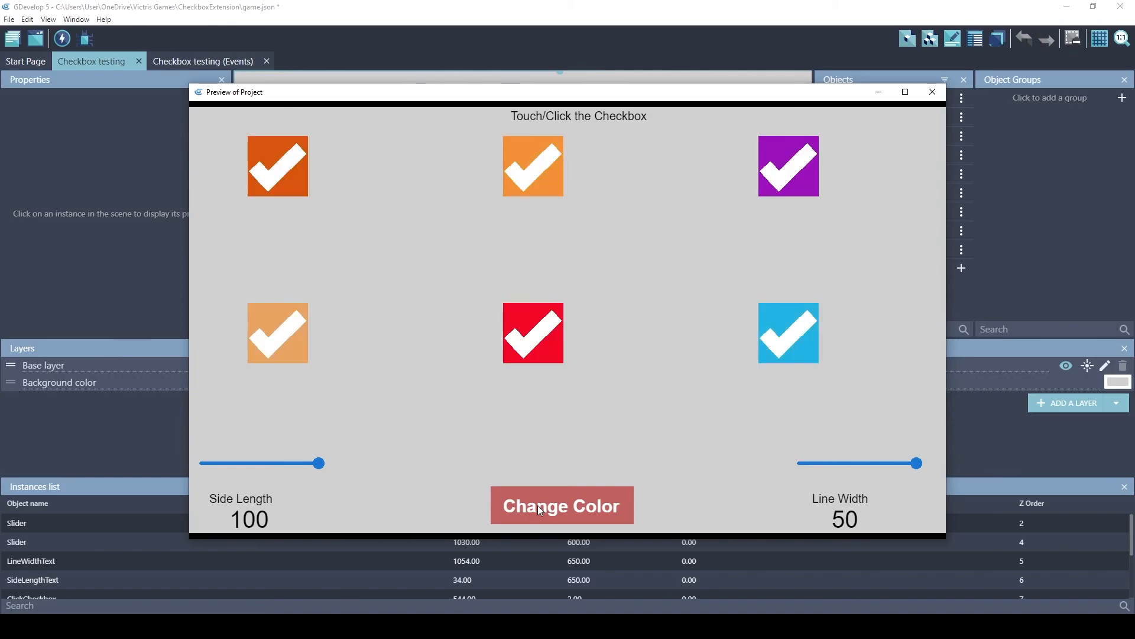
click(933, 92)
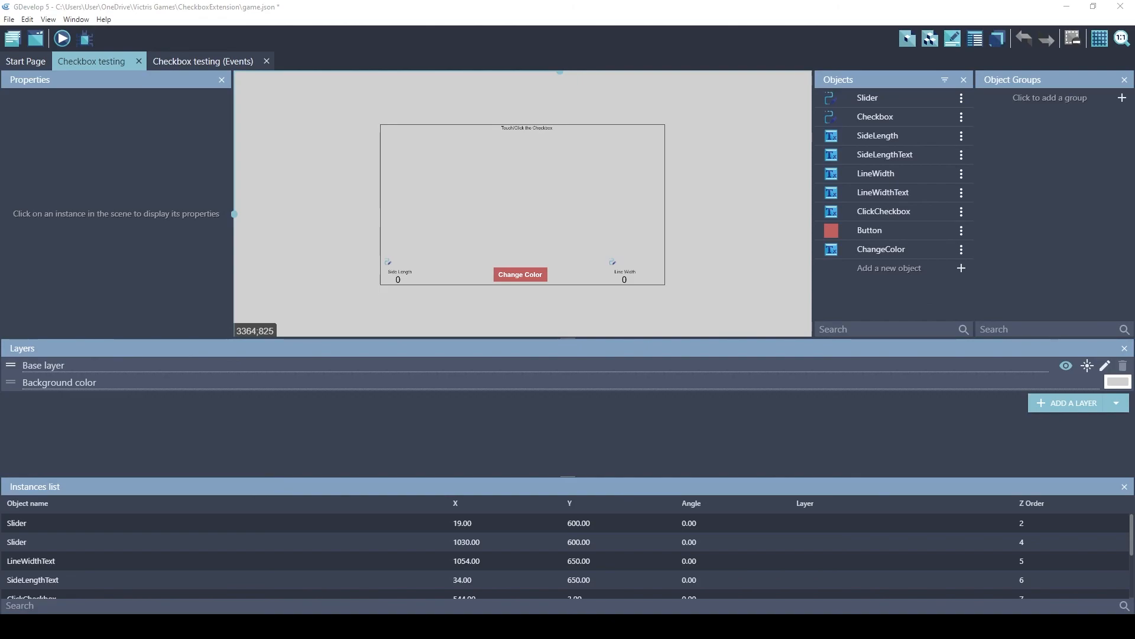
mouse_move(887, 392)
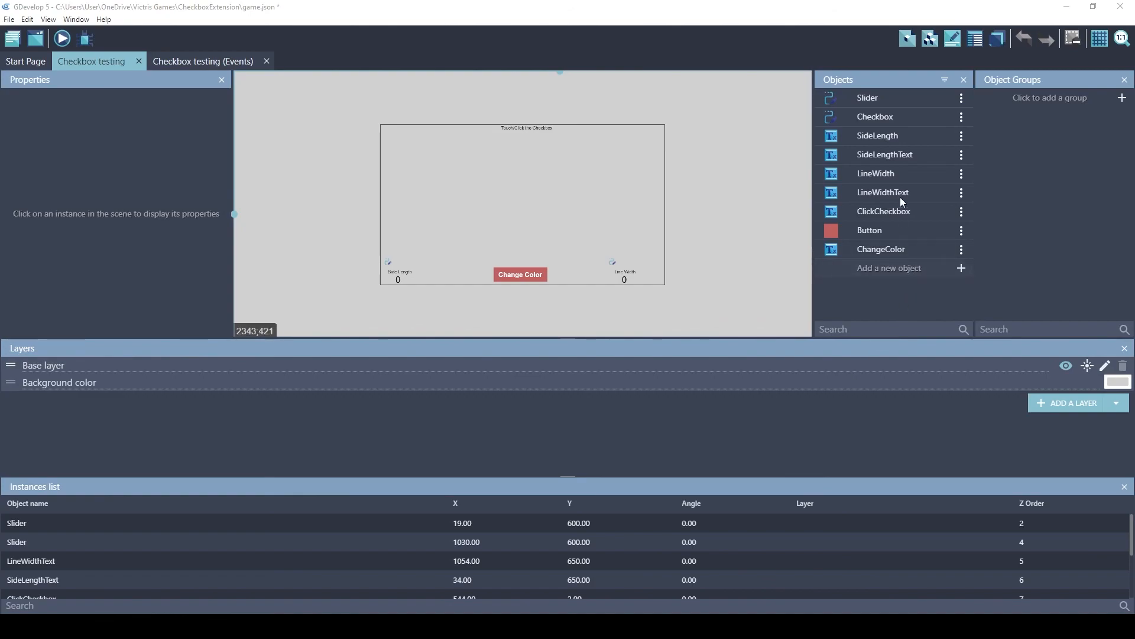
mouse_move(450, 411)
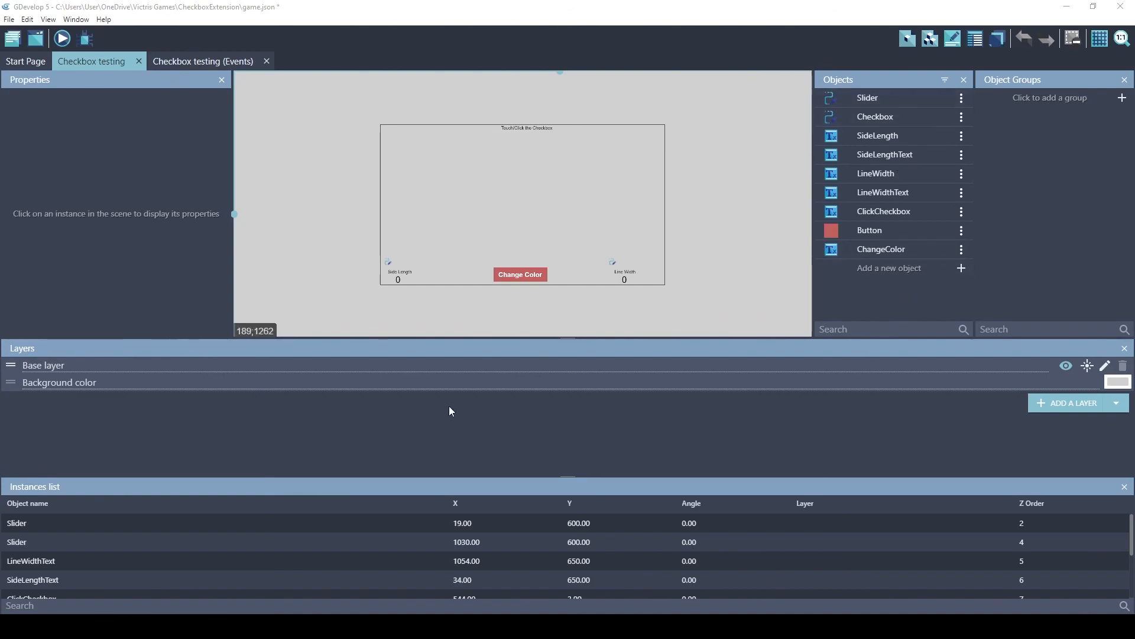
mouse_move(697, 426)
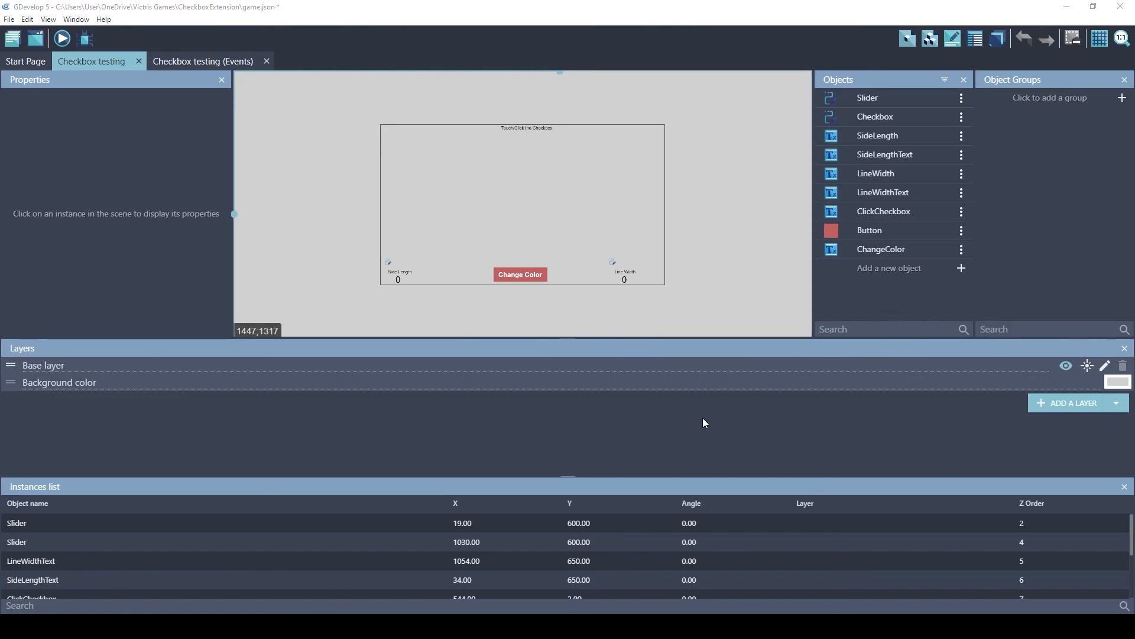
mouse_move(706, 422)
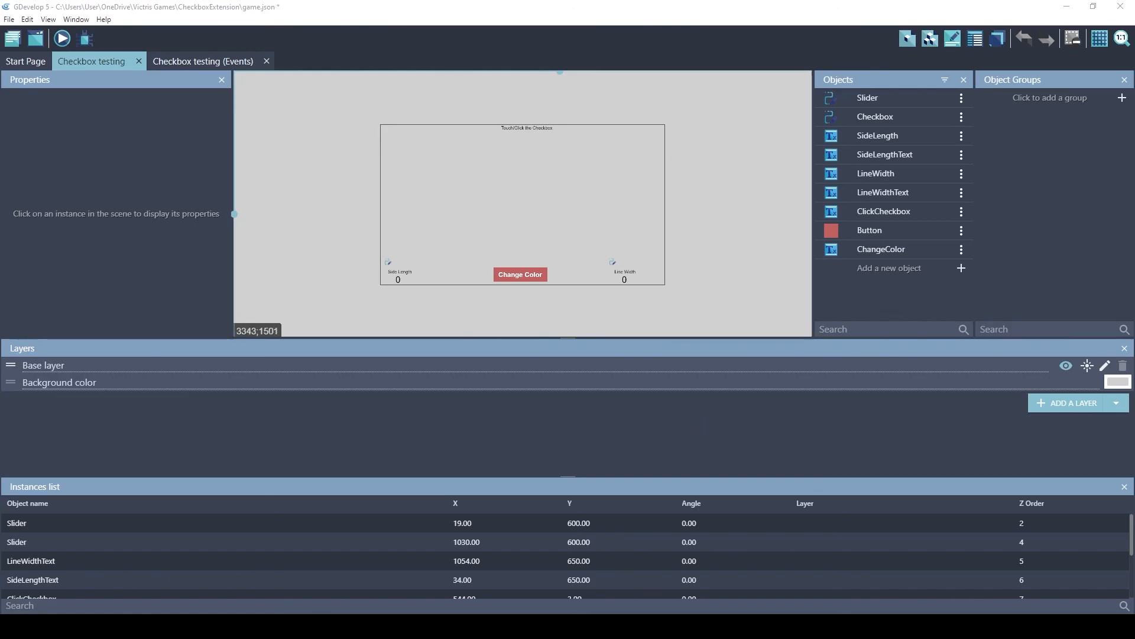